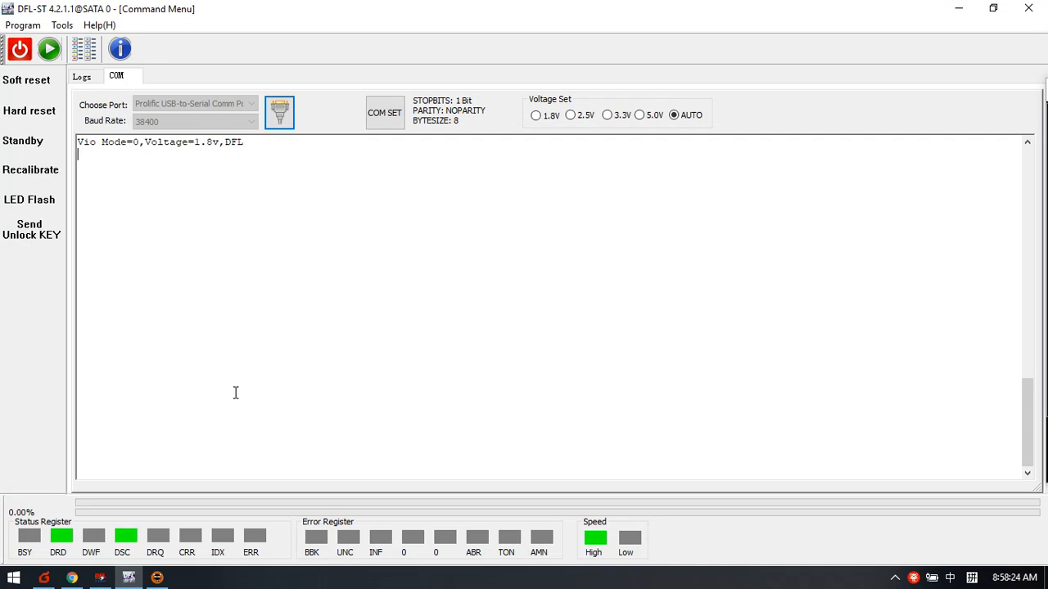
mouse_move(217, 363)
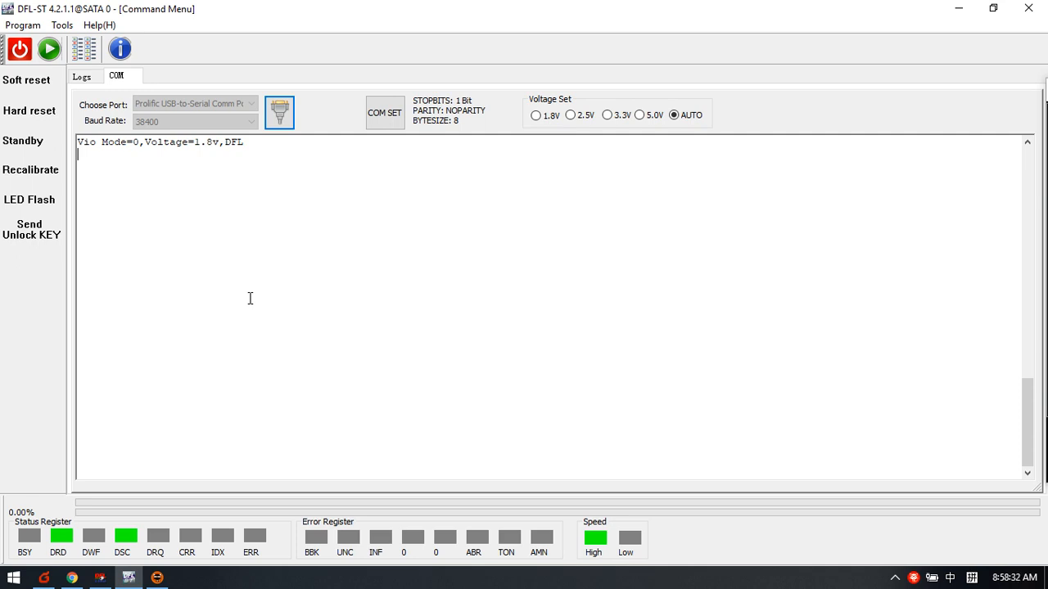
mouse_move(226, 275)
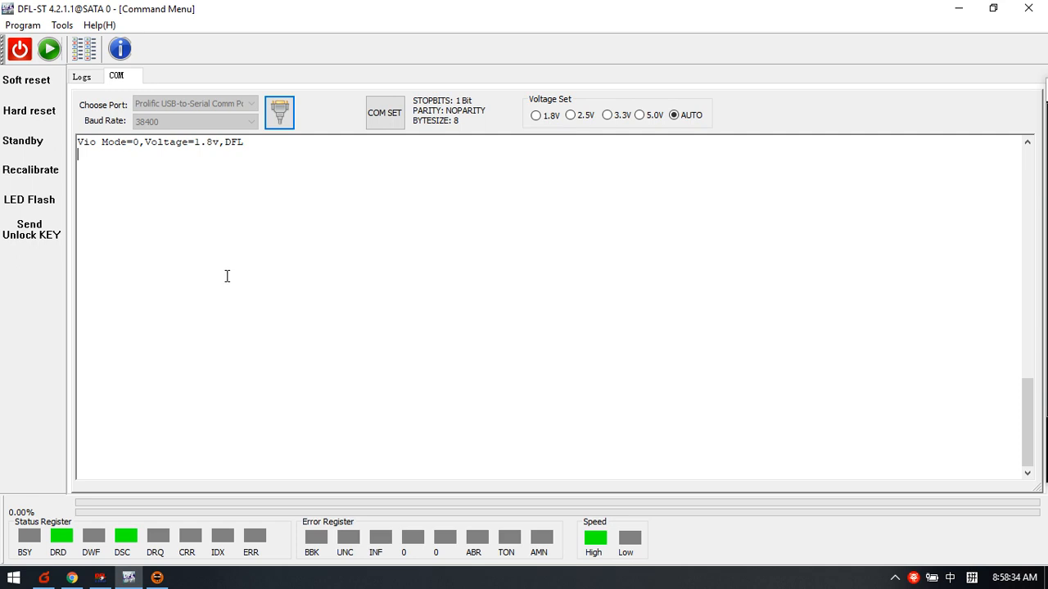
mouse_move(187, 231)
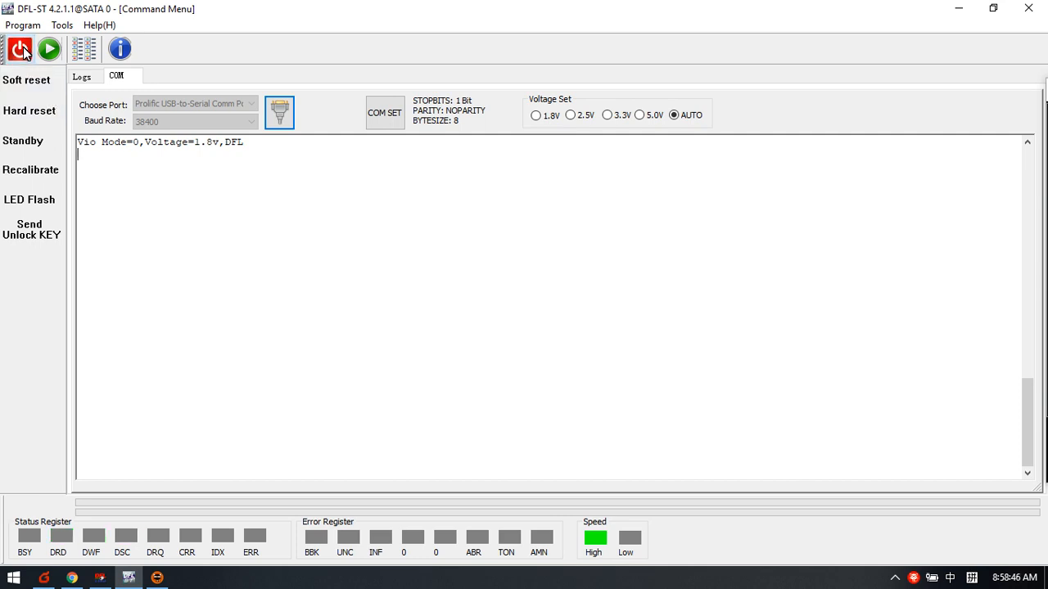
Step: Power the drive back on so the COM terminal prints its boot messages up to SATA 3Gbps
left_click(19, 49)
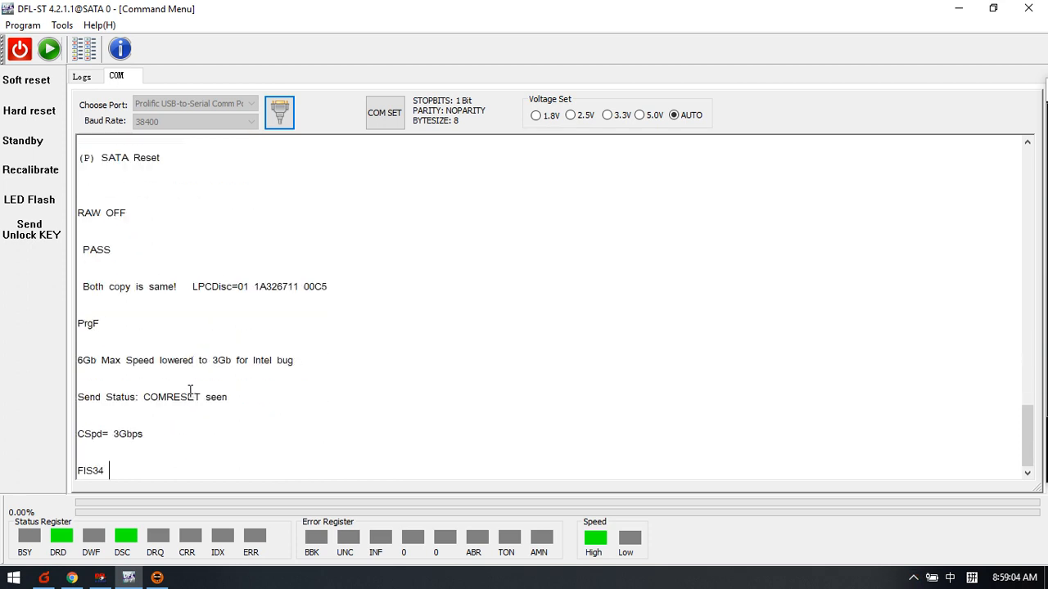
Step: Start drive identification and choose the Barracuda F3 drive type to reach Basic Info
left_click(49, 49)
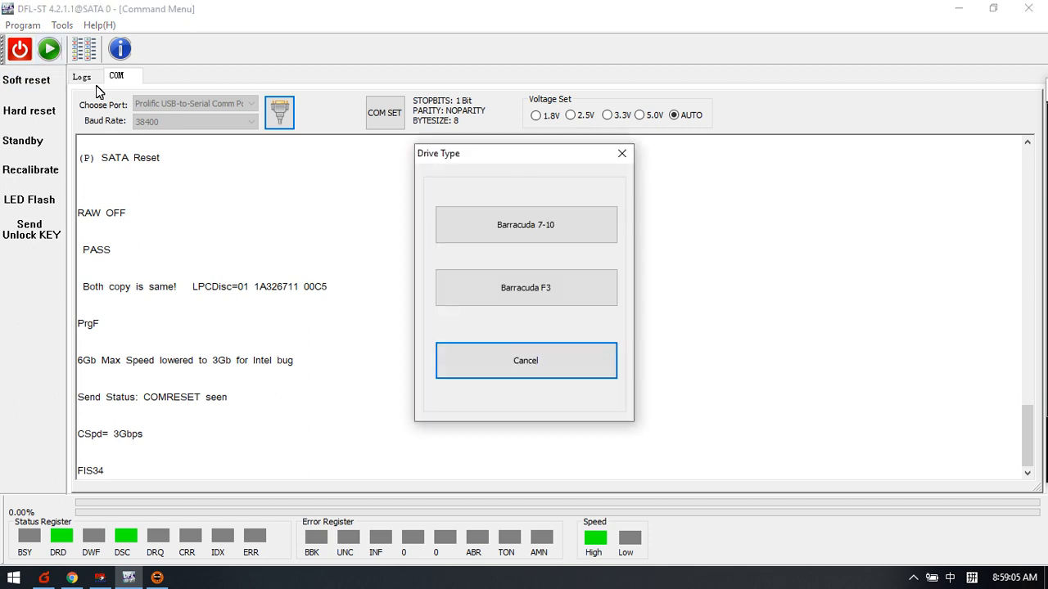
mouse_move(33, 170)
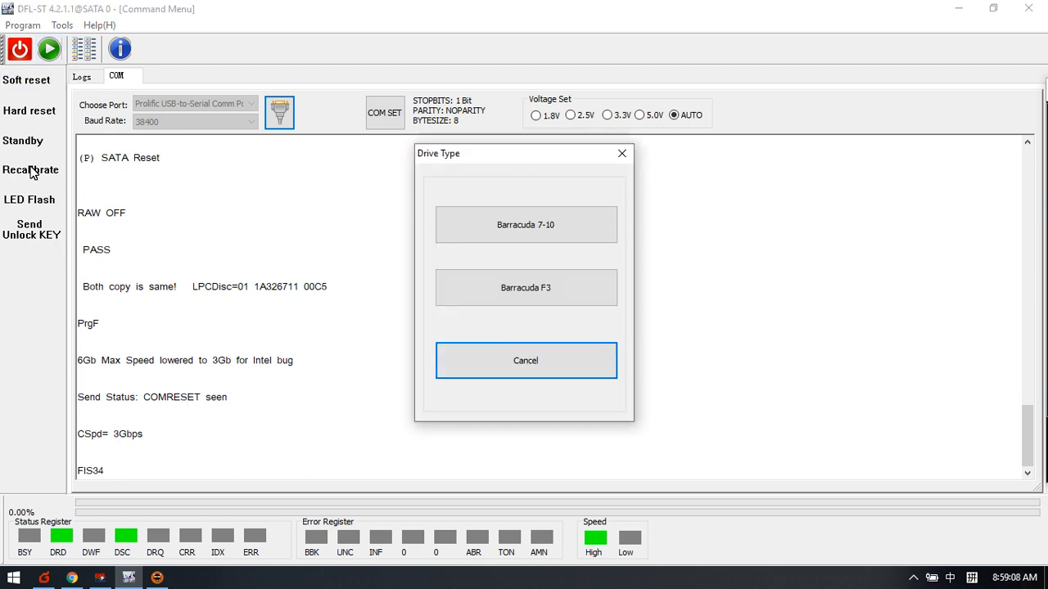
left_click(524, 360)
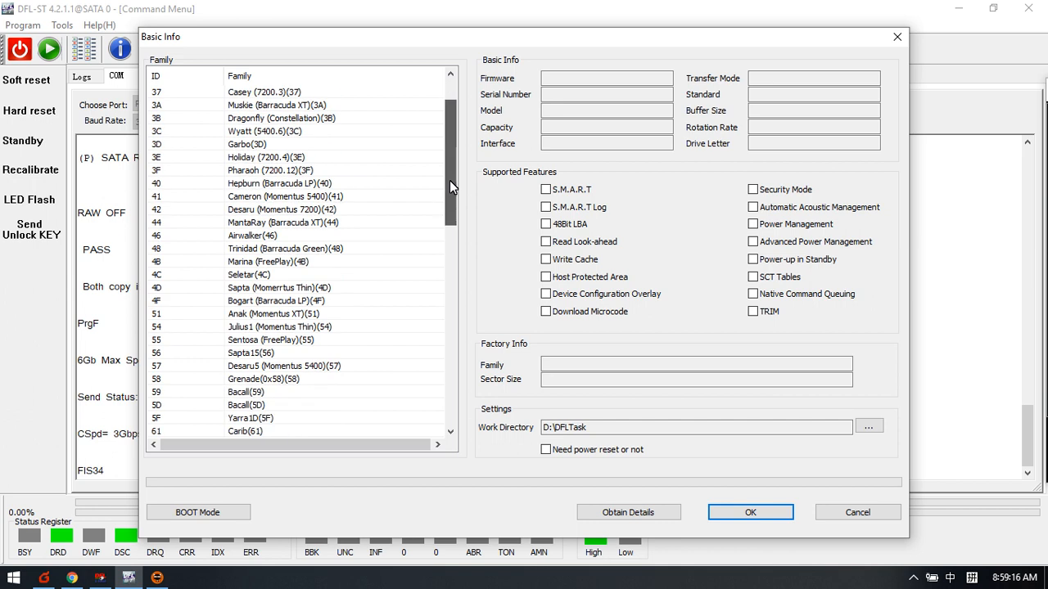
Step: Select the Janus(AF) family and obtain details: ST2000LM007-1RB174, firmware EB01, four heads
scroll("down", 3)
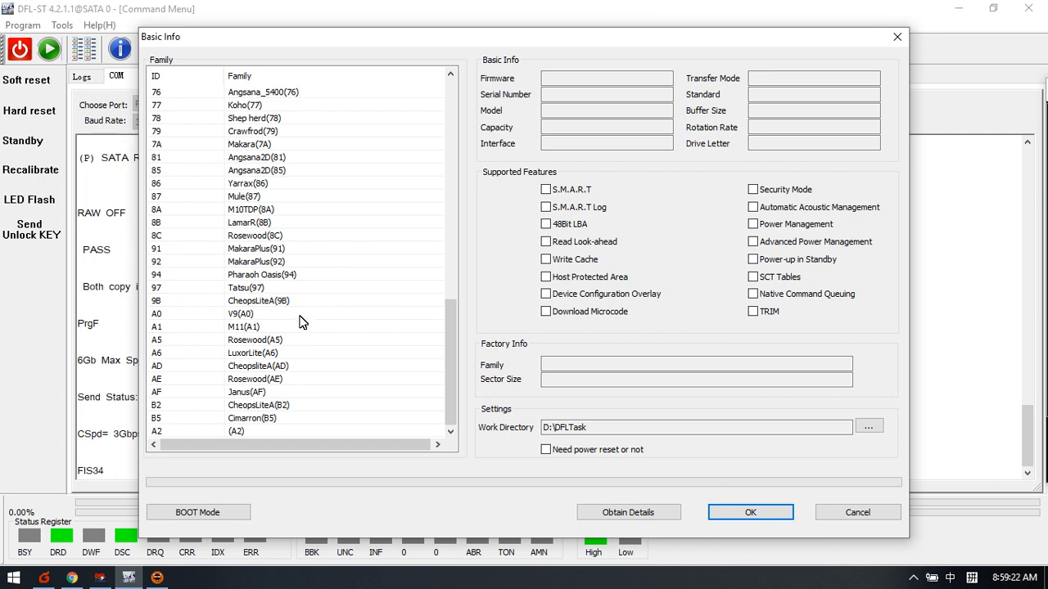
left_click(629, 511)
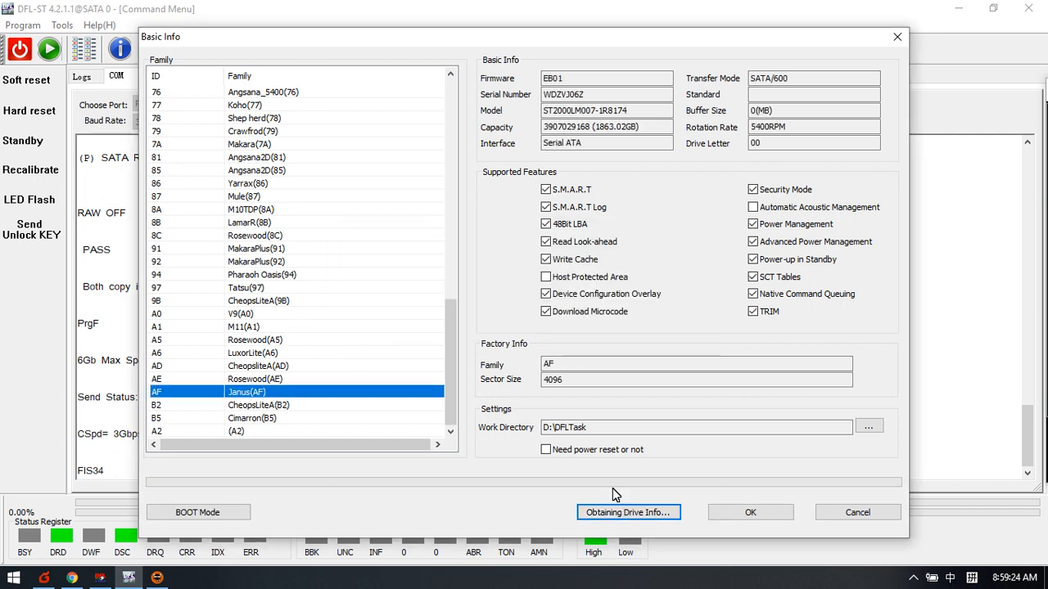
left_click(546, 206)
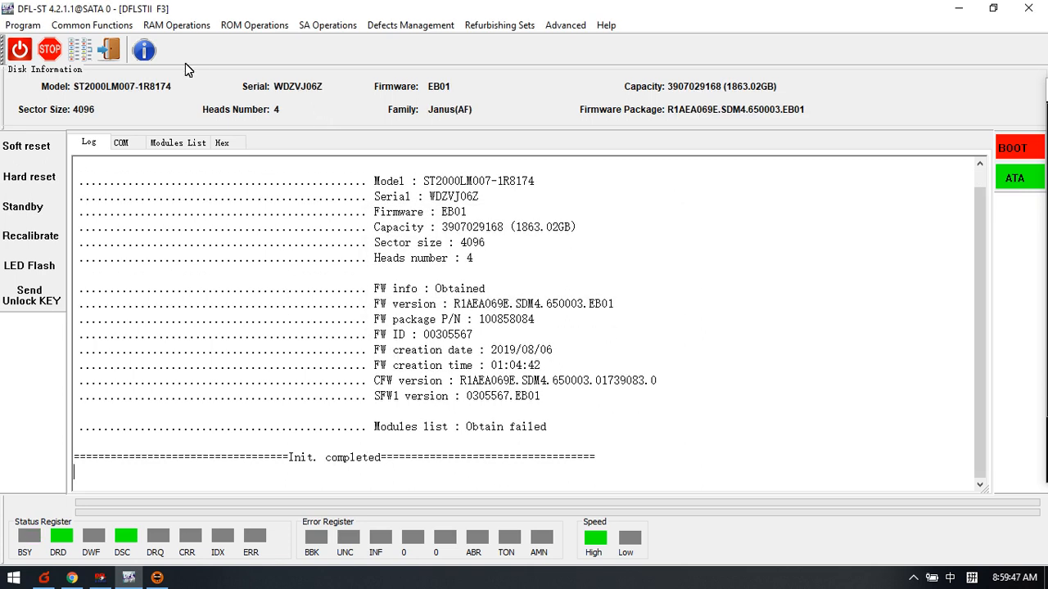
Step: Review the COM terminal, initialisation log and empty Modules List, ending on the Hex view
left_click(121, 142)
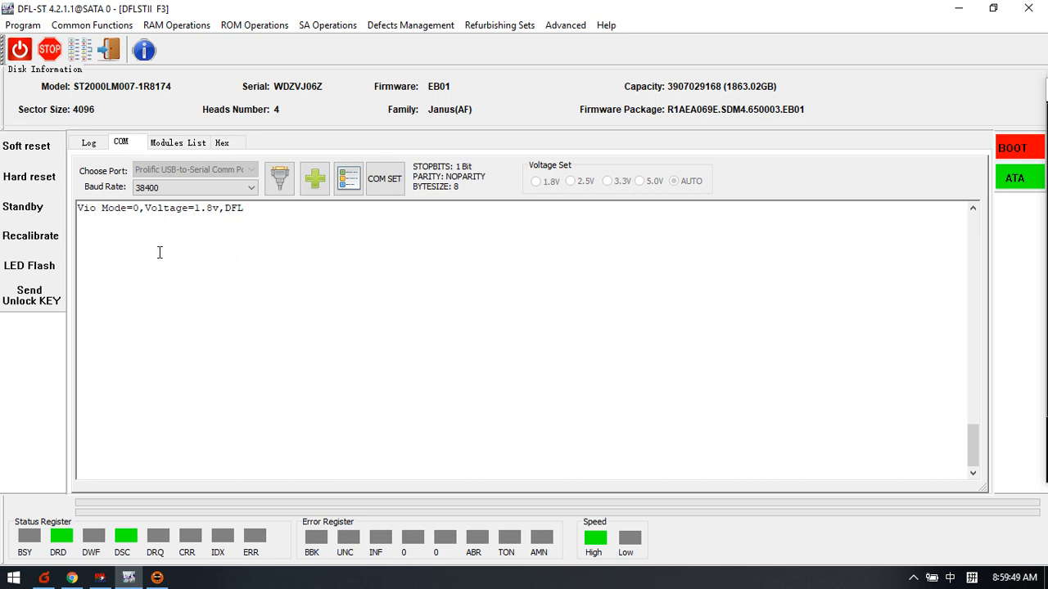
left_click(88, 143)
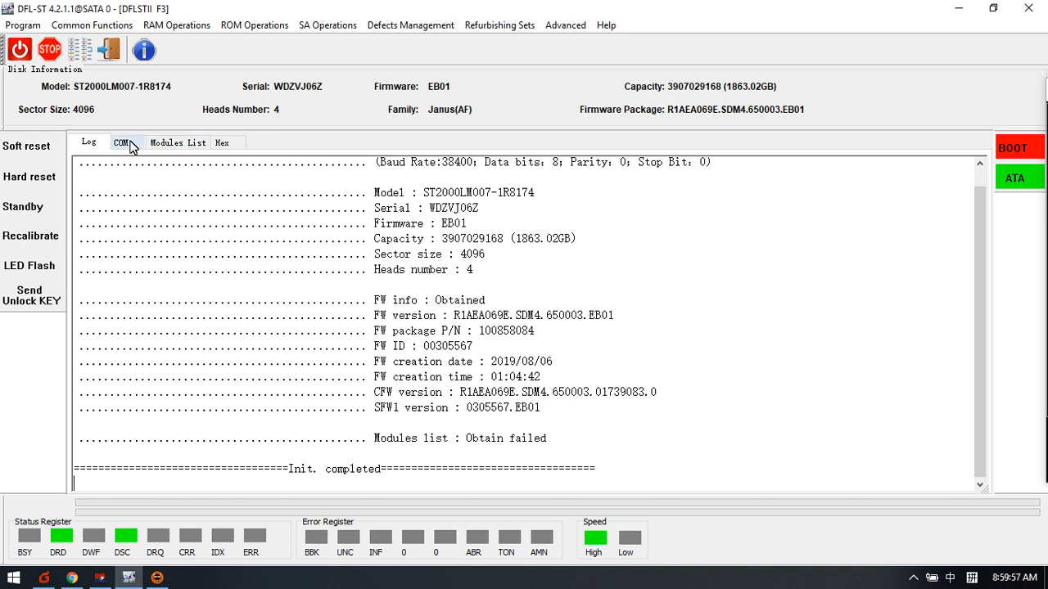
left_click(121, 142)
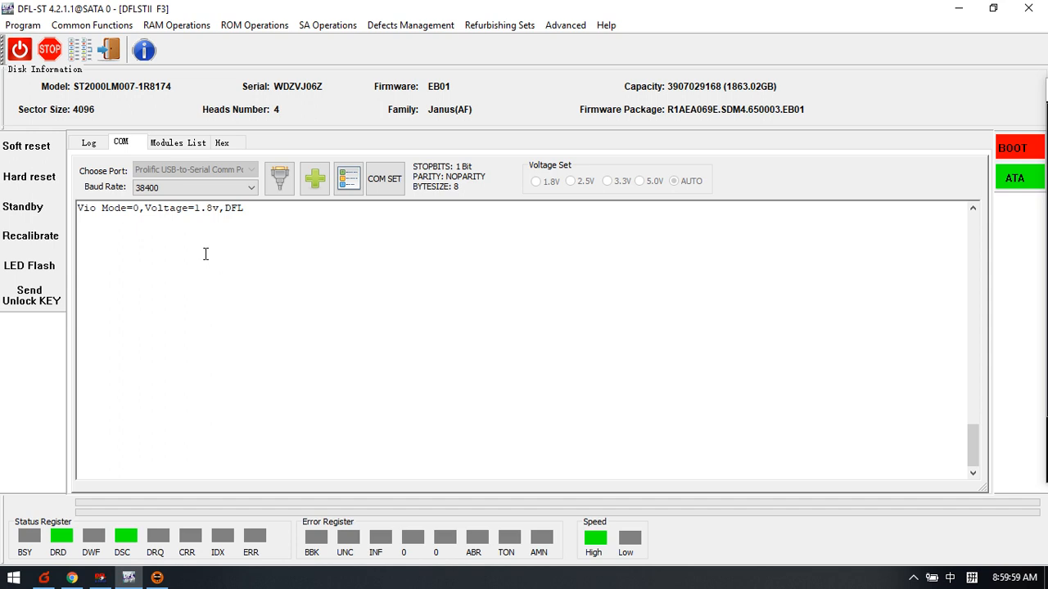
left_click(177, 141)
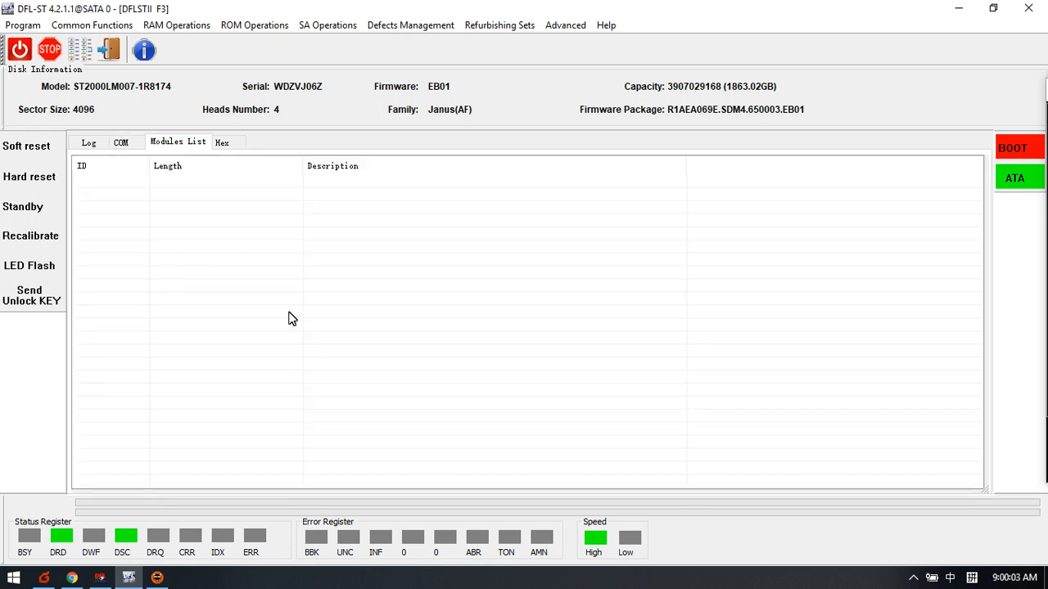
mouse_move(121, 223)
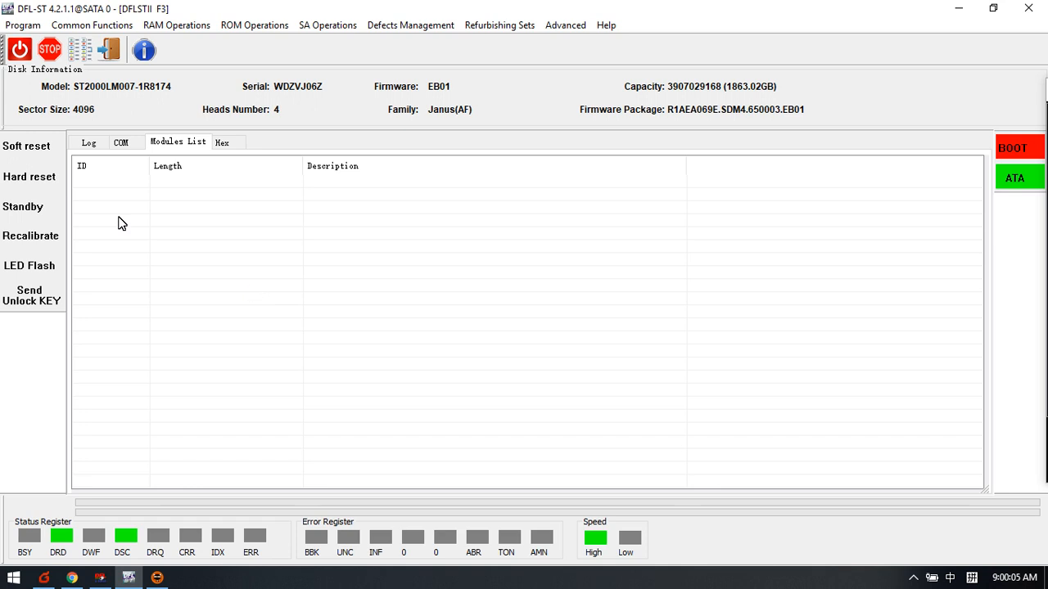
left_click(221, 142)
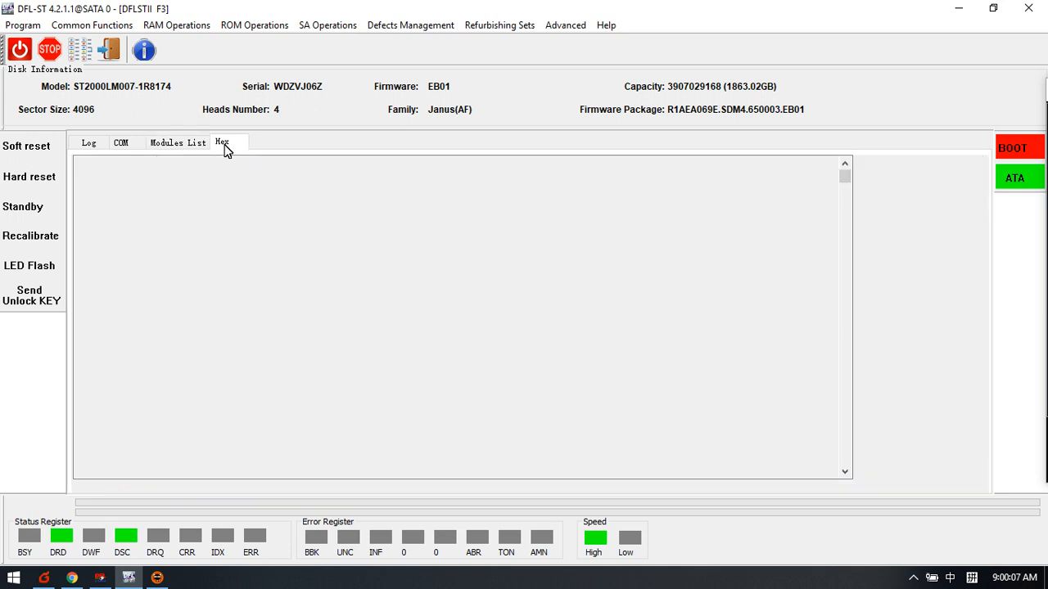
Step: Load the all-zero drive data into the Hex ABA view, then return to the initialisation log
left_click(221, 142)
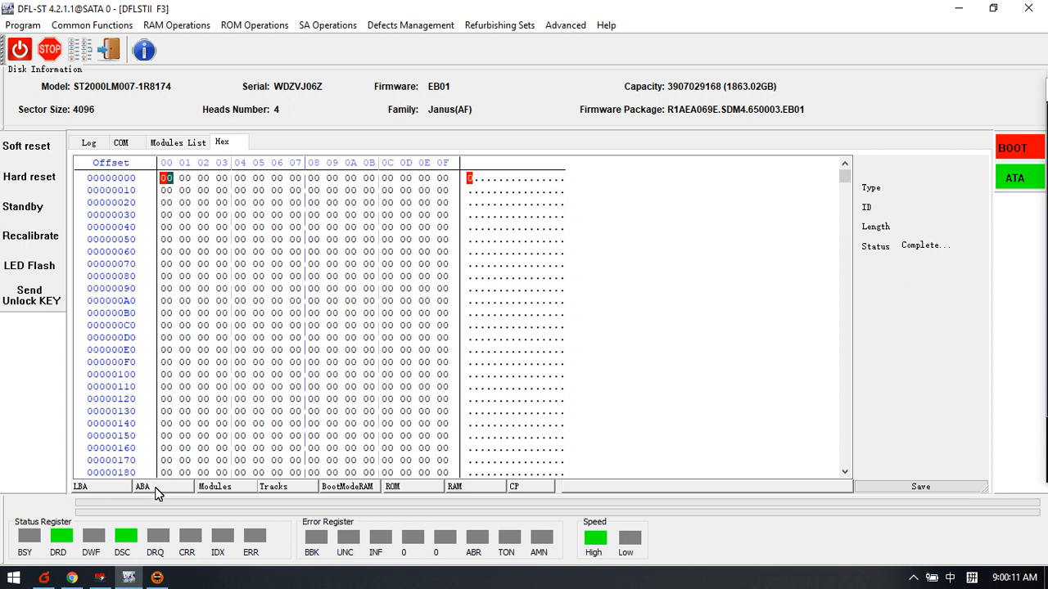
mouse_move(293, 495)
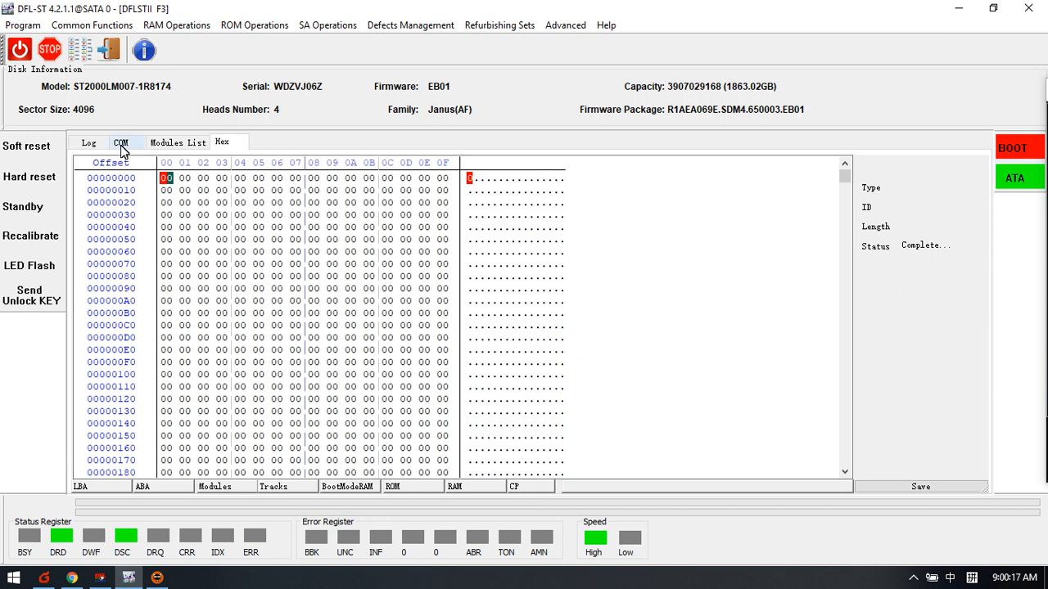
left_click(88, 140)
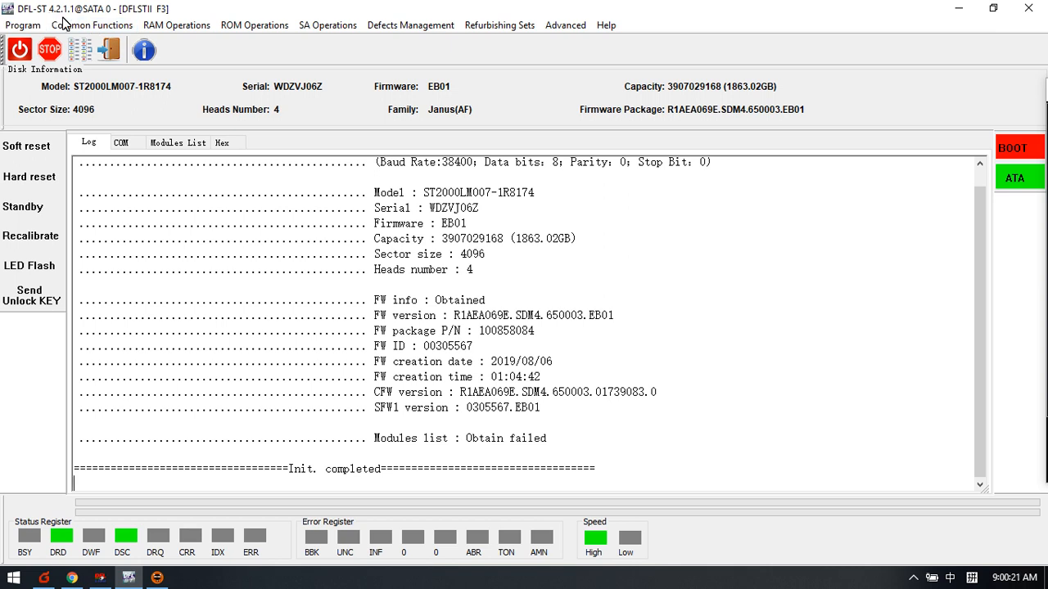
mouse_move(500, 26)
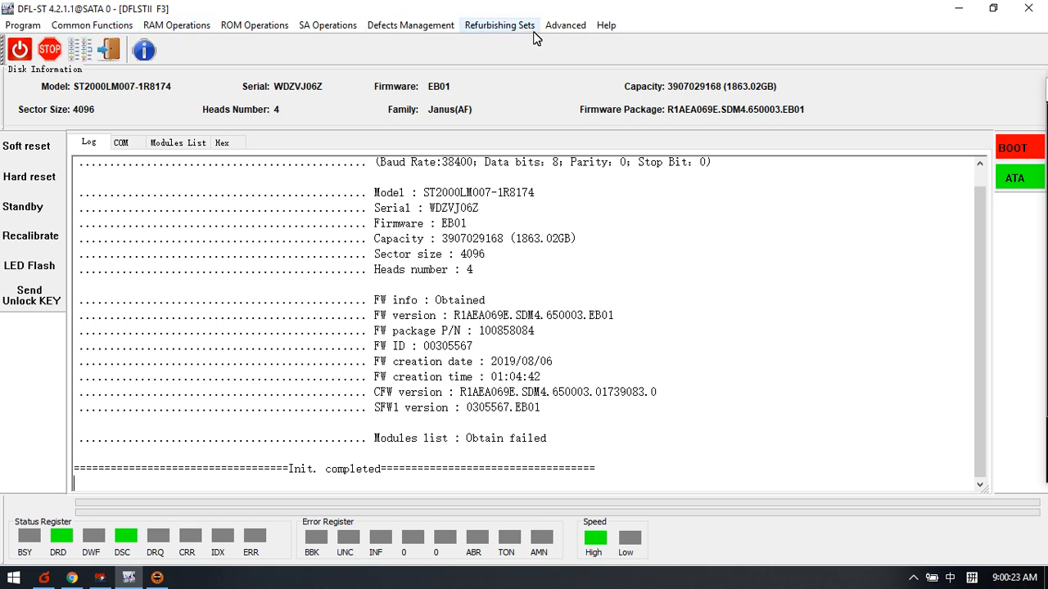
Step: Bring up the Common Functions menu with its Common Repair entries
left_click(92, 25)
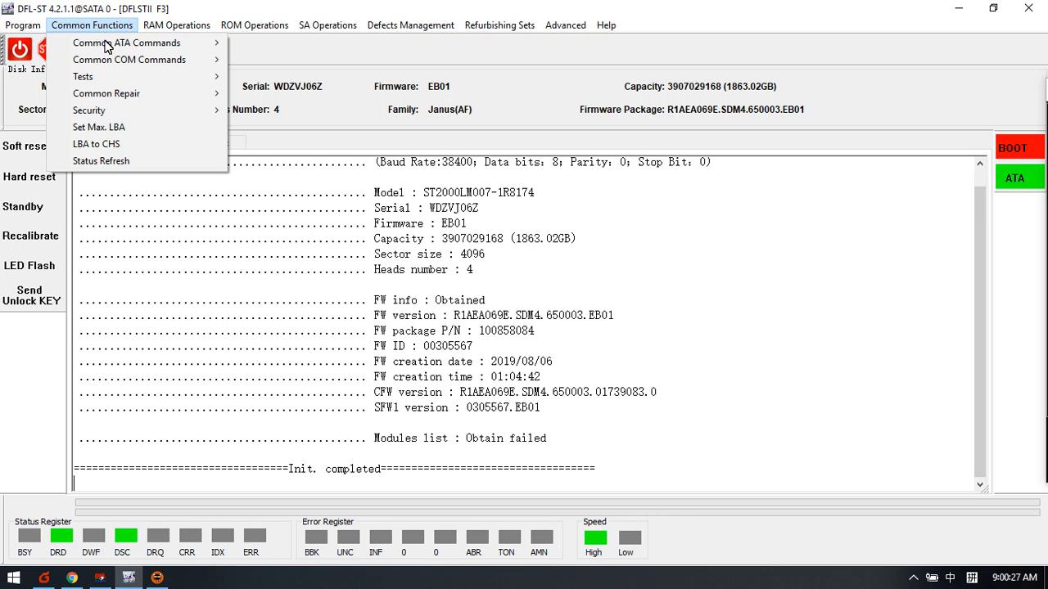
mouse_move(107, 91)
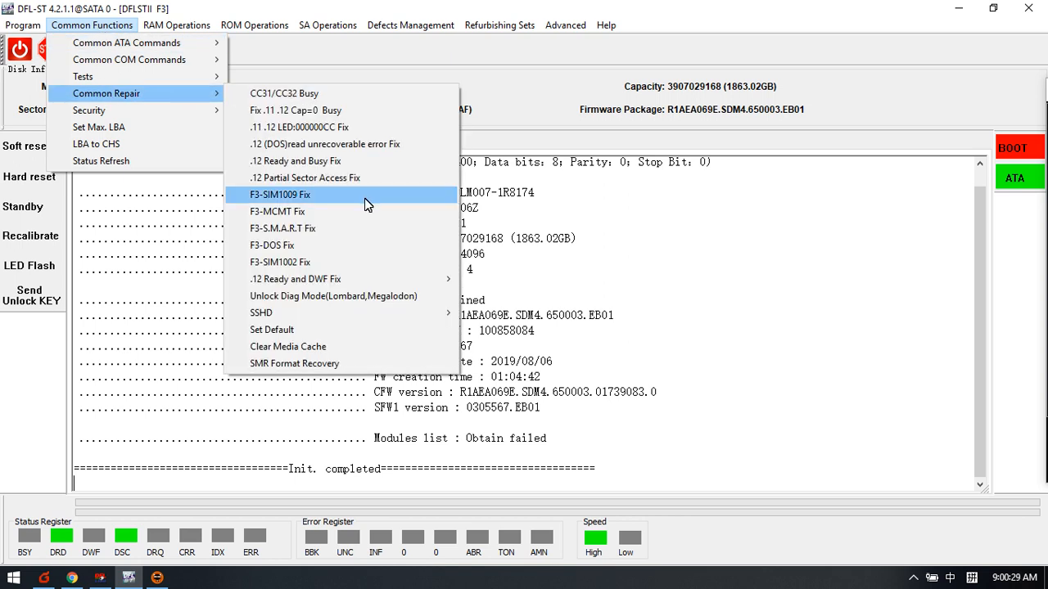
mouse_move(334, 294)
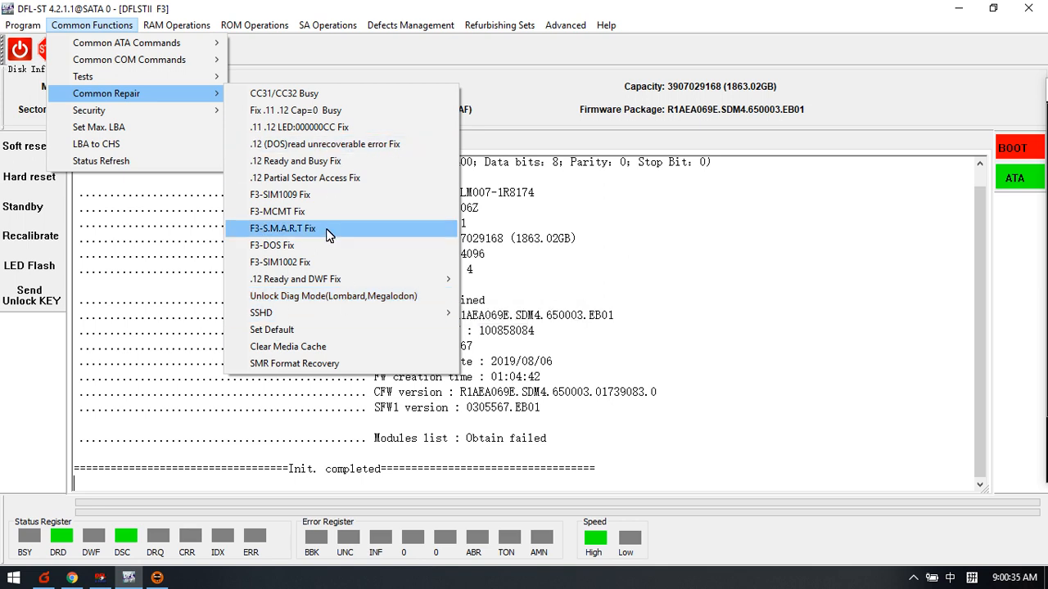
mouse_move(294, 160)
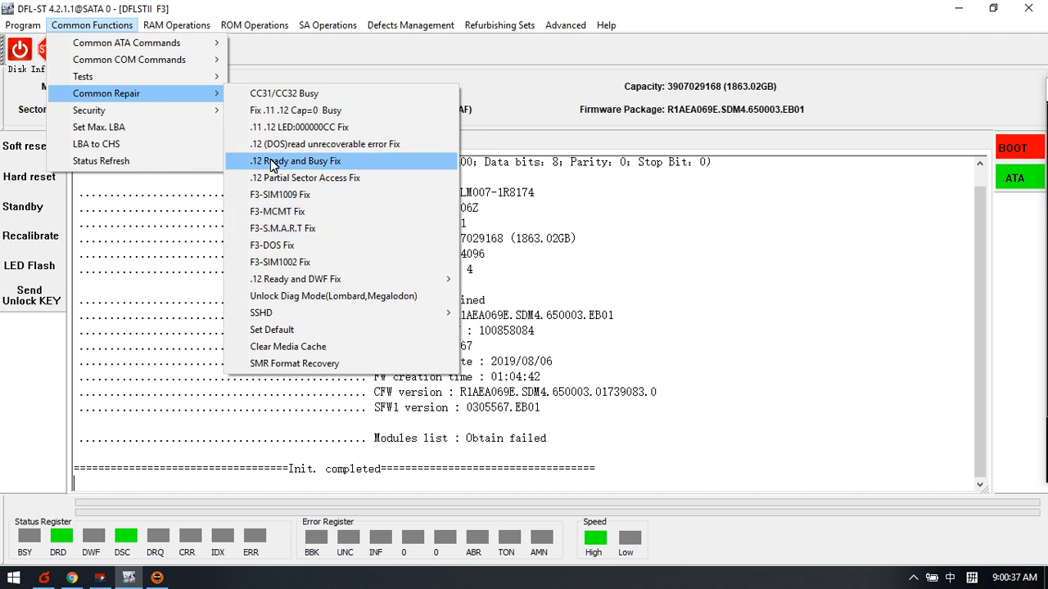
mouse_move(301, 227)
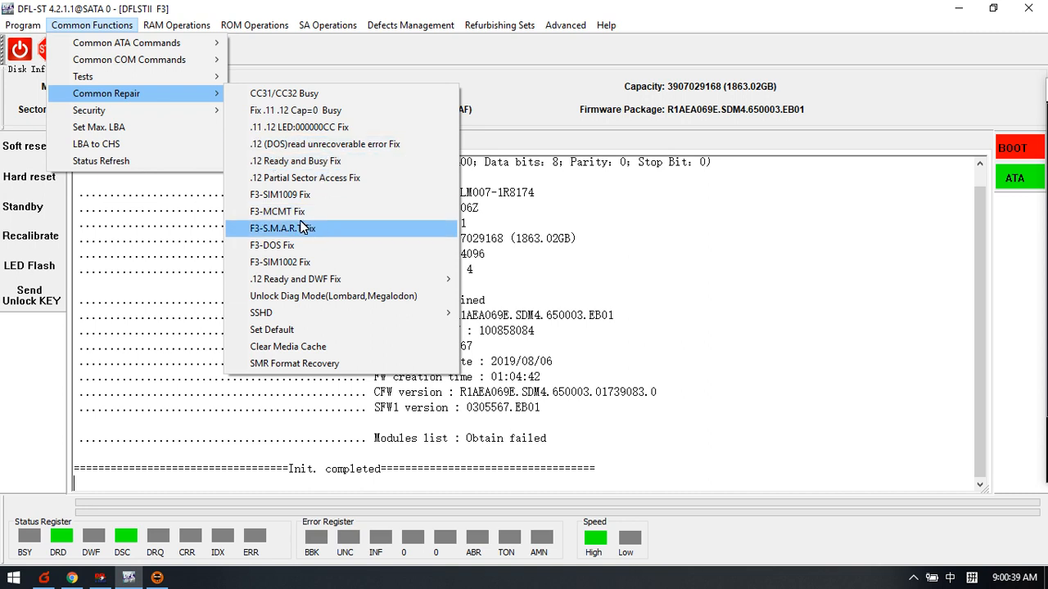
mouse_move(278, 193)
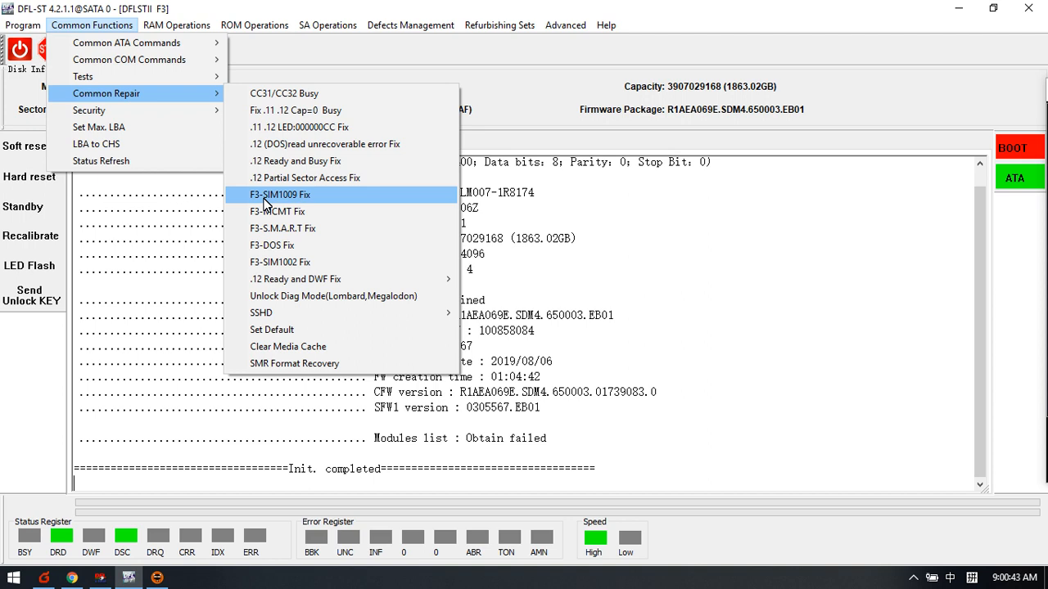
mouse_move(294, 160)
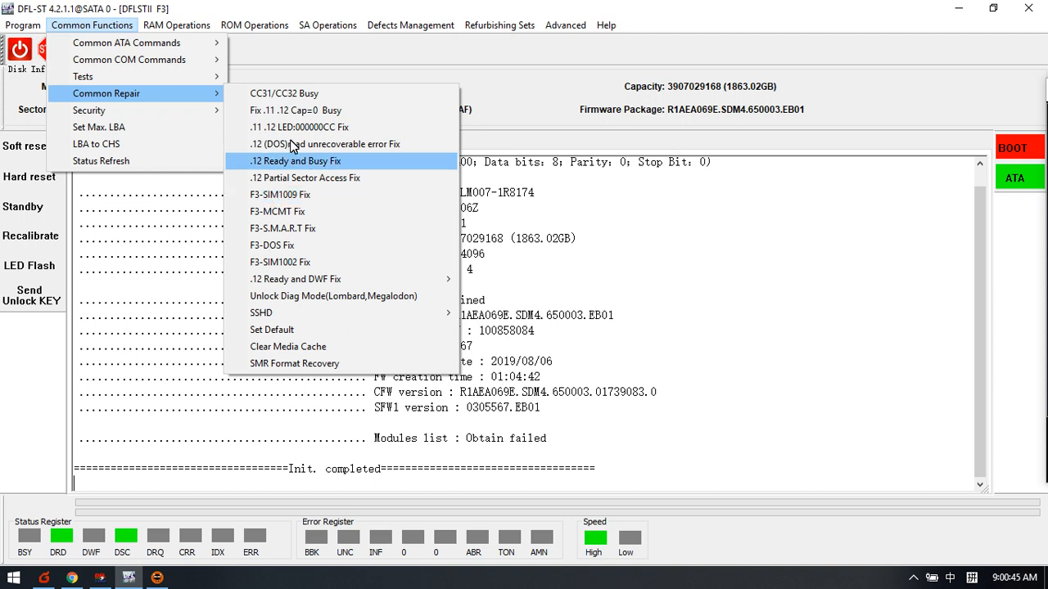
mouse_move(294, 363)
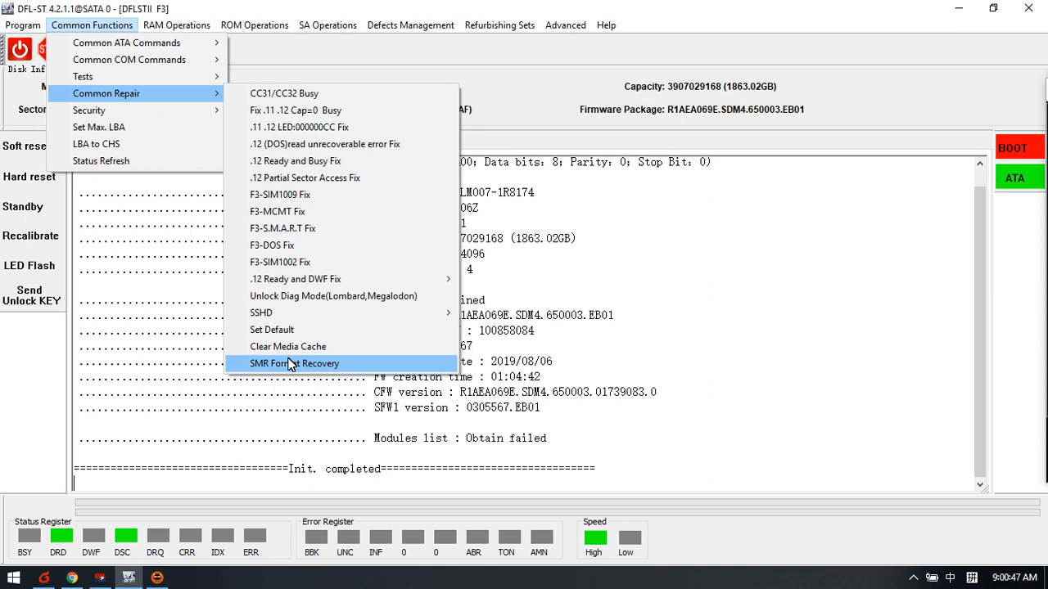
mouse_move(336, 367)
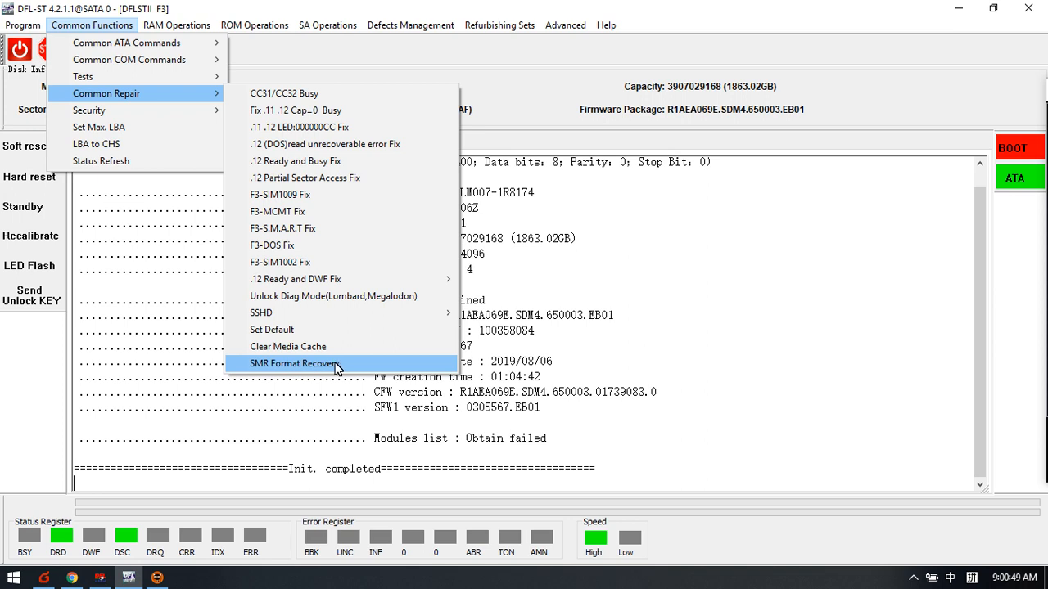
mouse_move(311, 374)
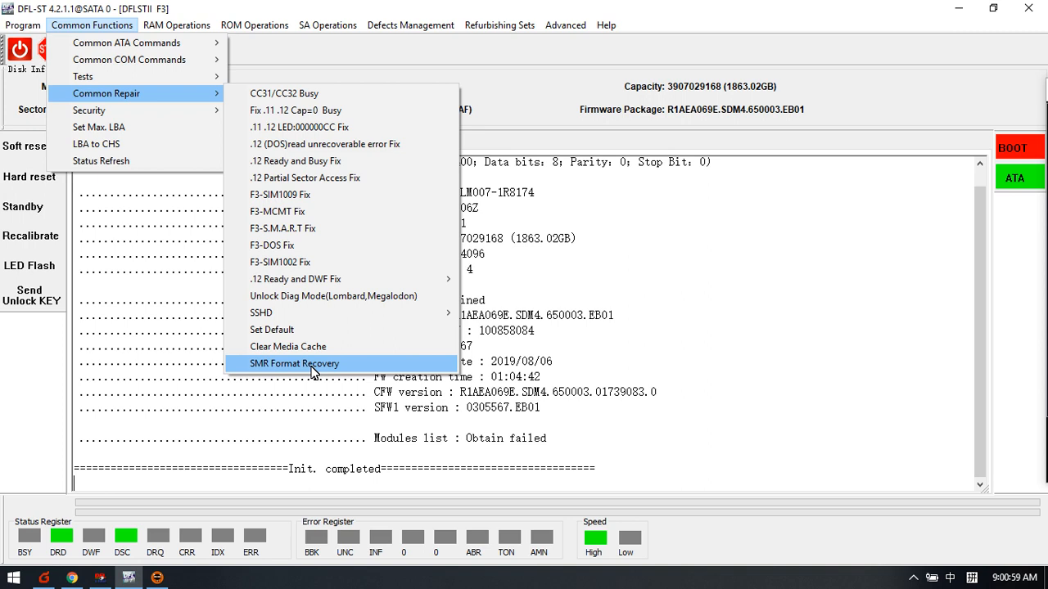
mouse_move(287, 374)
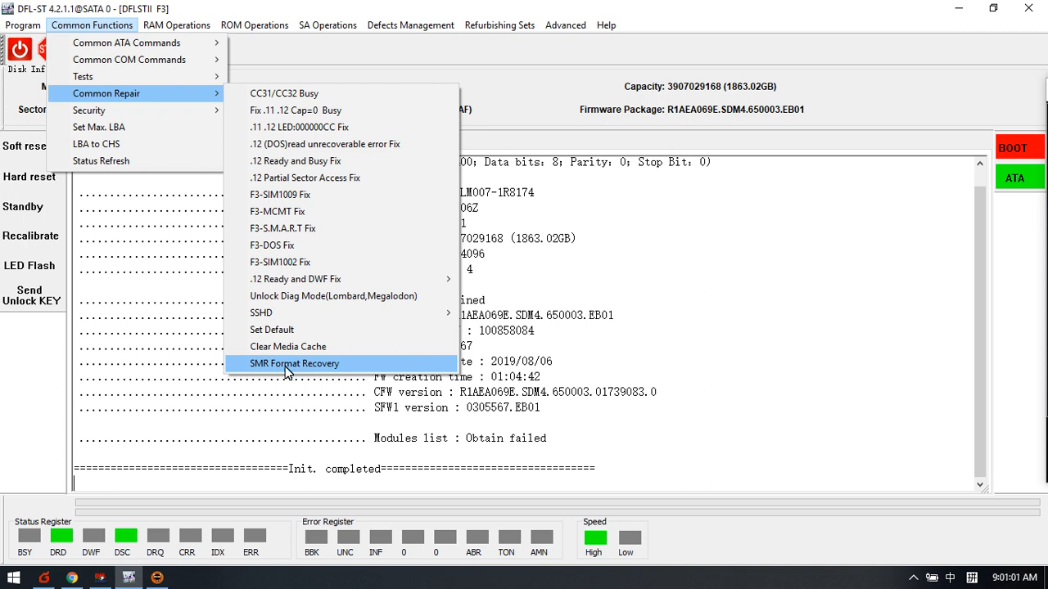
mouse_move(327, 368)
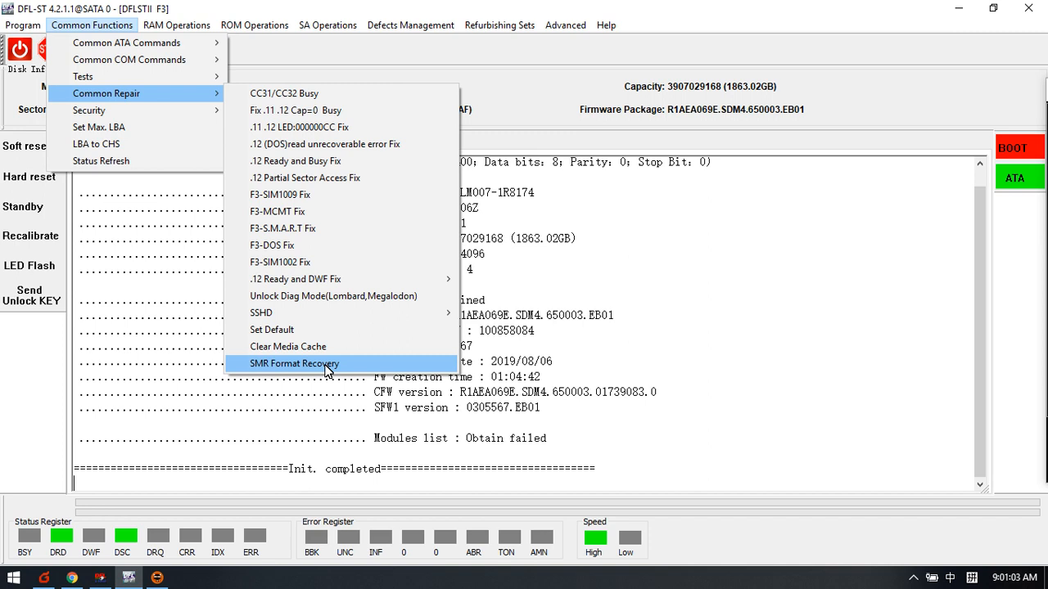
mouse_move(288, 347)
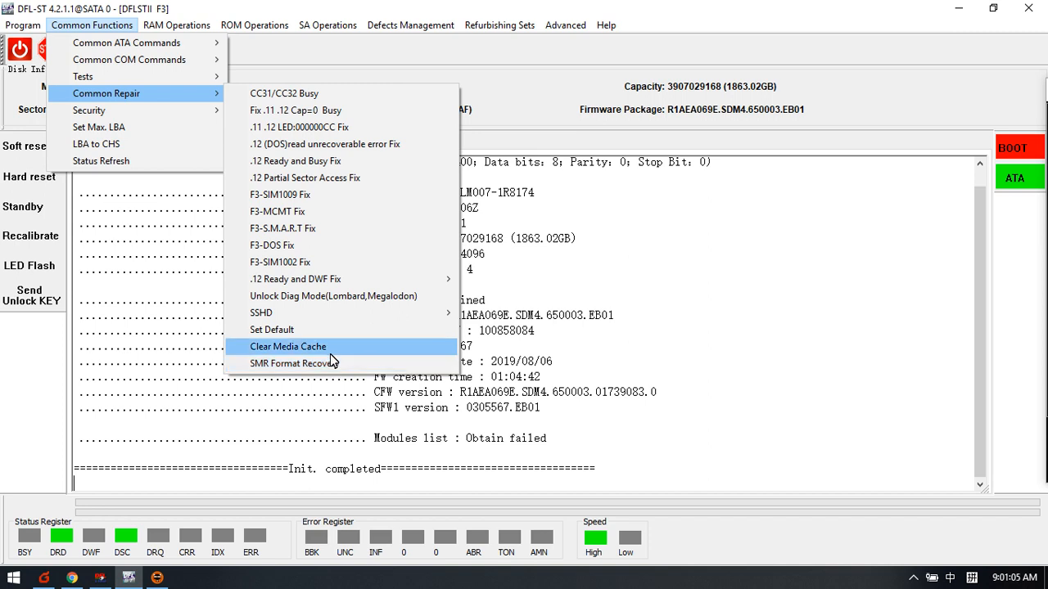
mouse_move(352, 313)
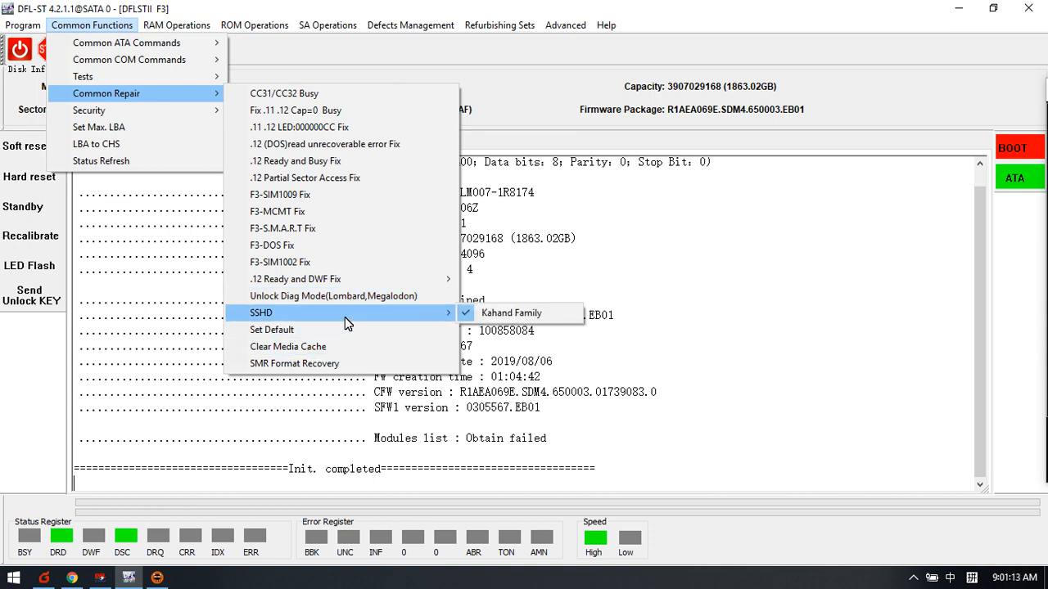
mouse_move(304, 177)
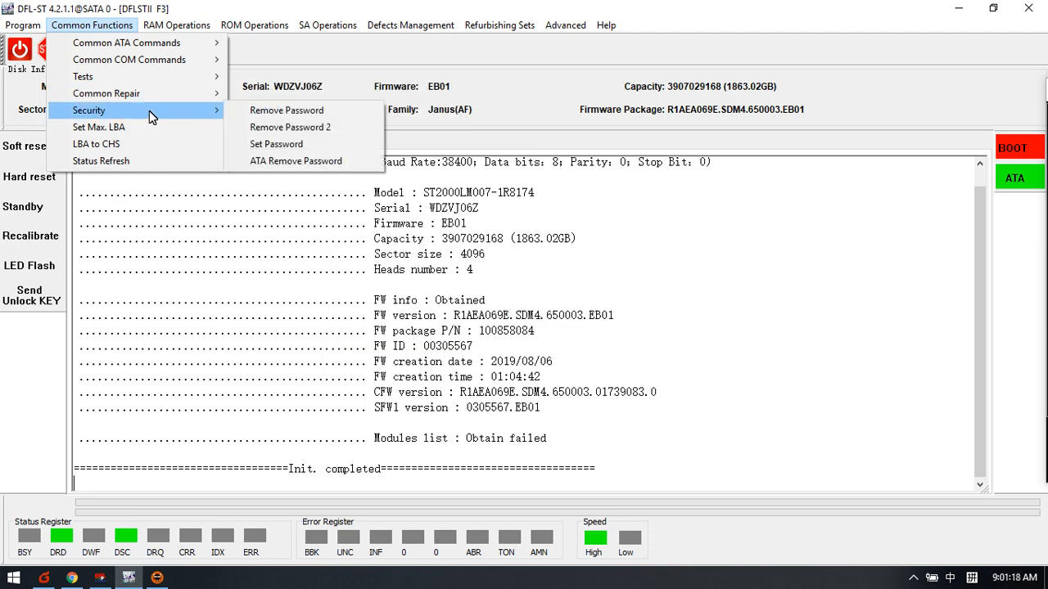
mouse_move(315, 110)
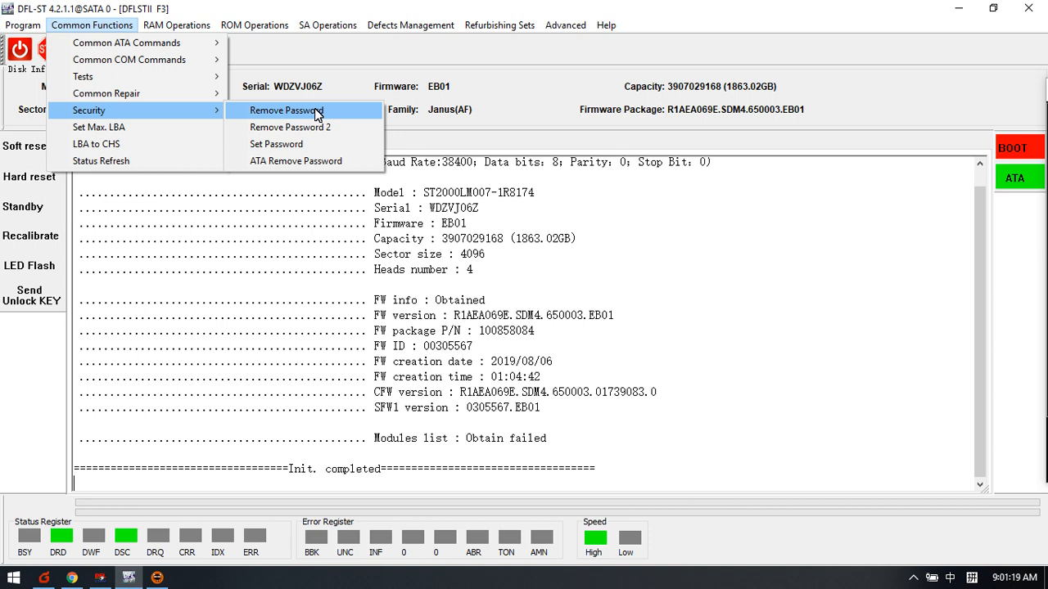
mouse_move(298, 118)
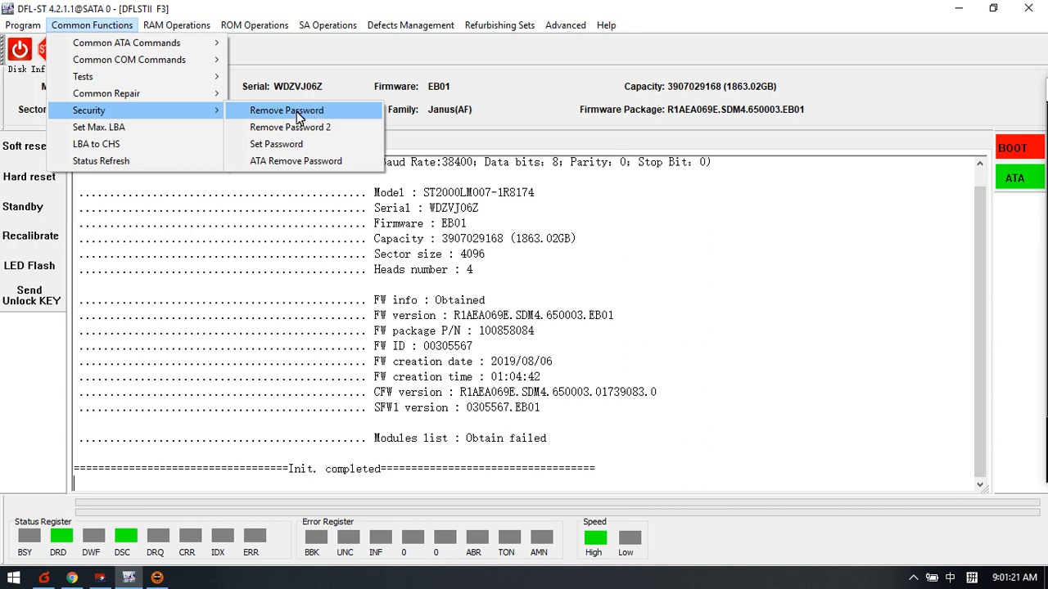
mouse_move(286, 114)
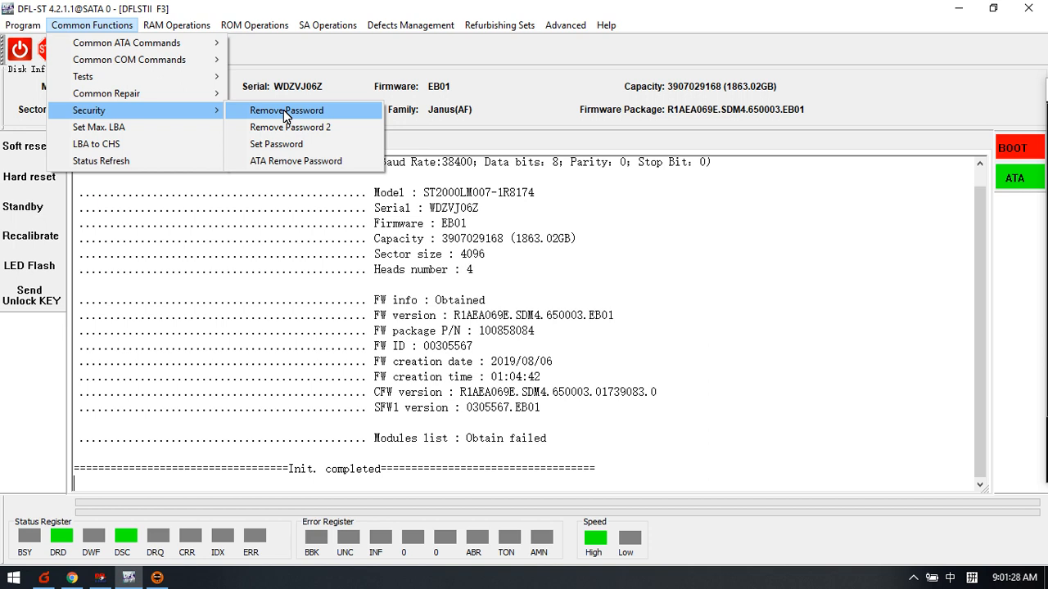
mouse_move(282, 115)
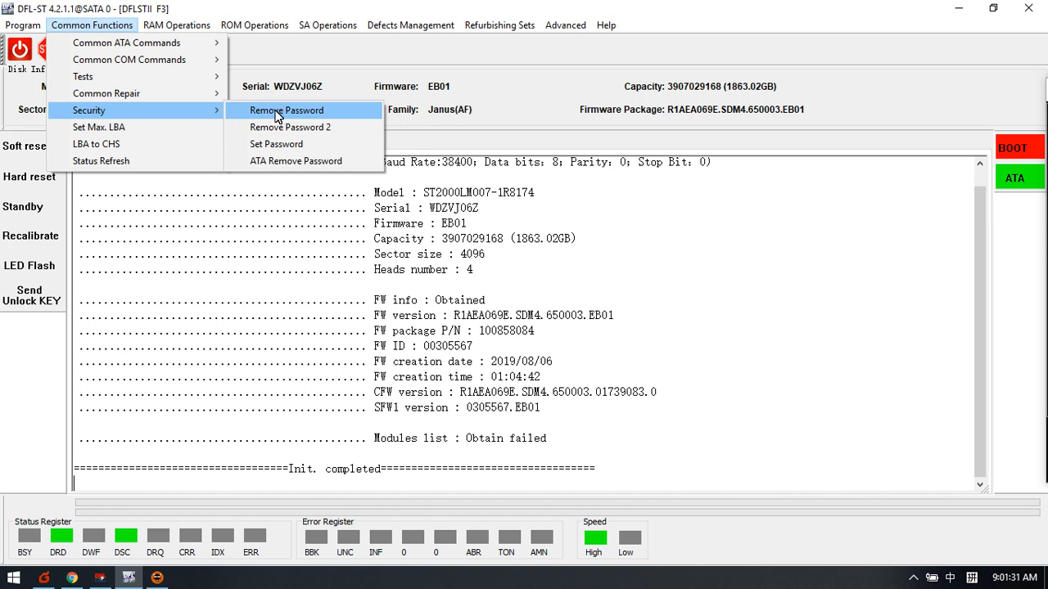
mouse_move(290, 128)
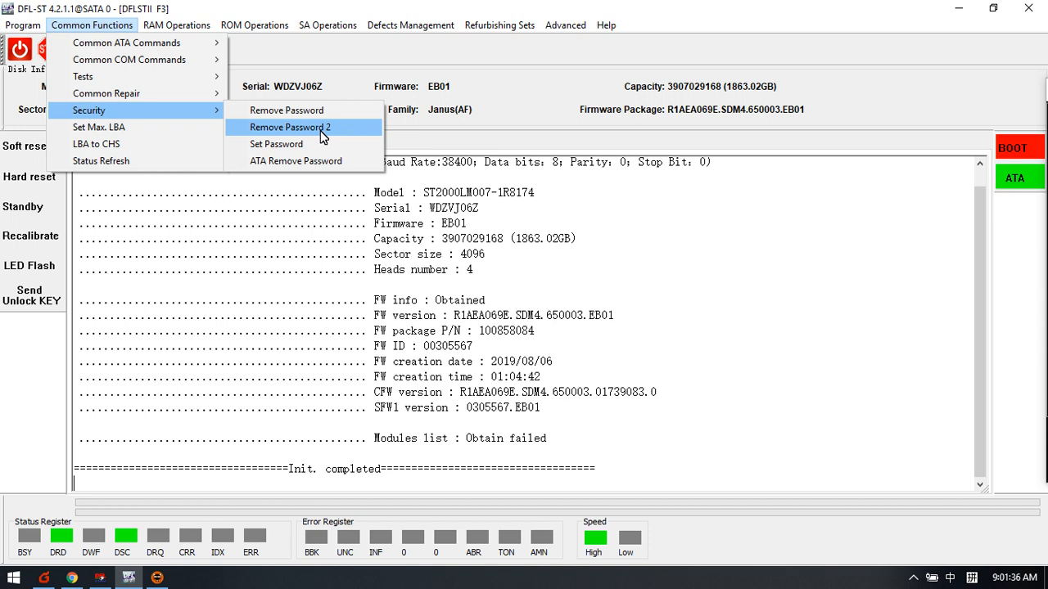
mouse_move(285, 110)
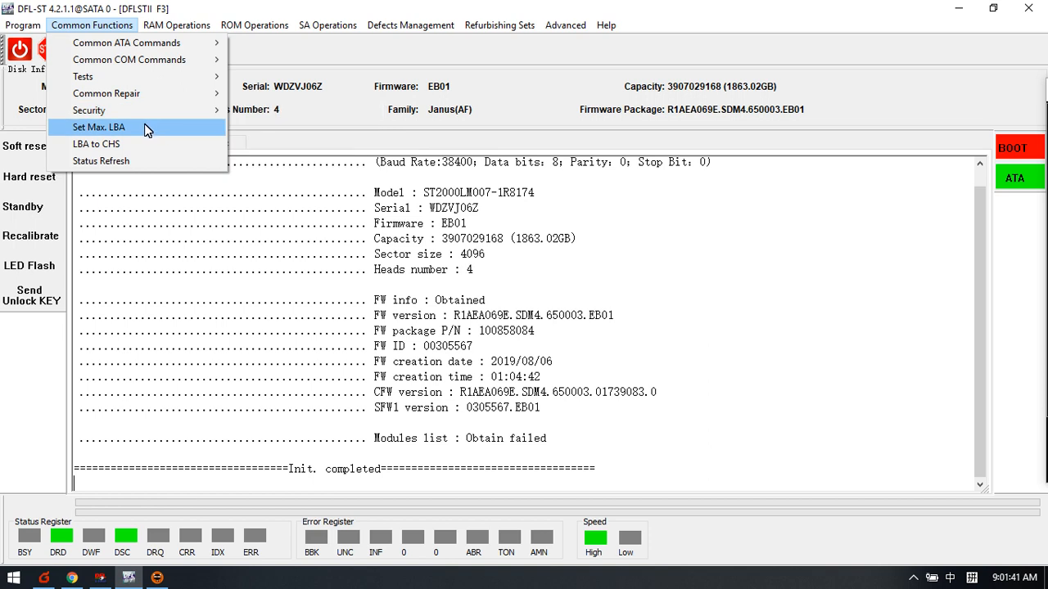
Step: Convert LBA 111111 to CHS in the LBA to CHS converter and dismiss the resulting error
left_click(95, 144)
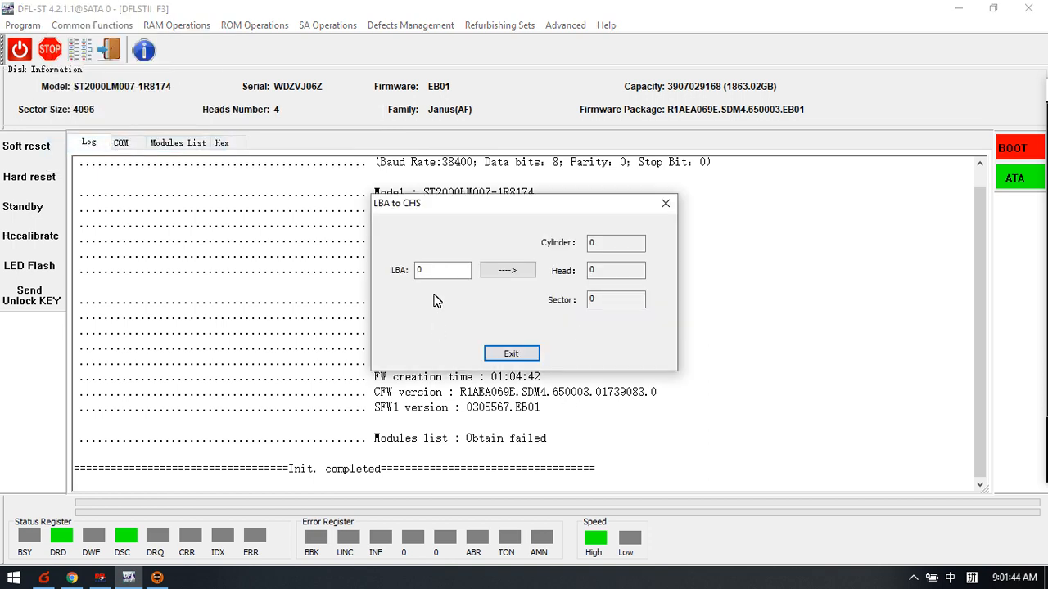
type("11111111")
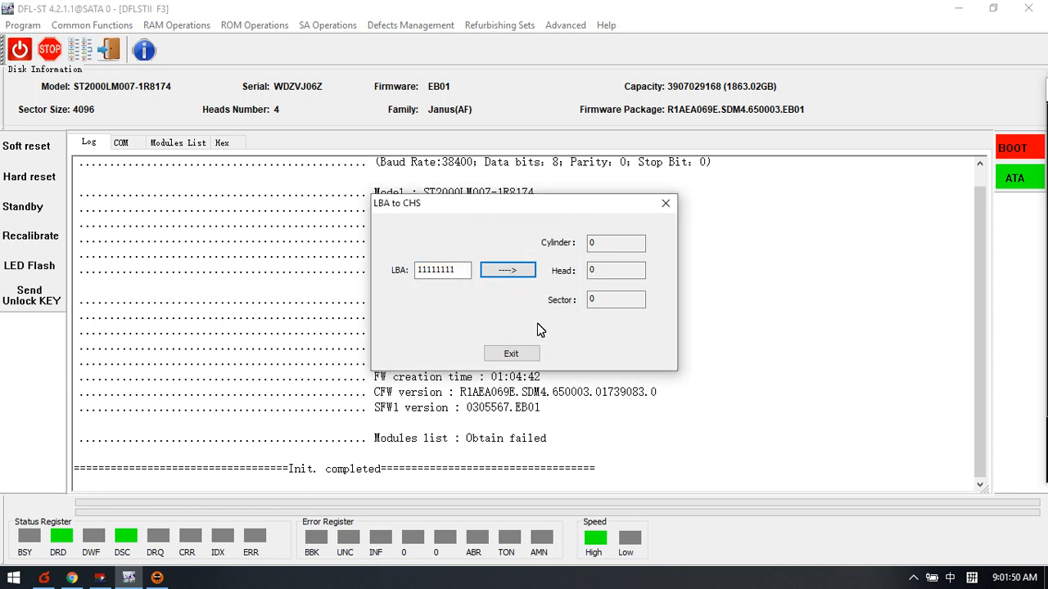
left_click(442, 270)
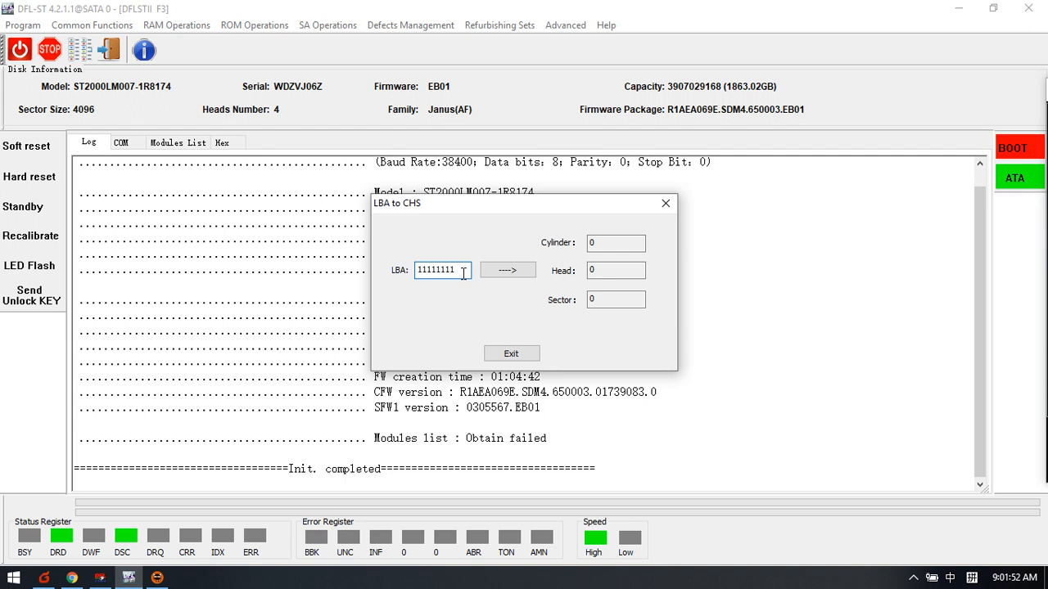
left_click(508, 270)
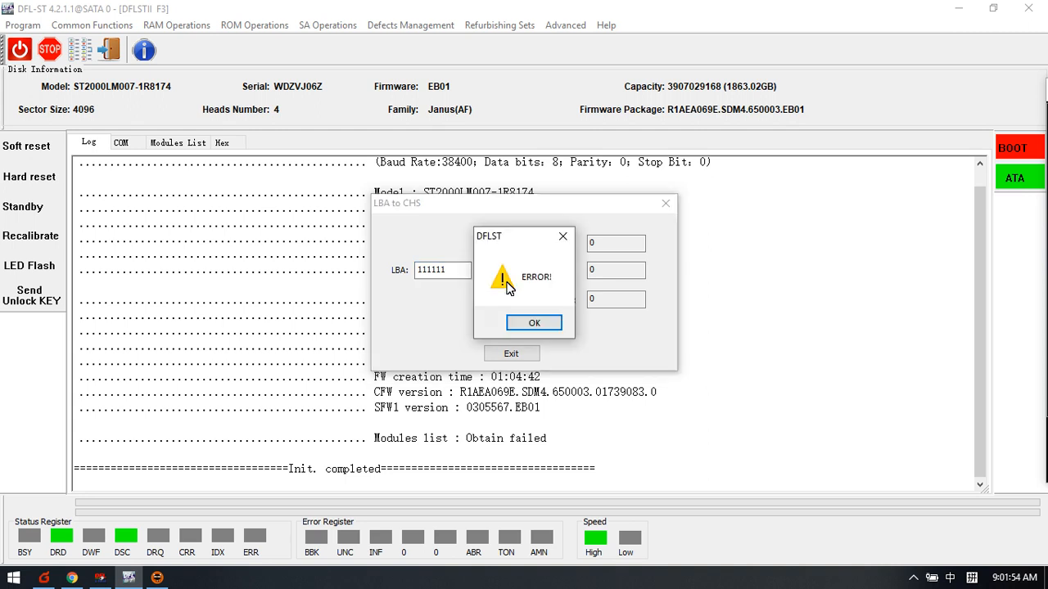
left_click(534, 322)
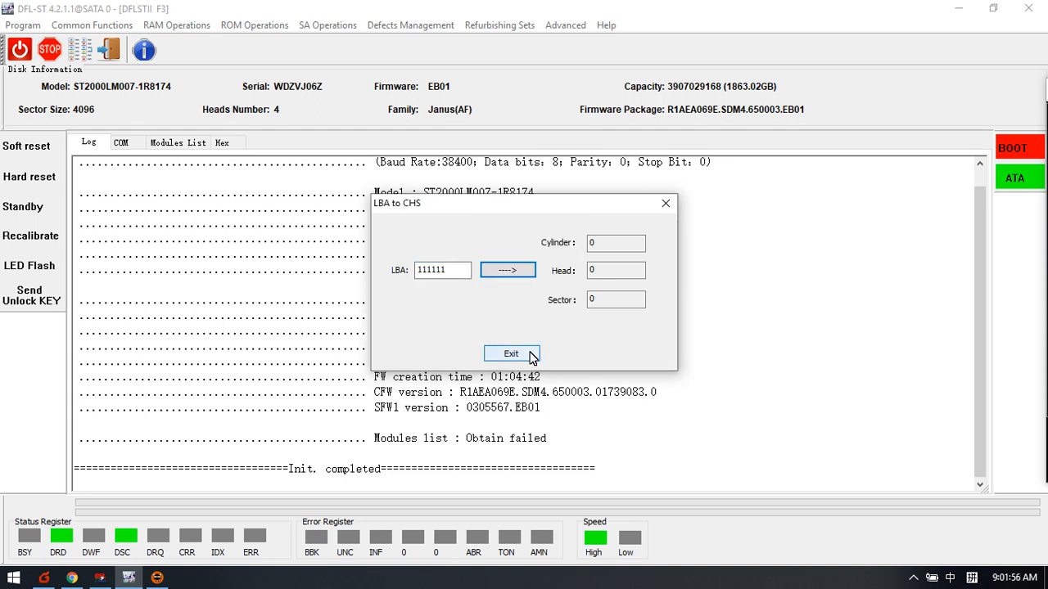
left_click(442, 269)
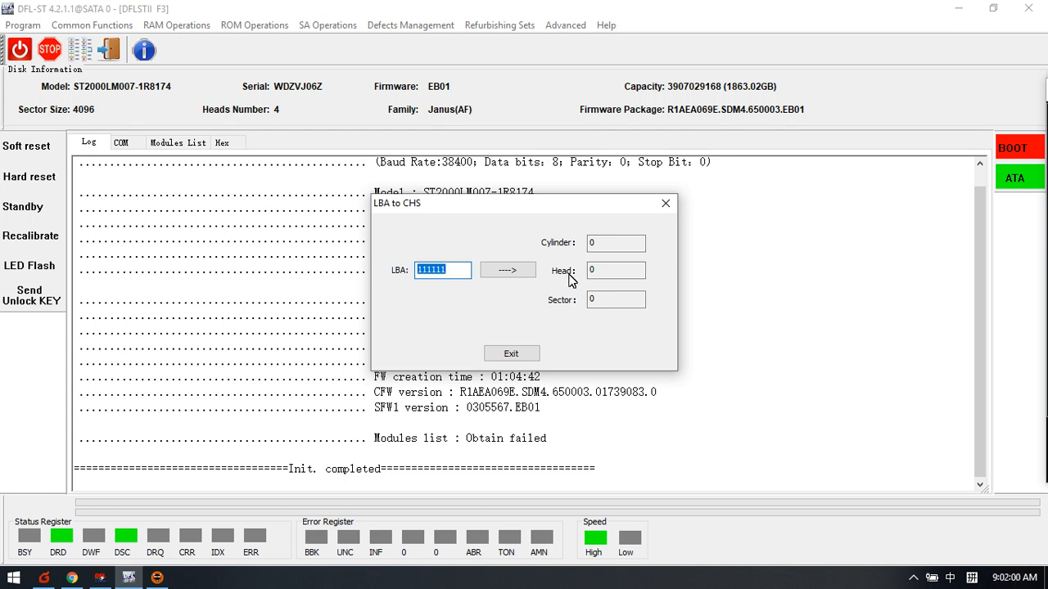
mouse_move(488, 339)
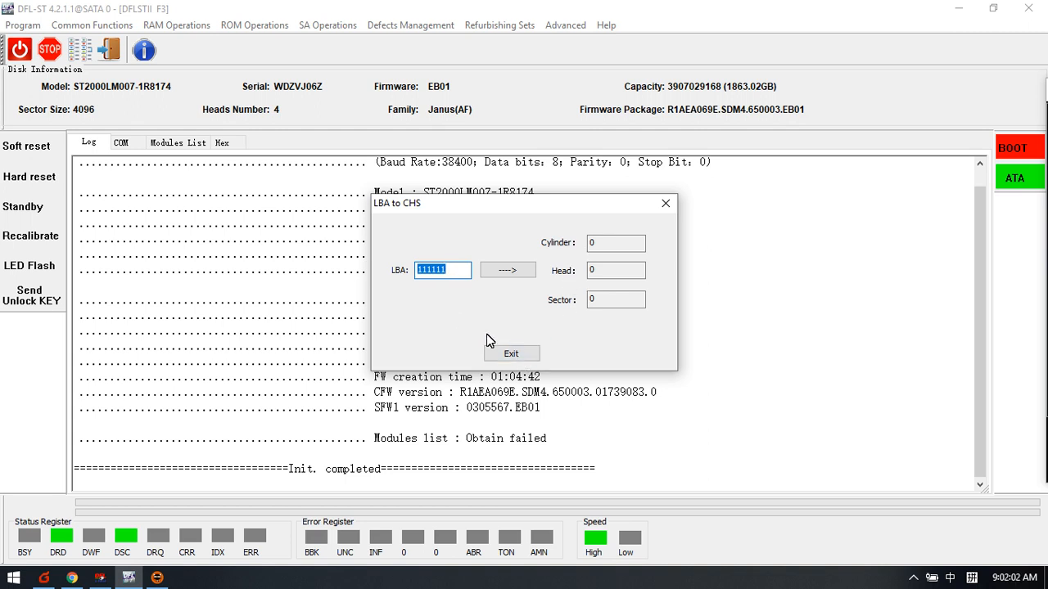
mouse_move(511, 353)
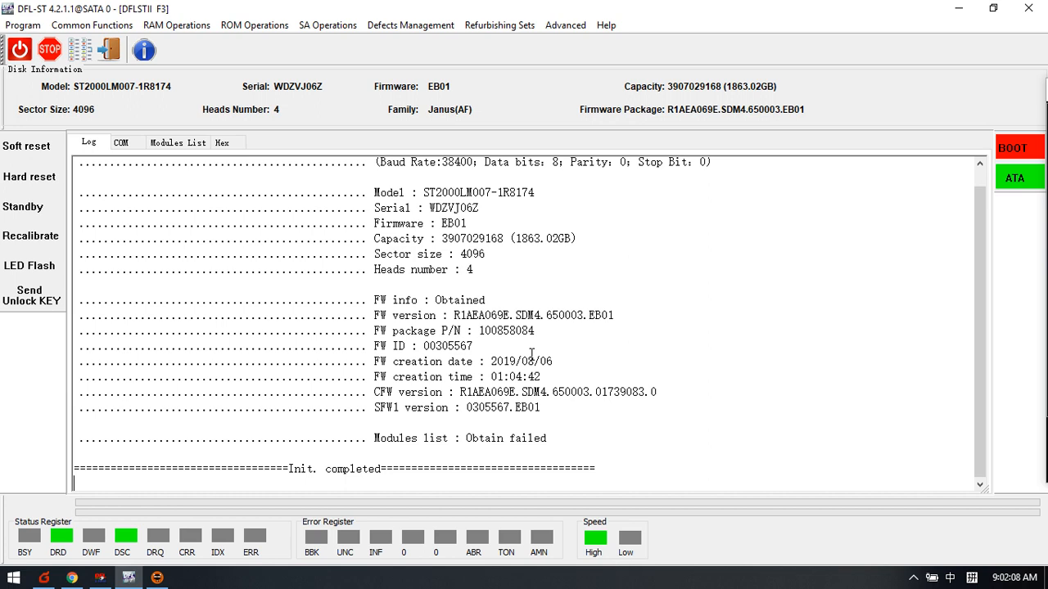
mouse_move(187, 68)
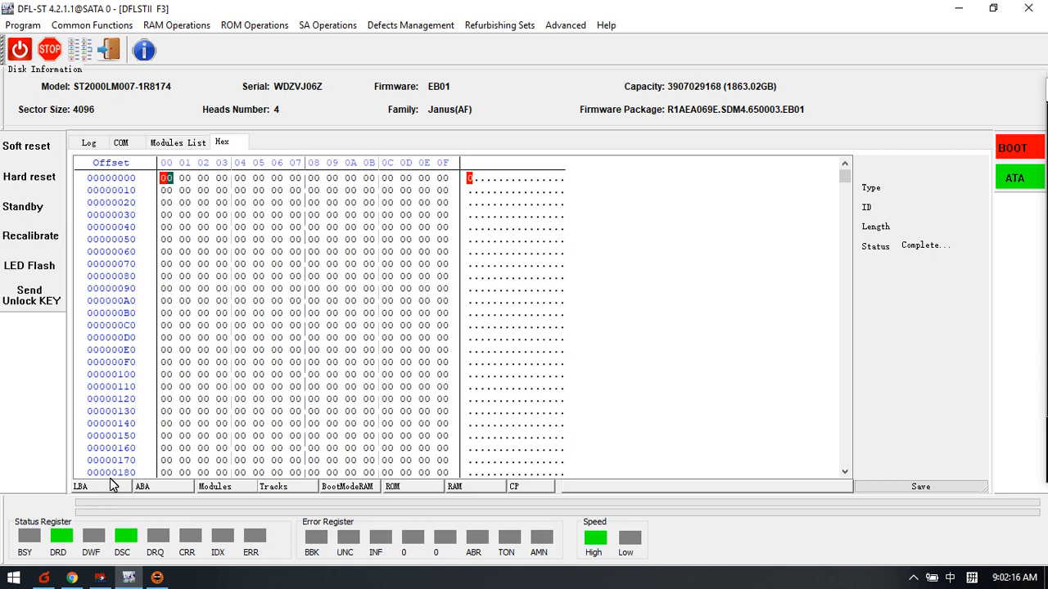
mouse_move(91, 25)
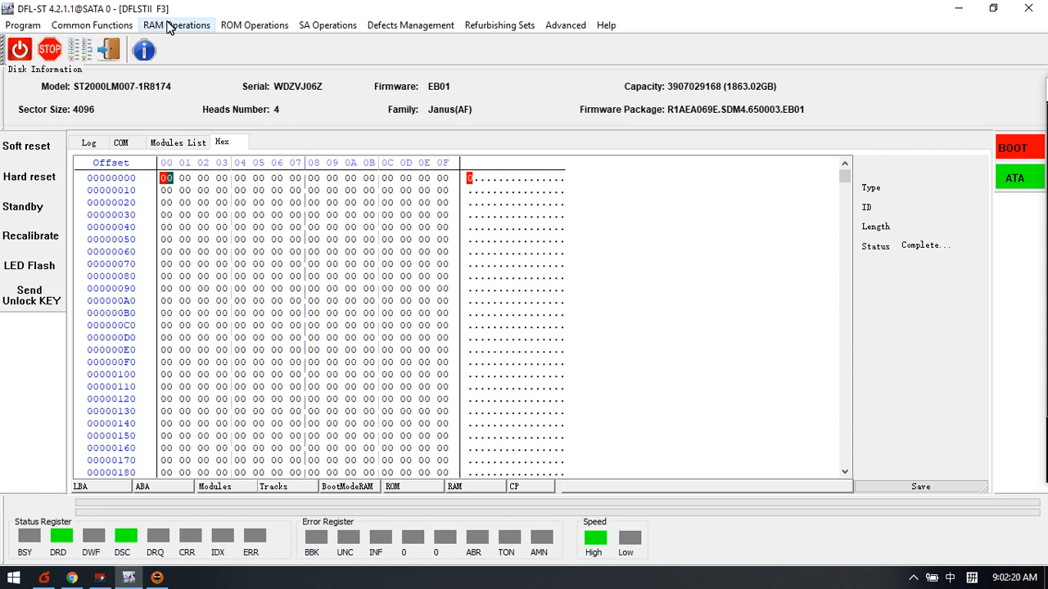
Step: Bring up the RAM Operations menu to reach HDD Initialization
left_click(177, 25)
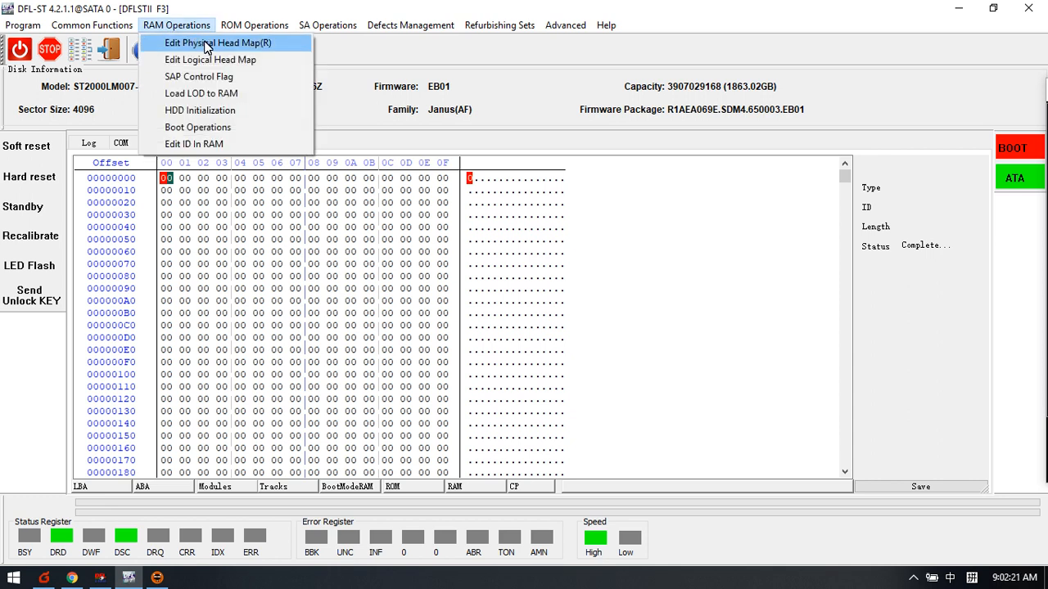
mouse_move(210, 59)
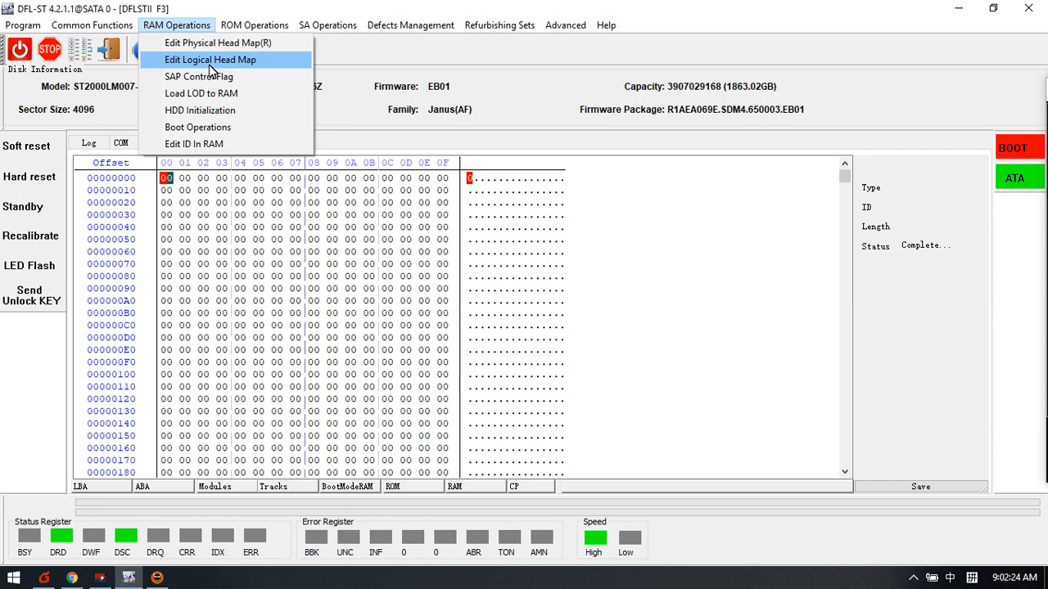
mouse_move(200, 66)
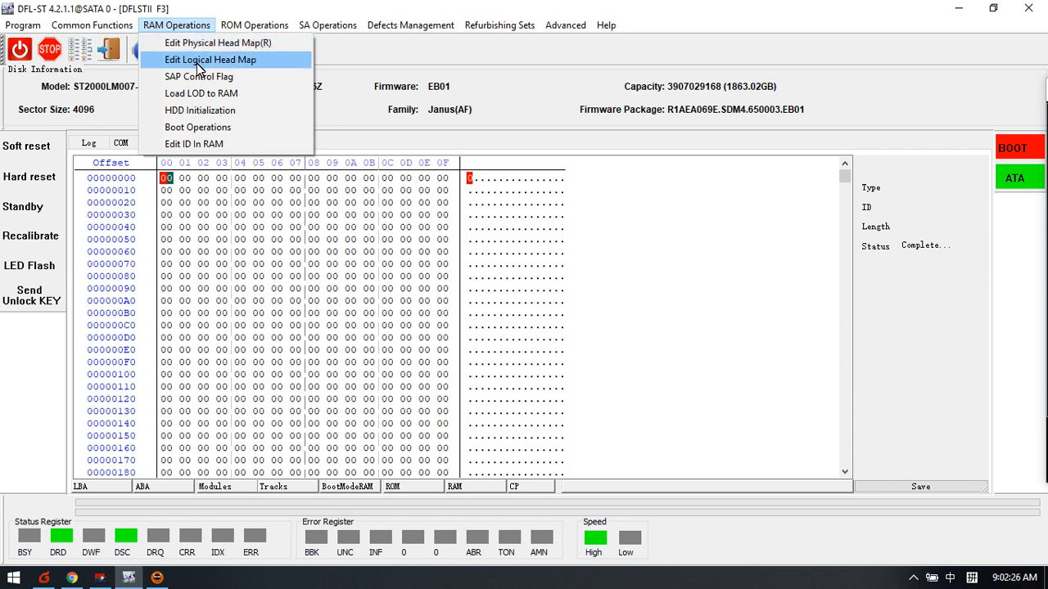
mouse_move(216, 42)
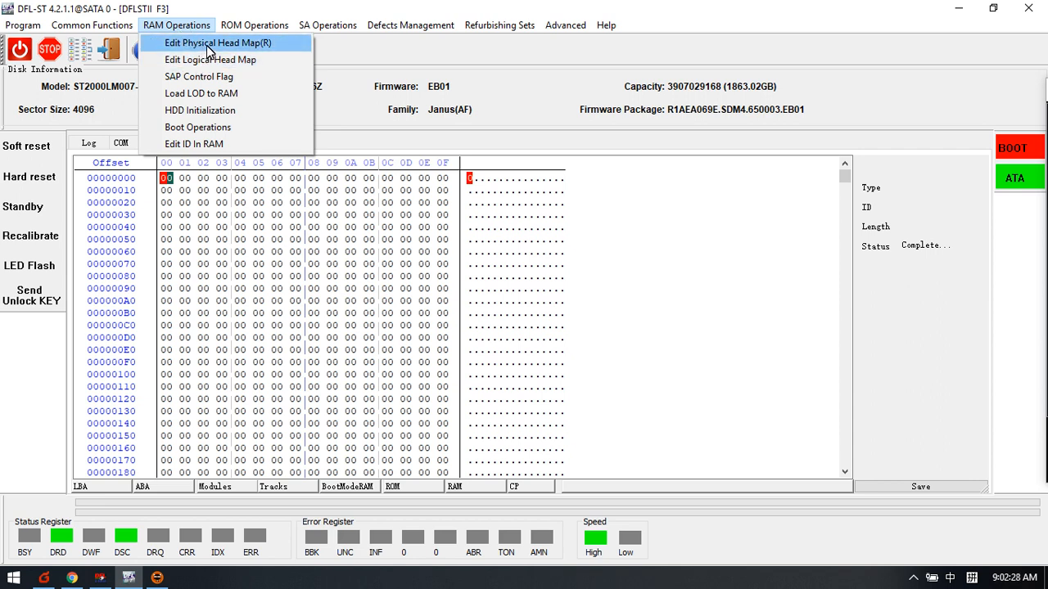
mouse_move(232, 72)
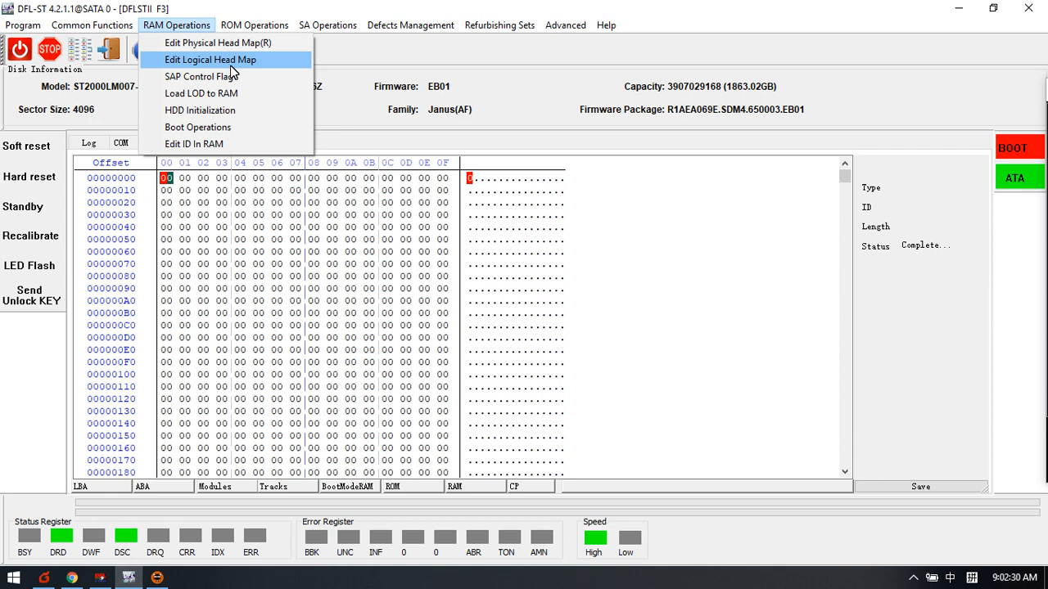
mouse_move(217, 93)
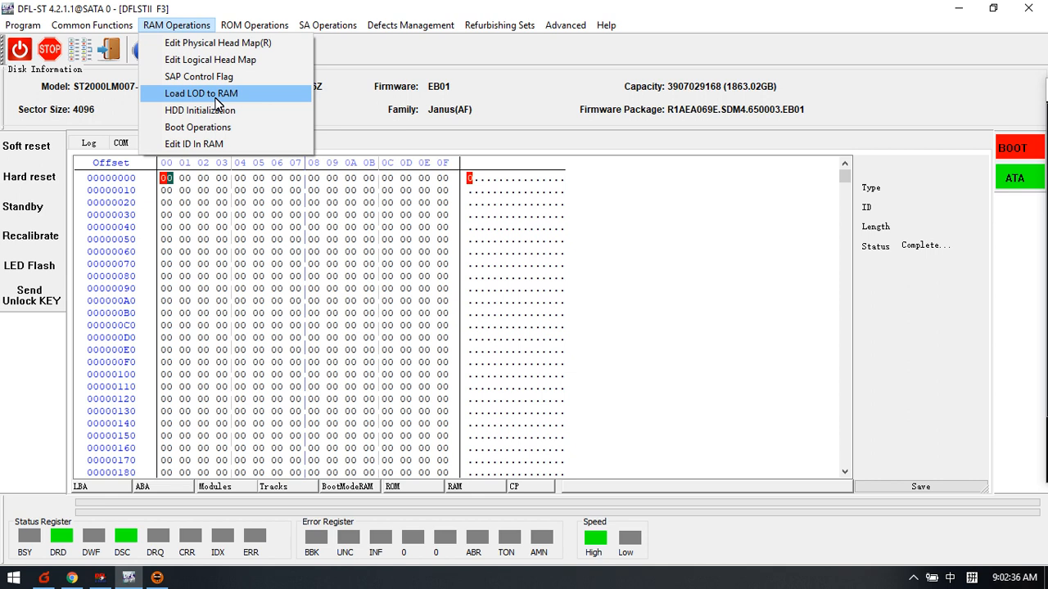
mouse_move(213, 113)
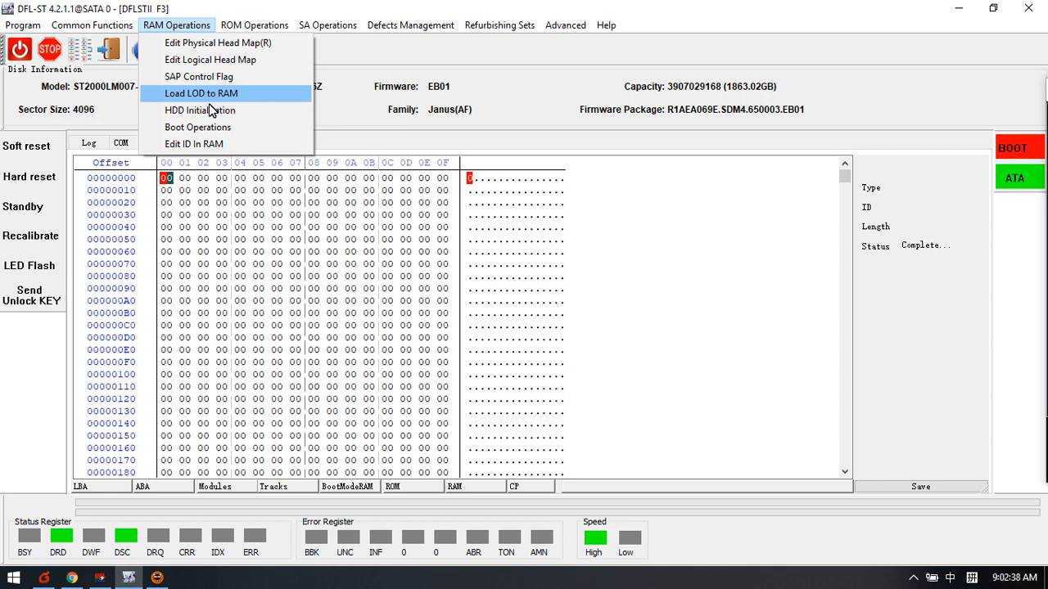
mouse_move(200, 112)
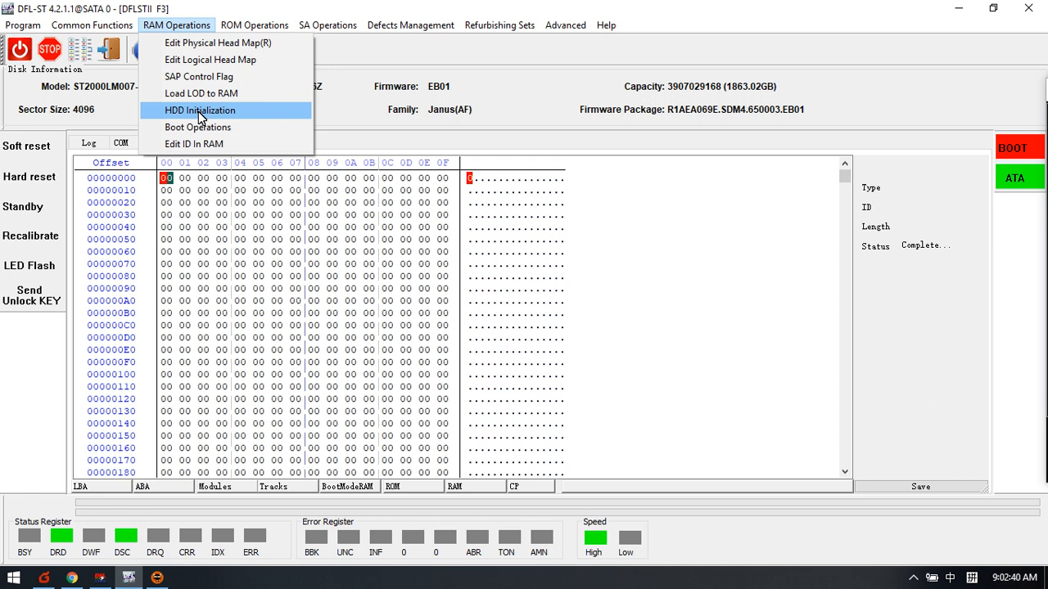
mouse_move(197, 125)
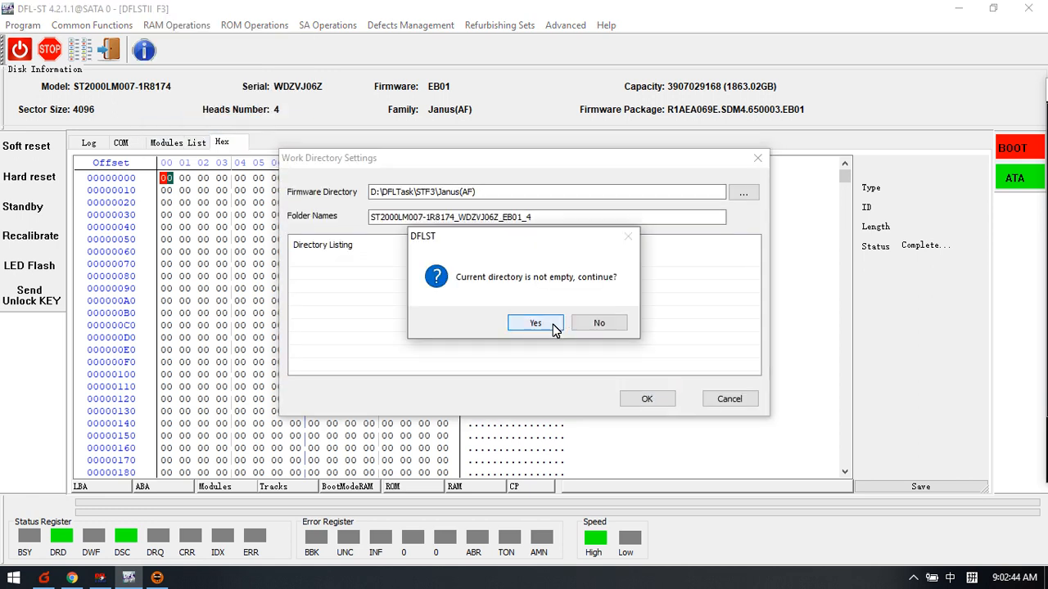
Step: Continue despite the non-empty work directory and review the Boot Loading settings for Janus(AF)
left_click(535, 323)
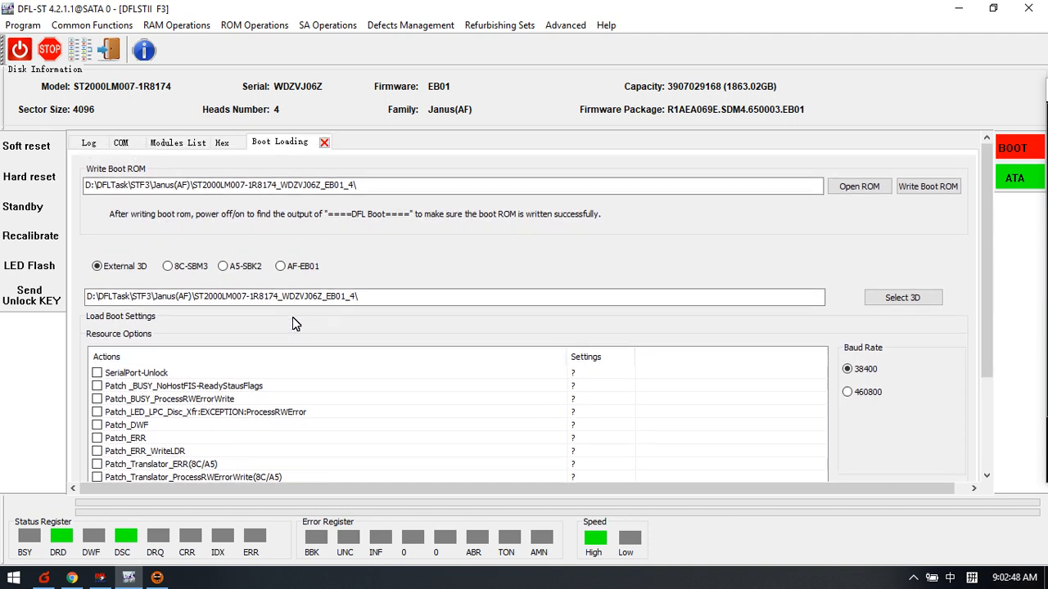
mouse_move(674, 254)
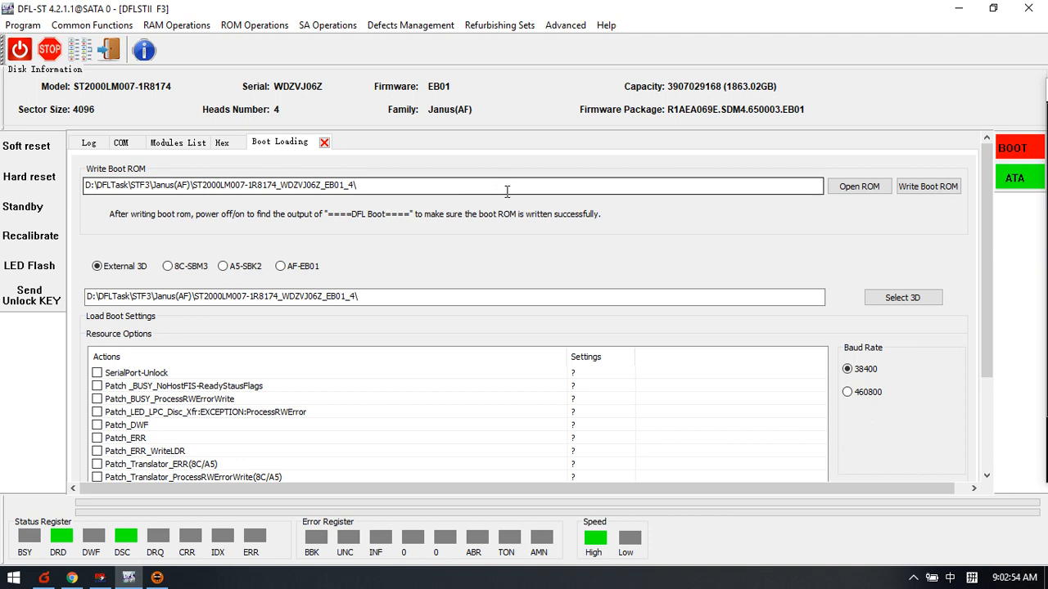
mouse_move(684, 239)
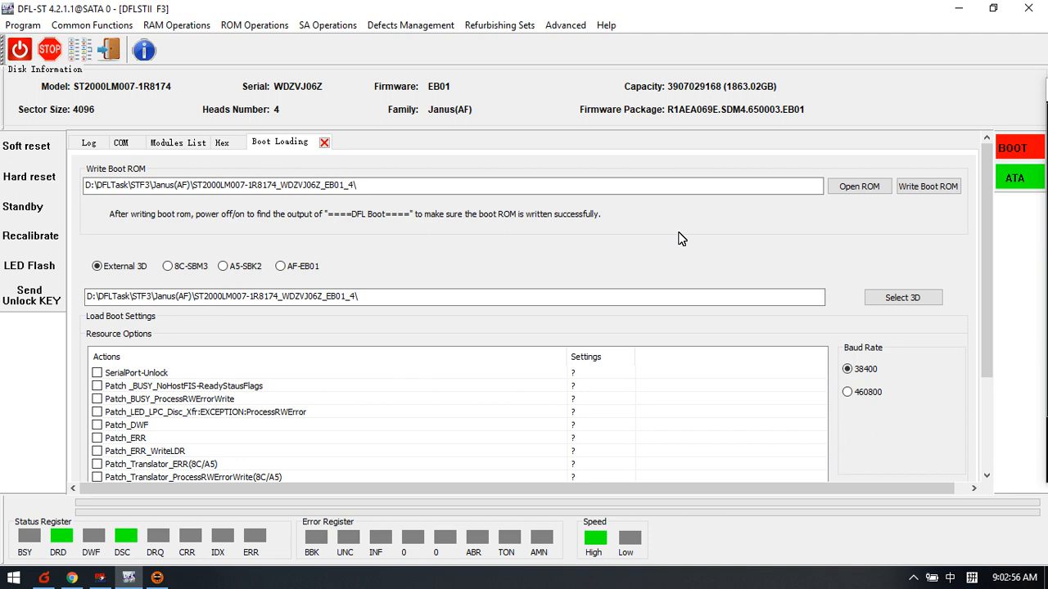
mouse_move(655, 237)
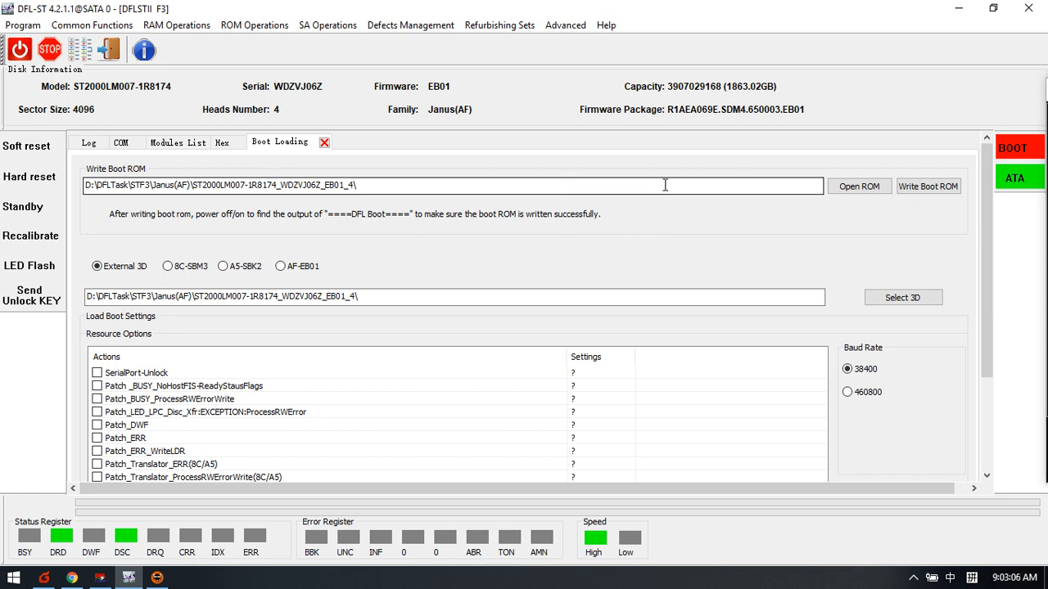
mouse_move(655, 200)
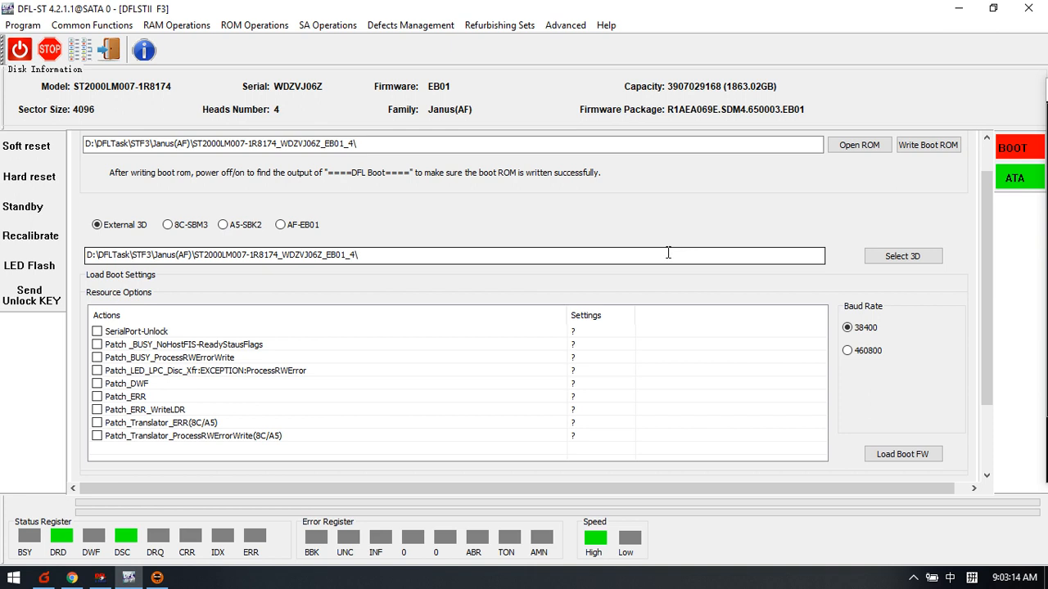
scroll("down", 3)
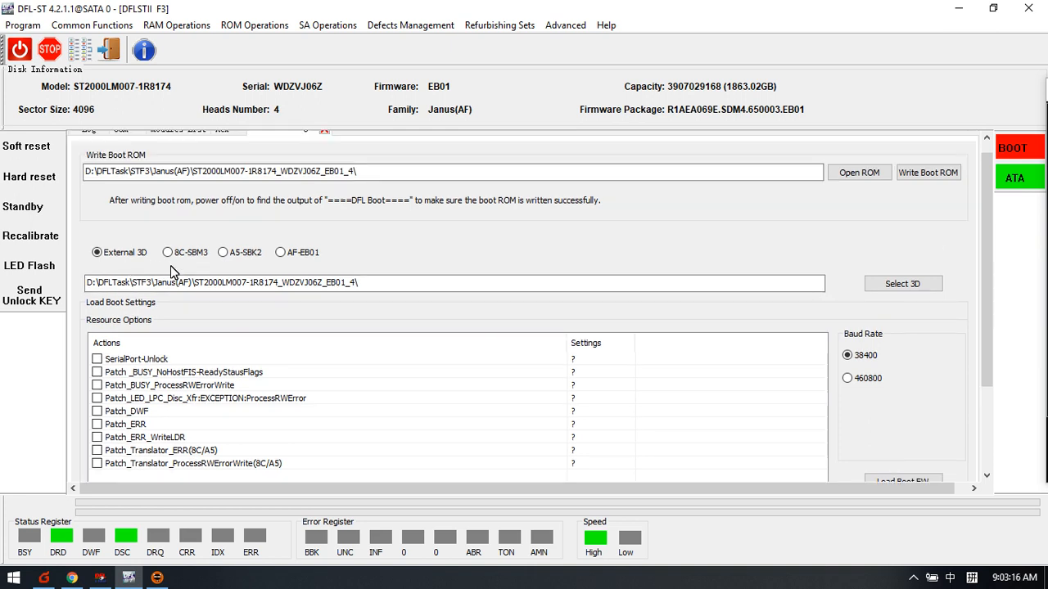
left_click(282, 282)
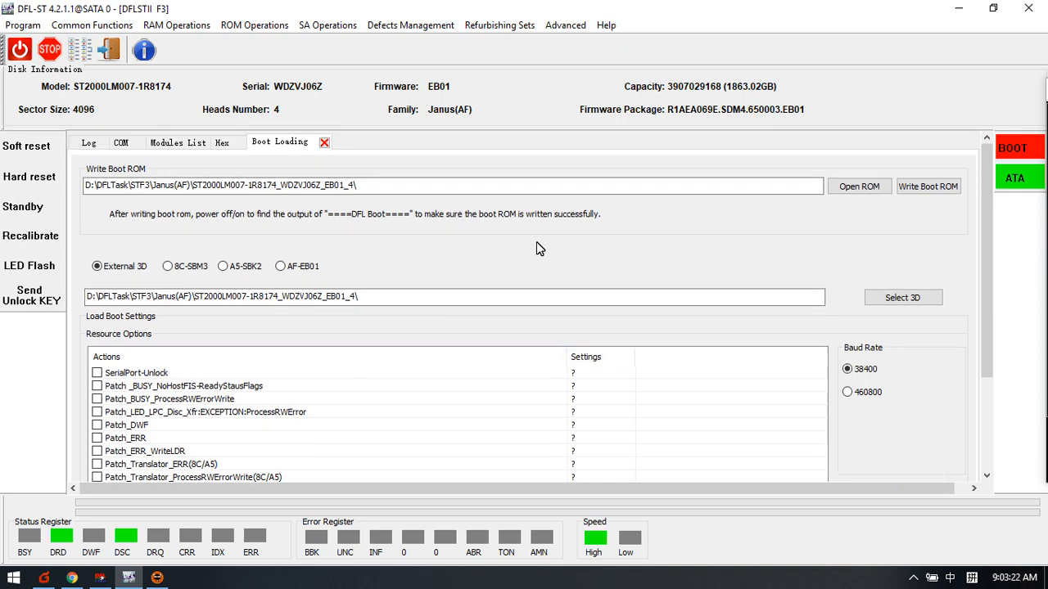
Step: Bring up Boot Operations from RAM Operations, showing the LOADER actions with the Janus(AF) path
left_click(177, 24)
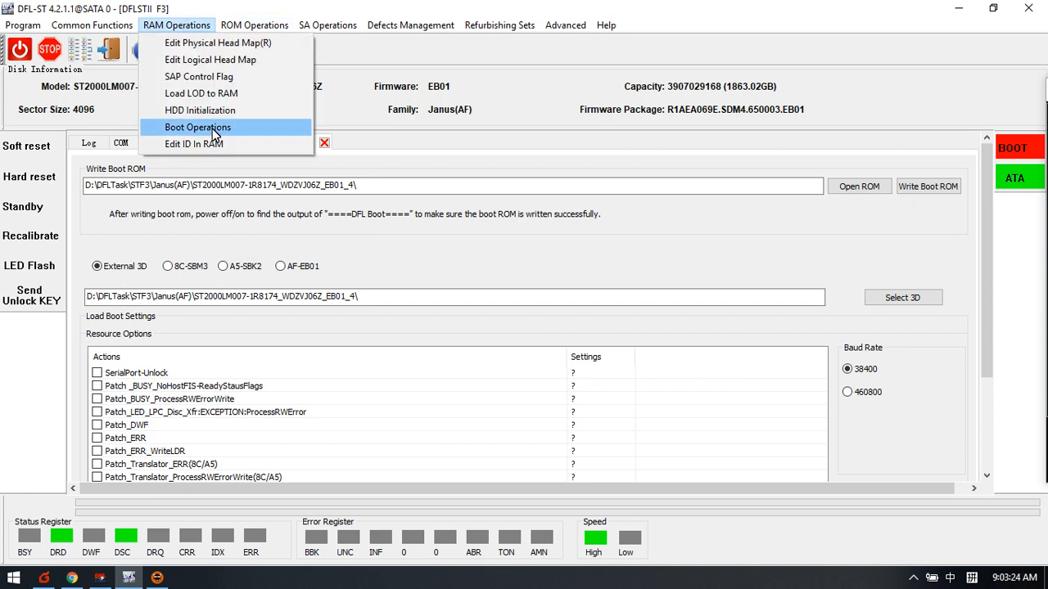
mouse_move(216, 131)
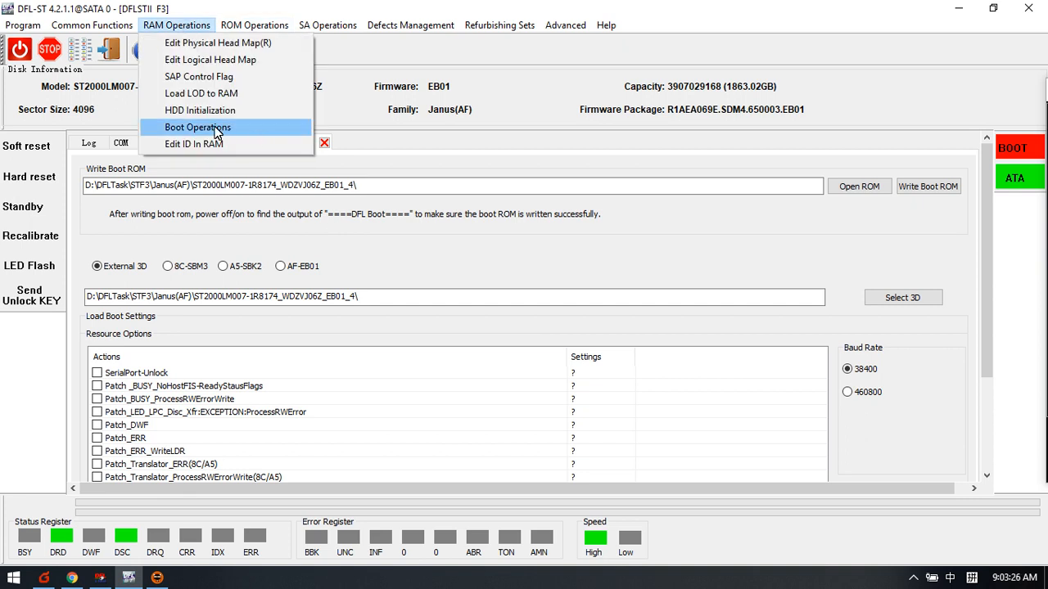
left_click(196, 128)
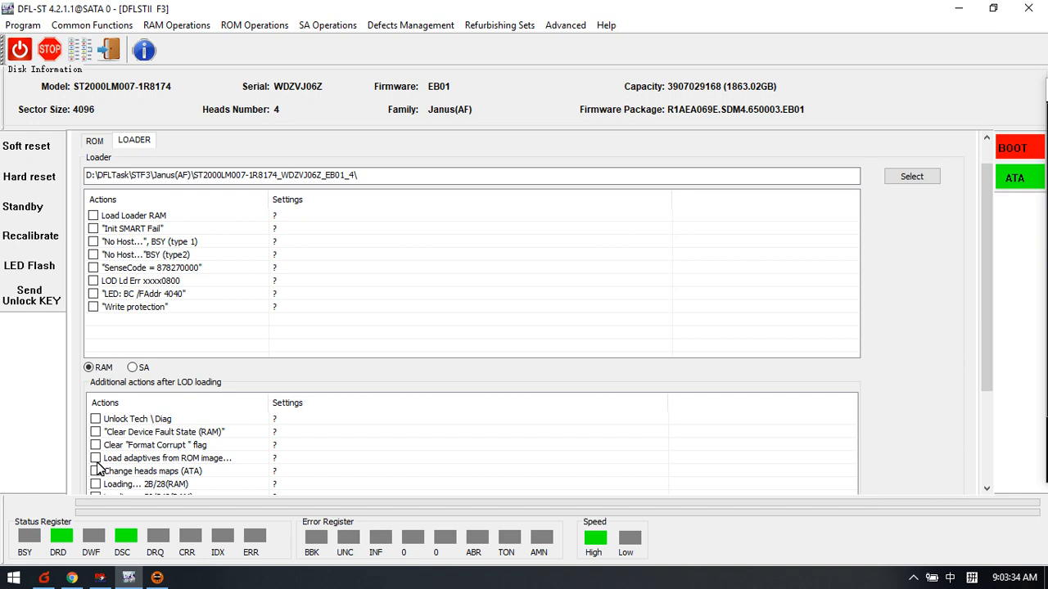
mouse_move(213, 467)
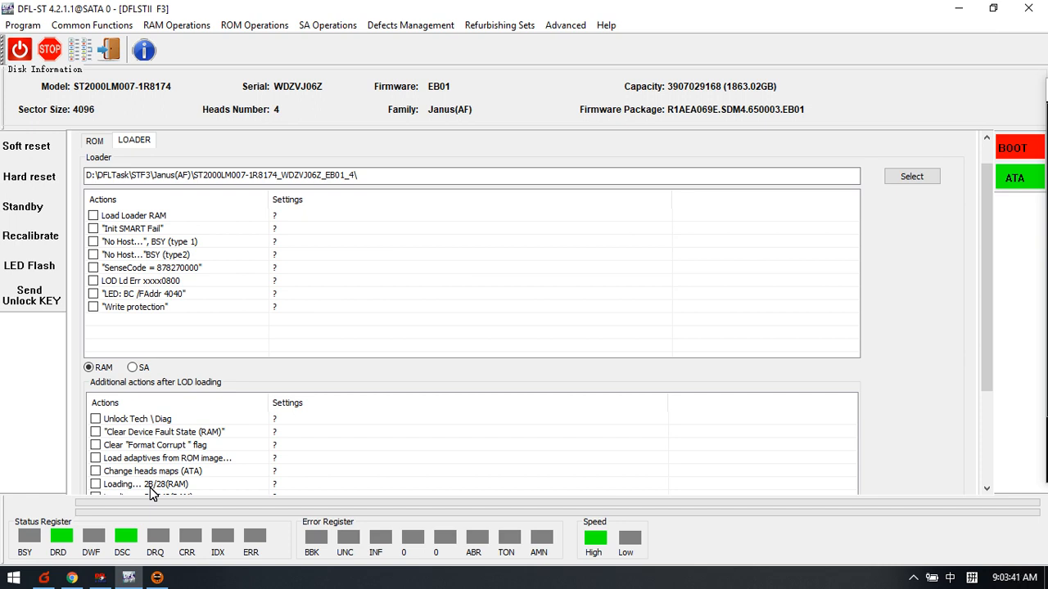
mouse_move(193, 489)
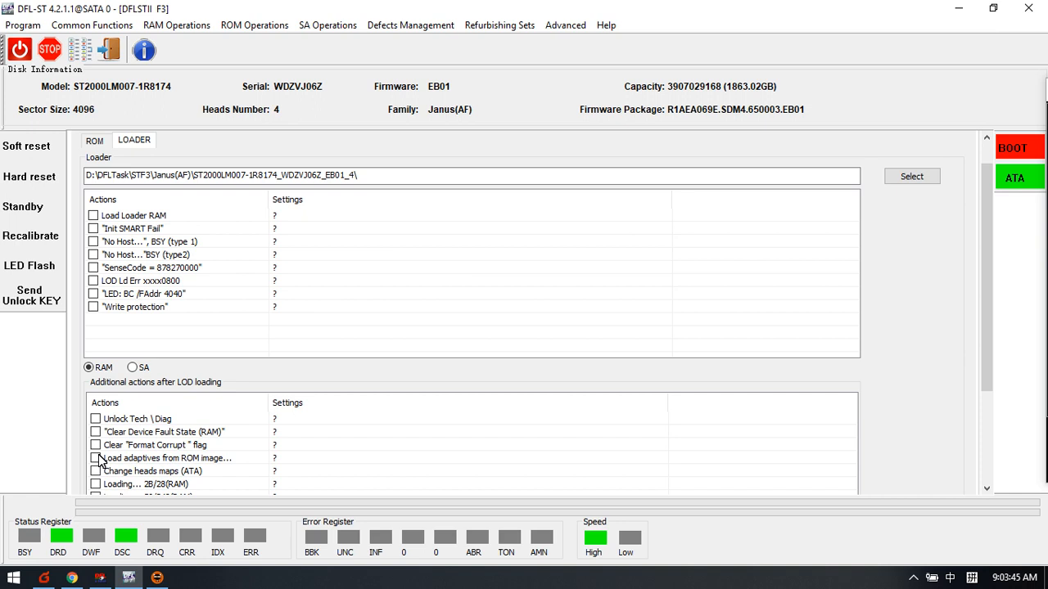
mouse_move(105, 491)
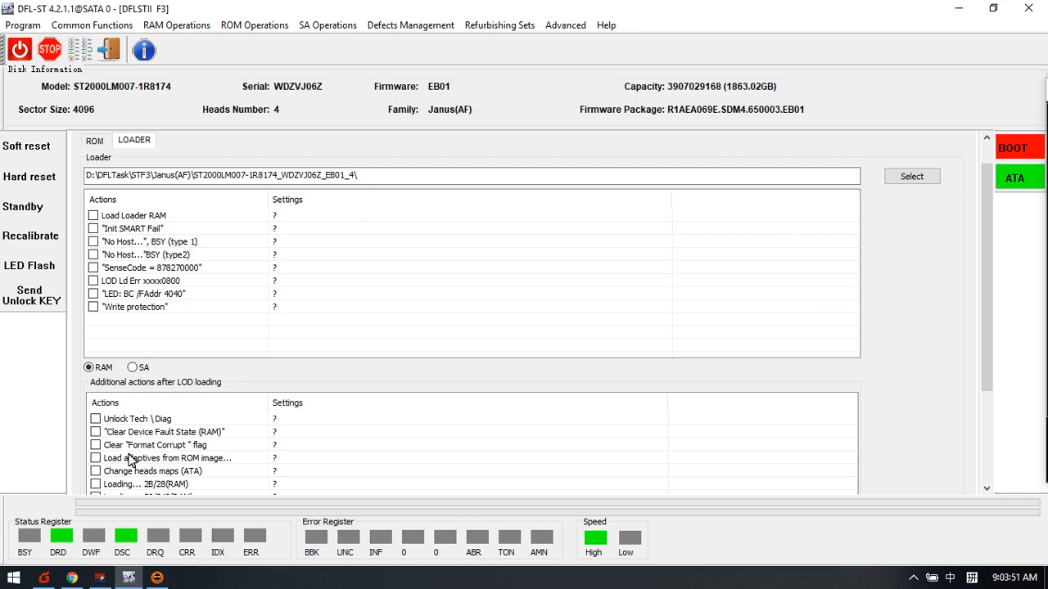
mouse_move(149, 449)
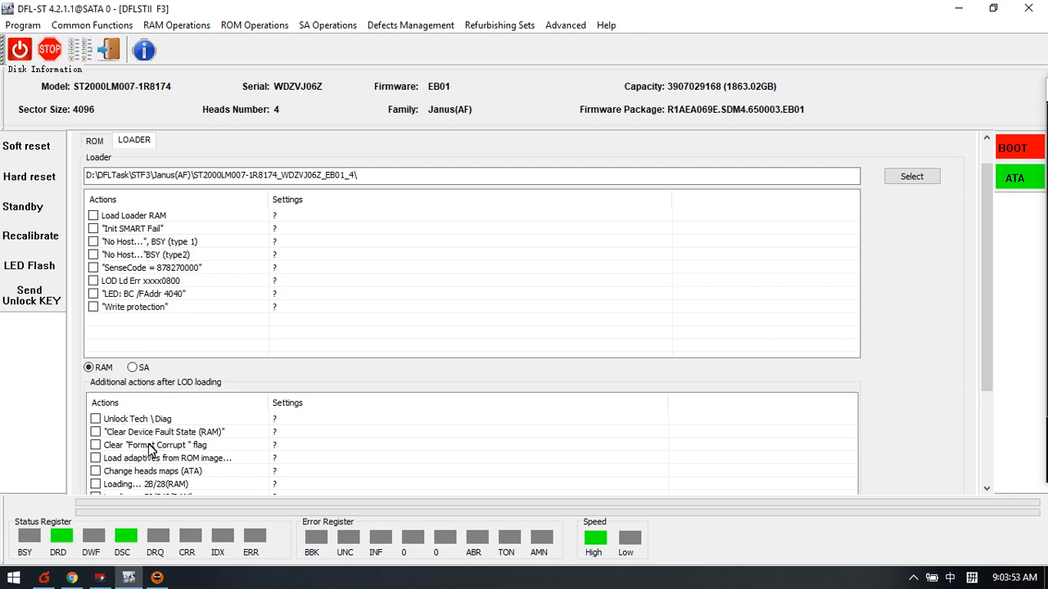
Step: Browse the ROM Operations menu with its Unlock submenu, then bring up the SA Operations menu
left_click(253, 24)
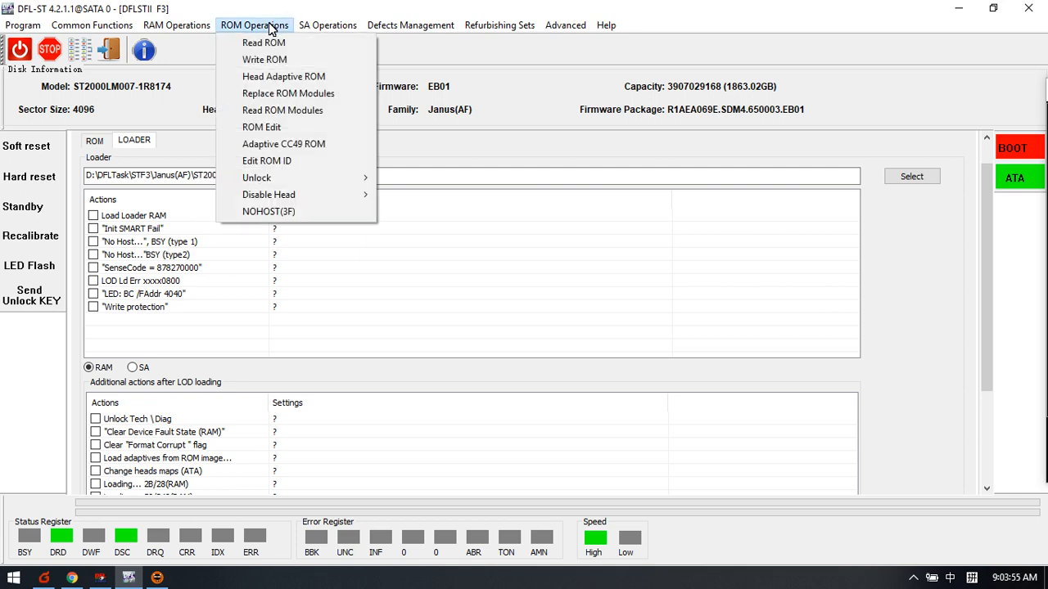
mouse_move(284, 144)
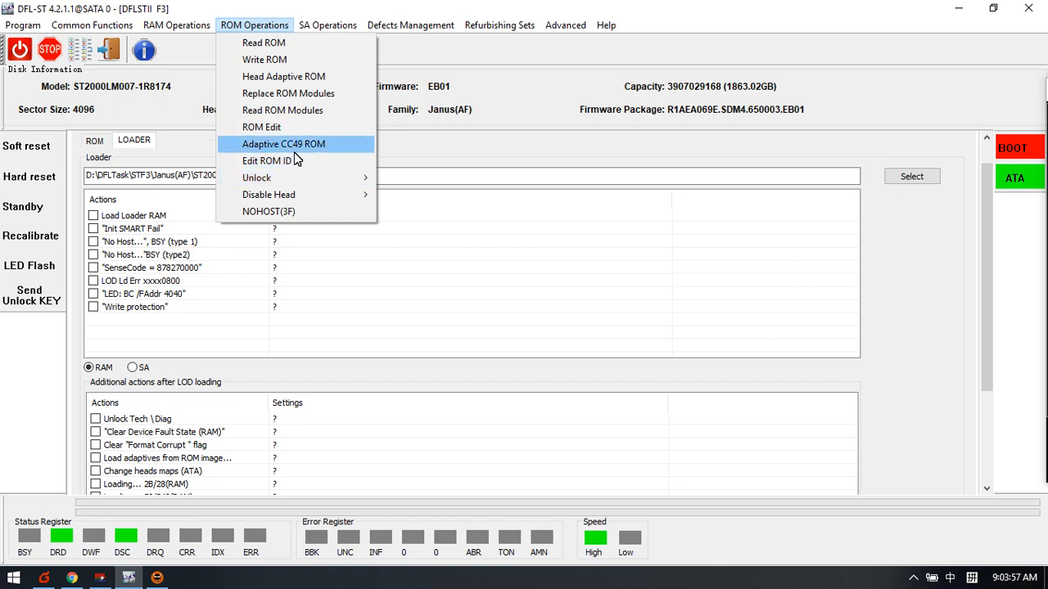
mouse_move(295, 144)
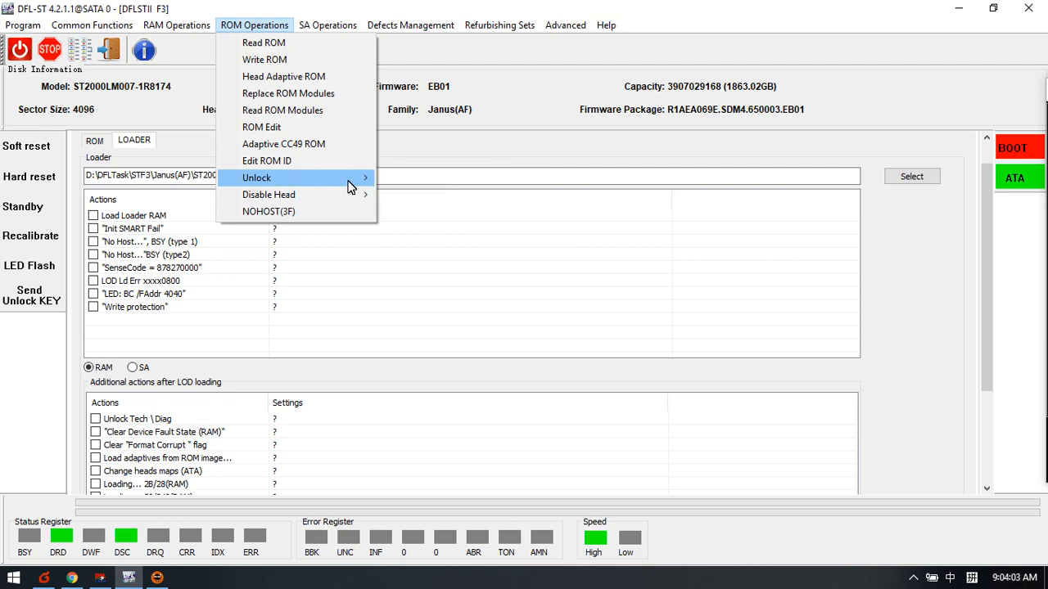
mouse_move(255, 177)
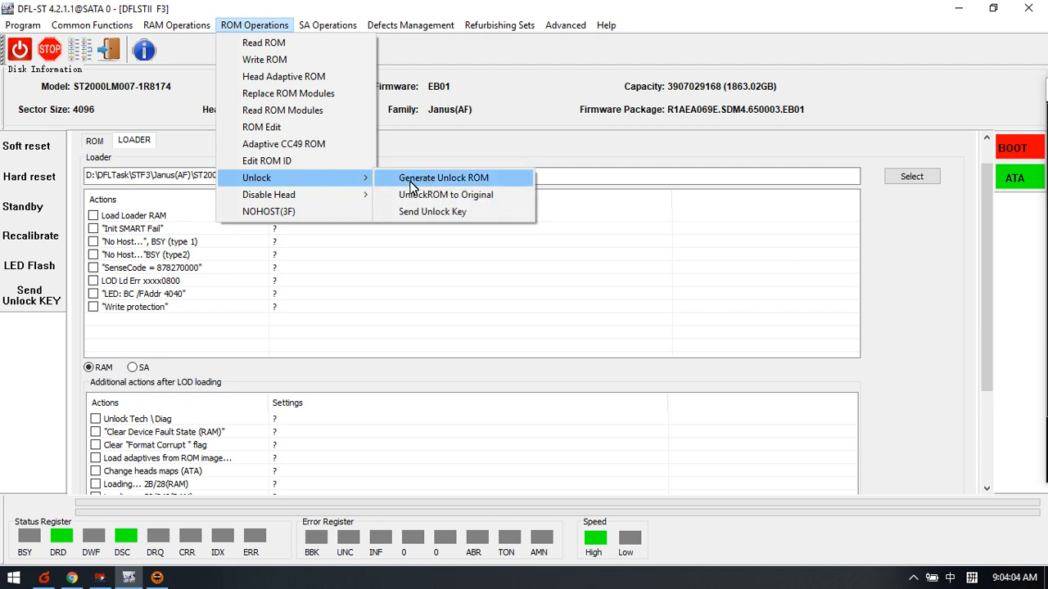
mouse_move(433, 190)
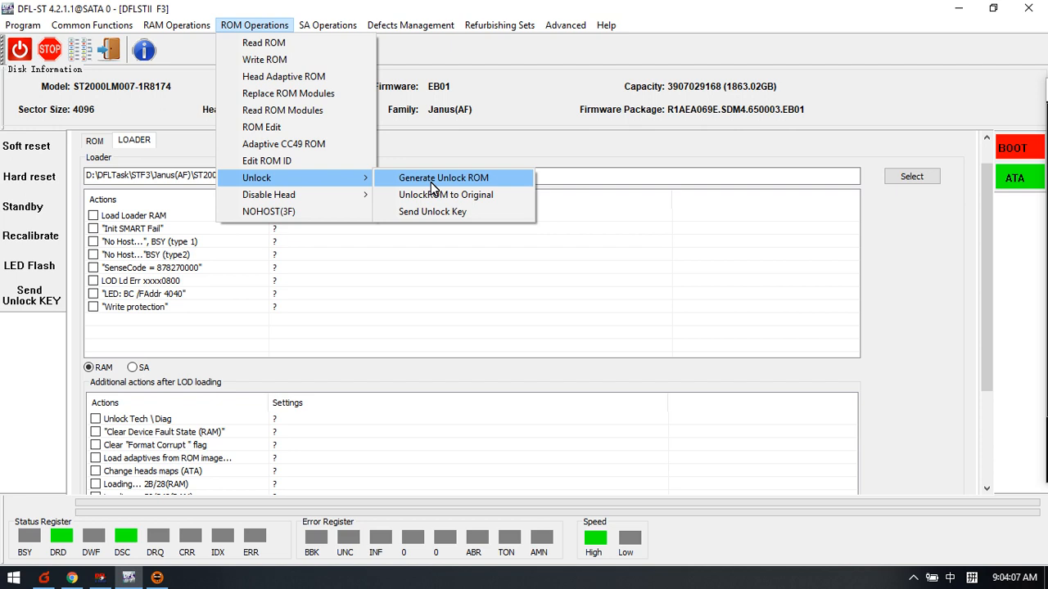
mouse_move(403, 188)
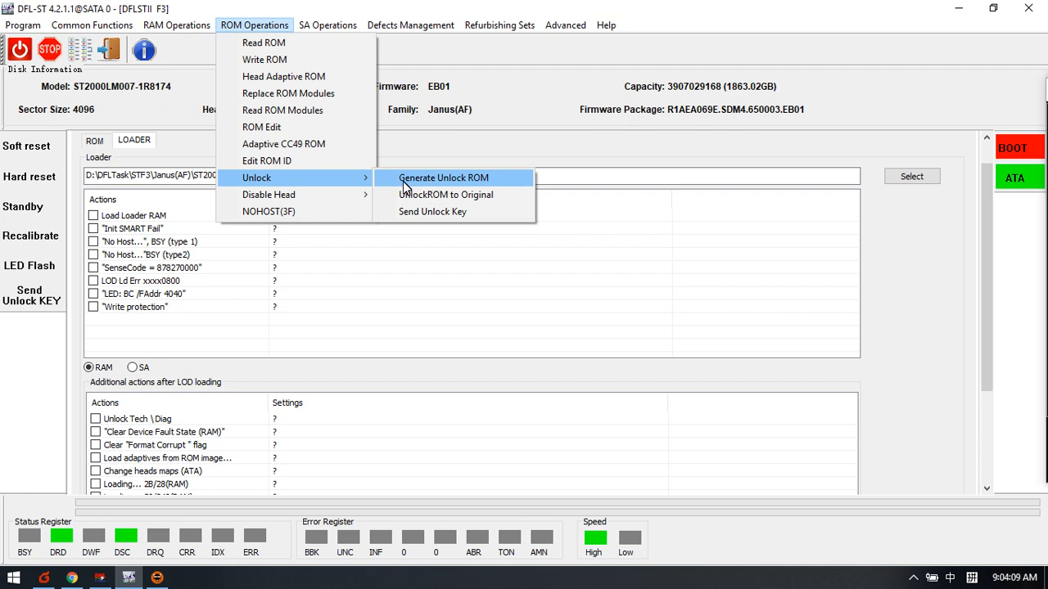
mouse_move(429, 186)
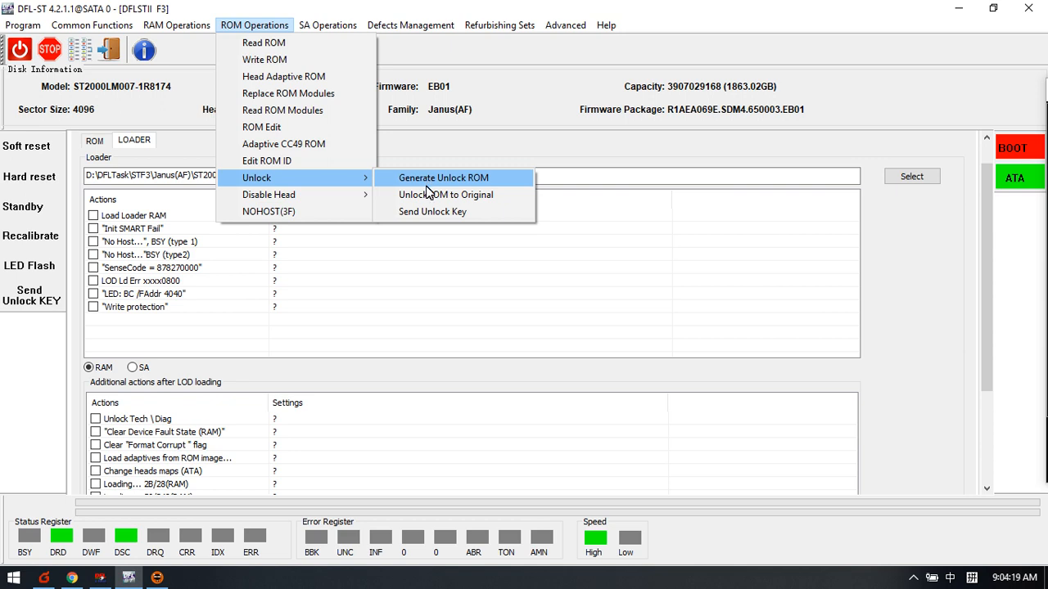
mouse_move(461, 211)
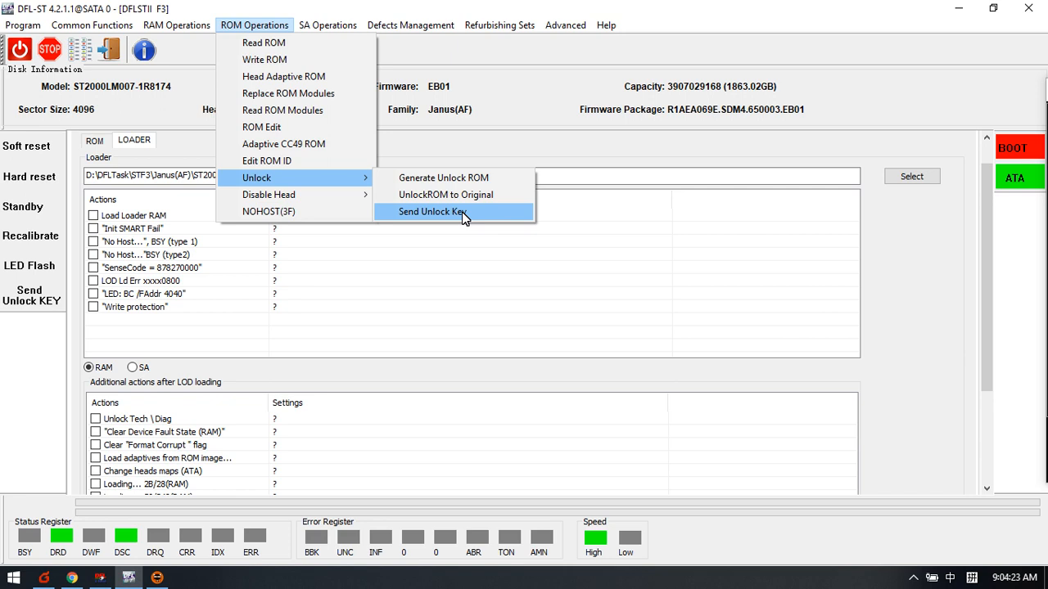
mouse_move(439, 213)
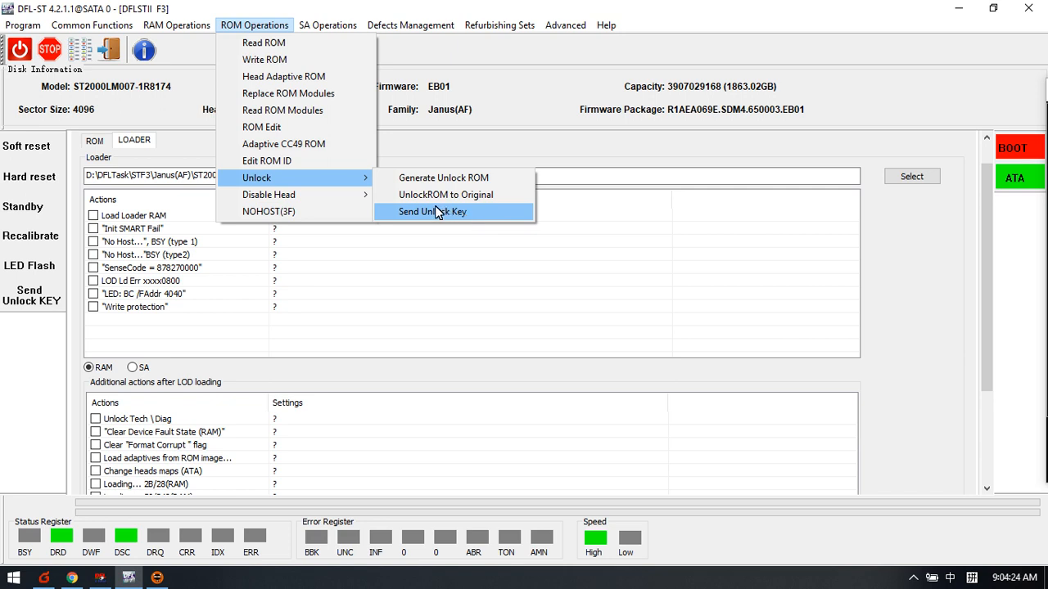
left_click(328, 24)
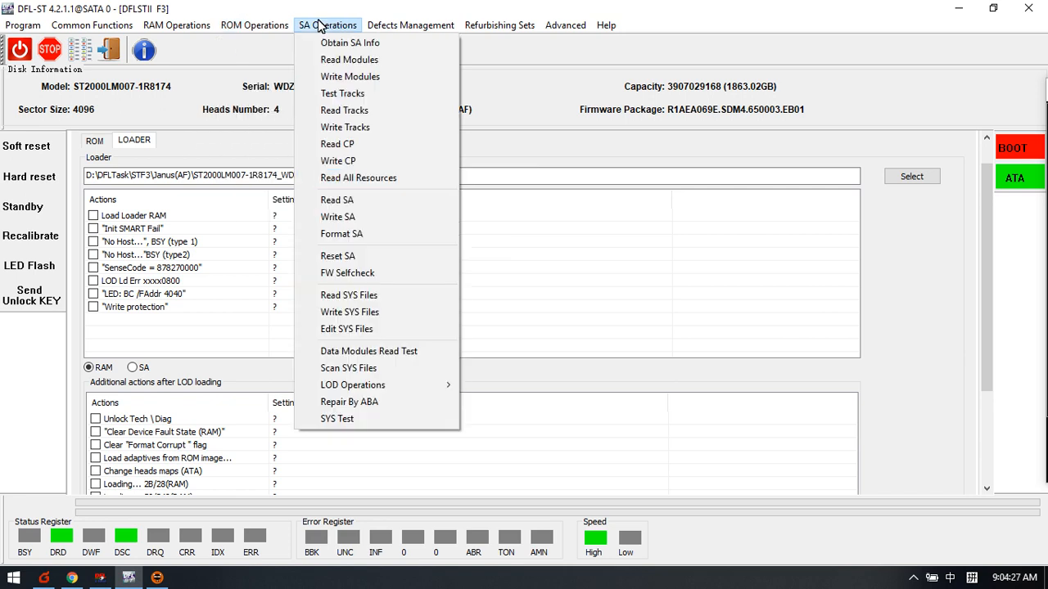
mouse_move(385, 57)
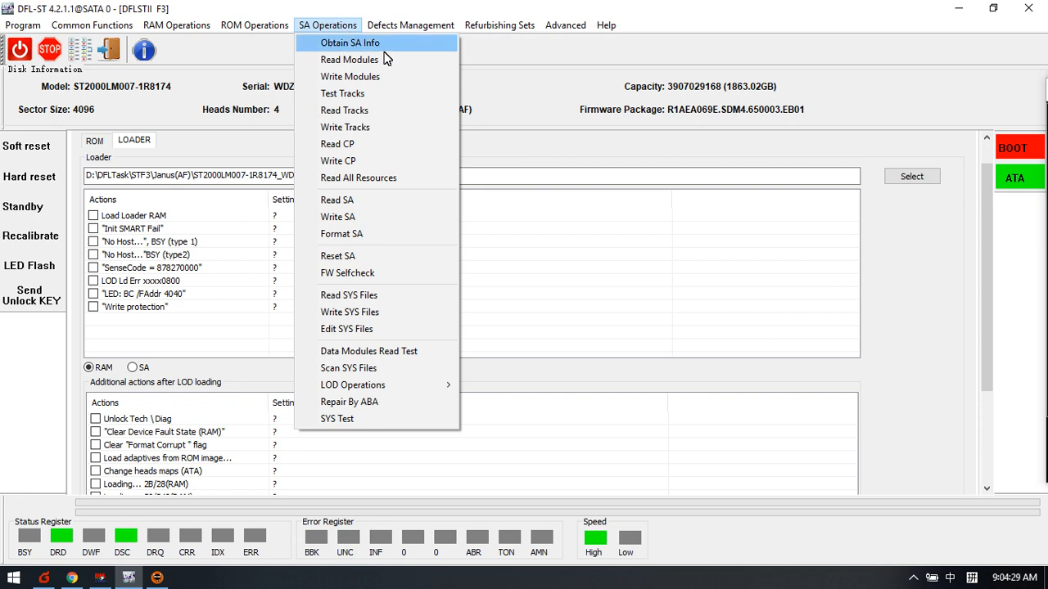
mouse_move(350, 311)
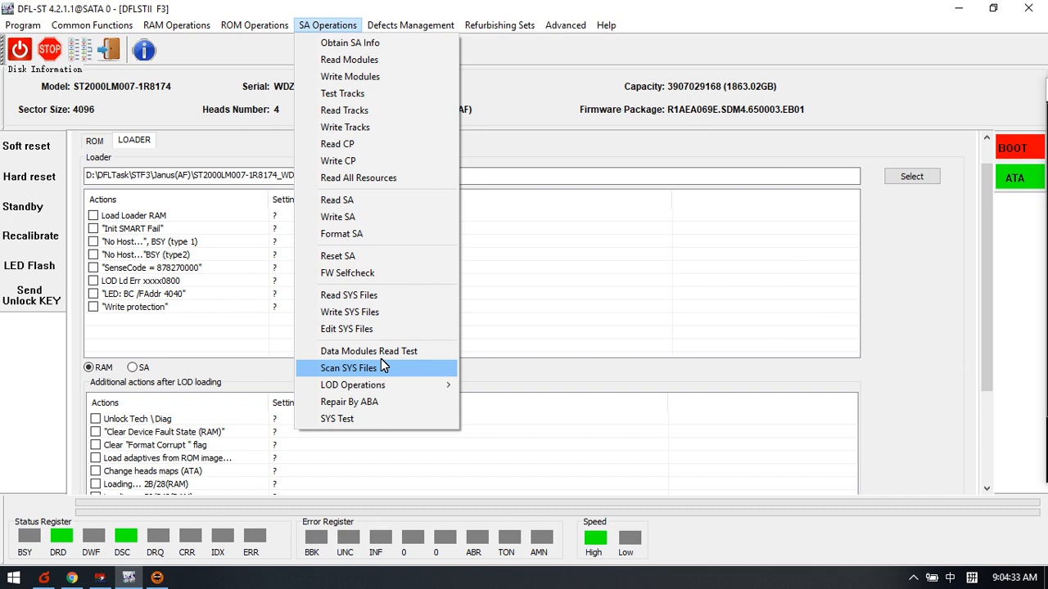
mouse_move(337, 419)
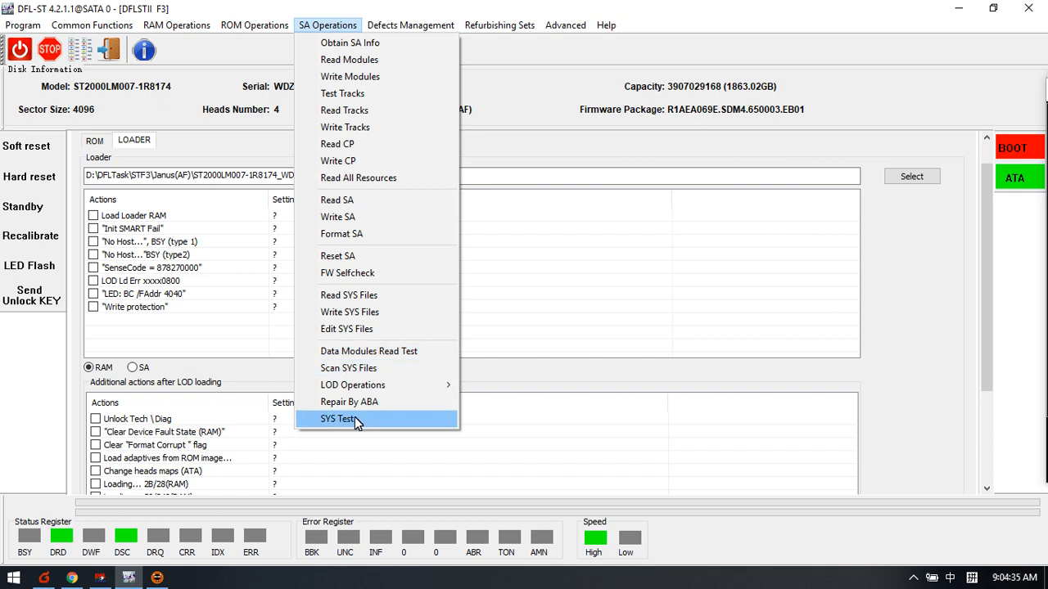
mouse_move(362, 426)
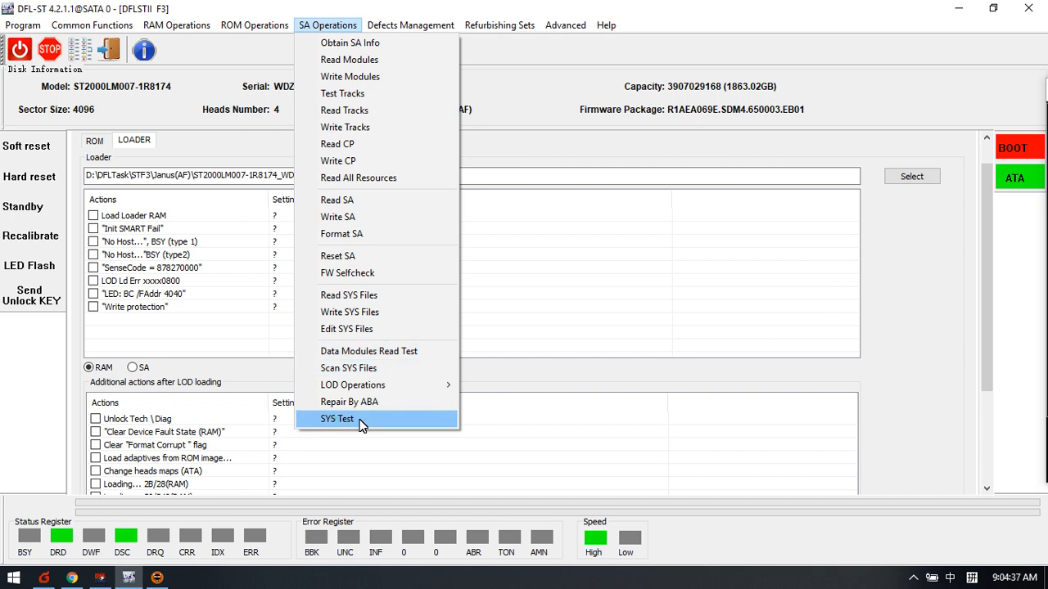
mouse_move(321, 419)
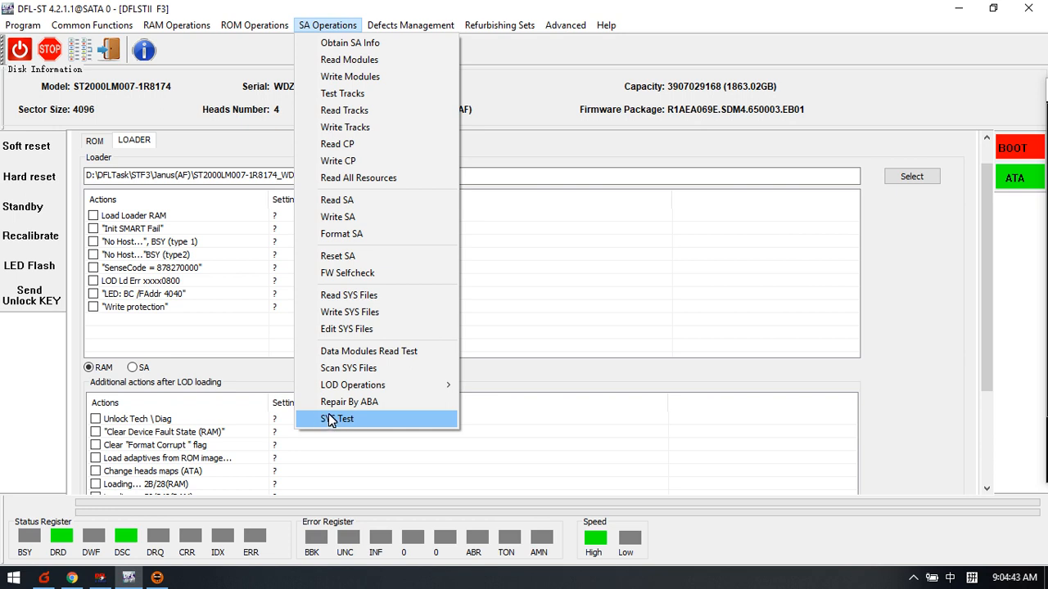
mouse_move(344, 423)
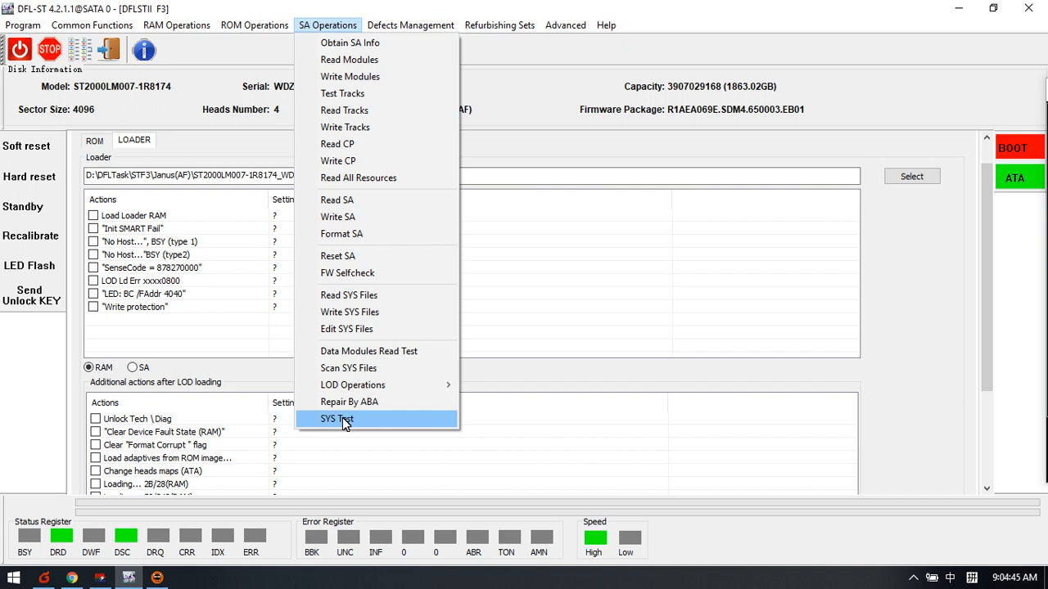
mouse_move(352, 385)
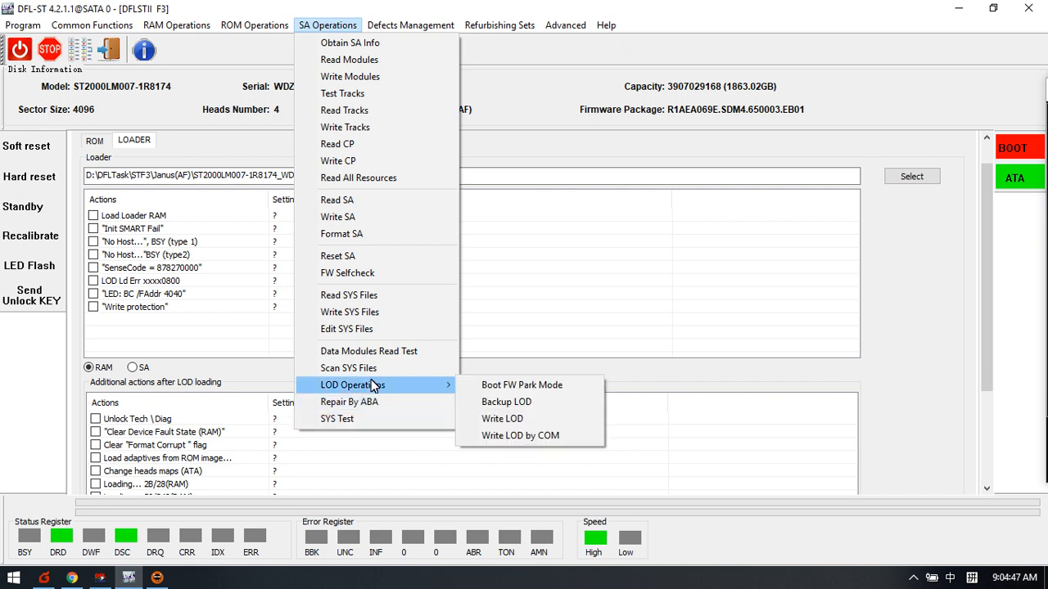
mouse_move(501, 420)
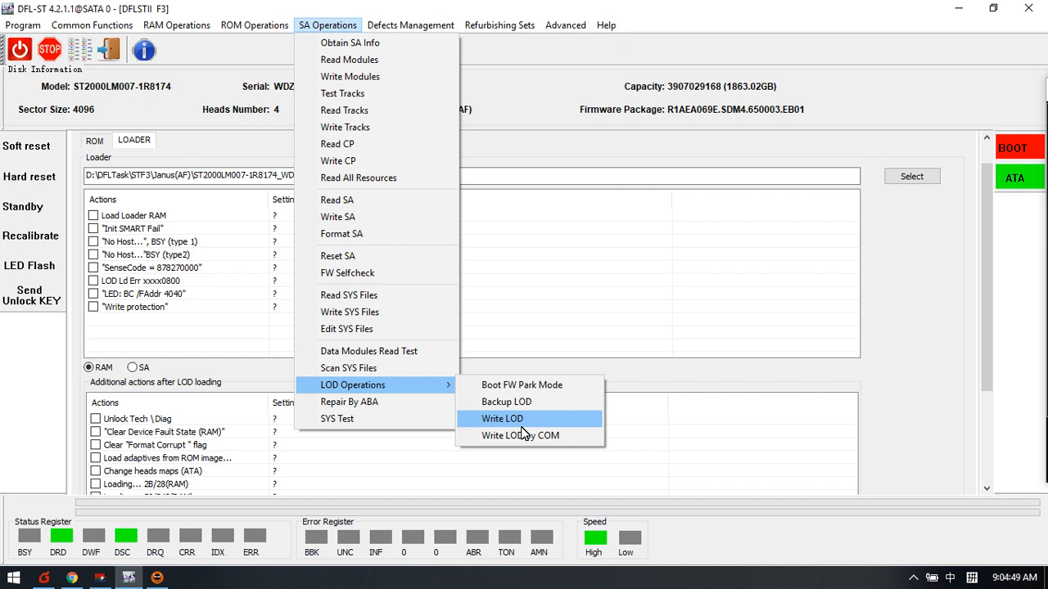
mouse_move(506, 401)
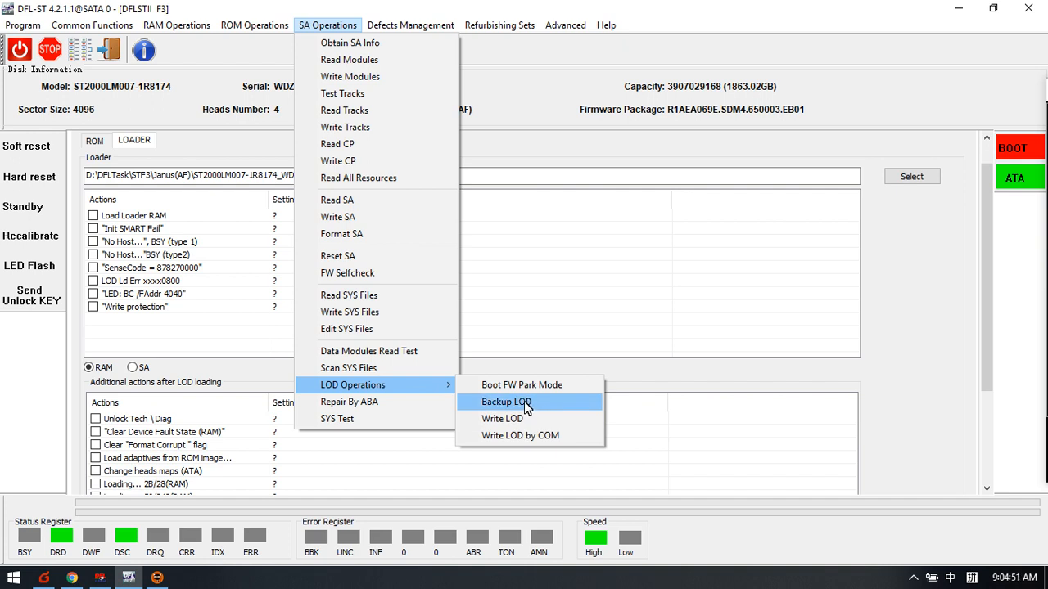
mouse_move(370, 334)
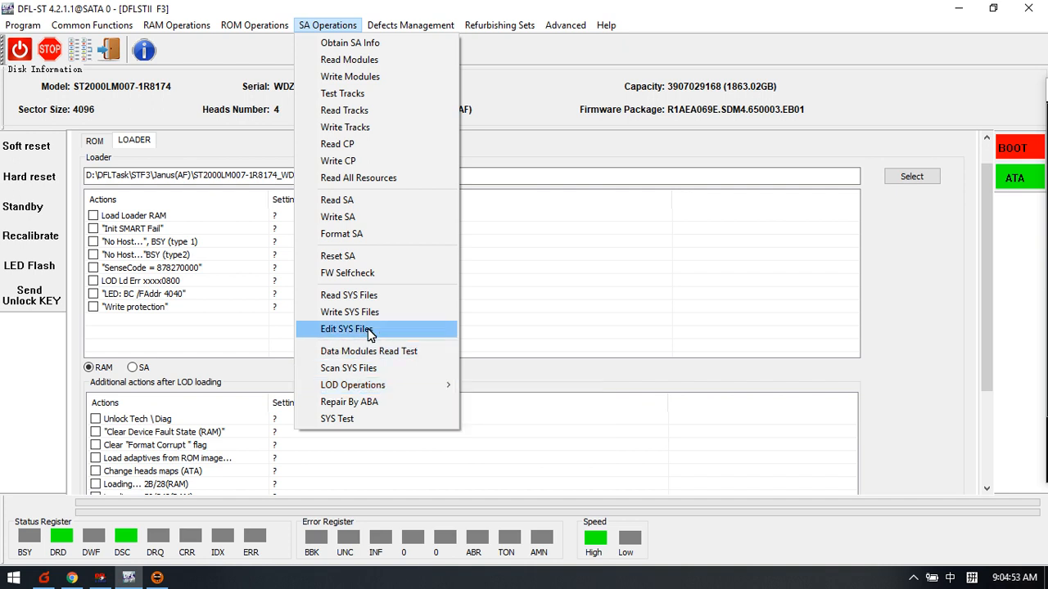
mouse_move(351, 43)
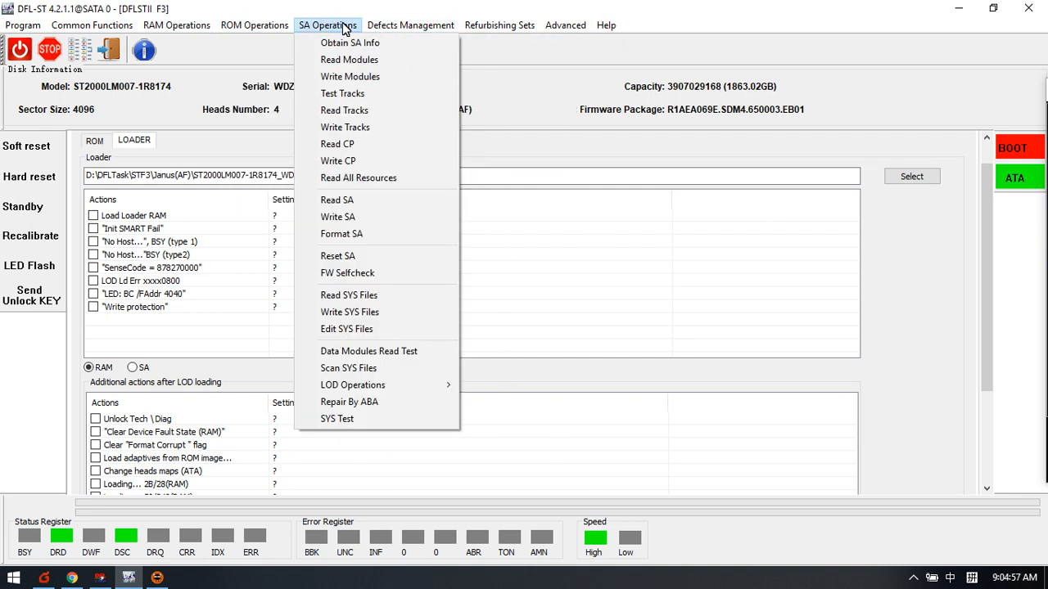
Step: Bring up the Defects Management menu listing defect list and format commands
left_click(409, 25)
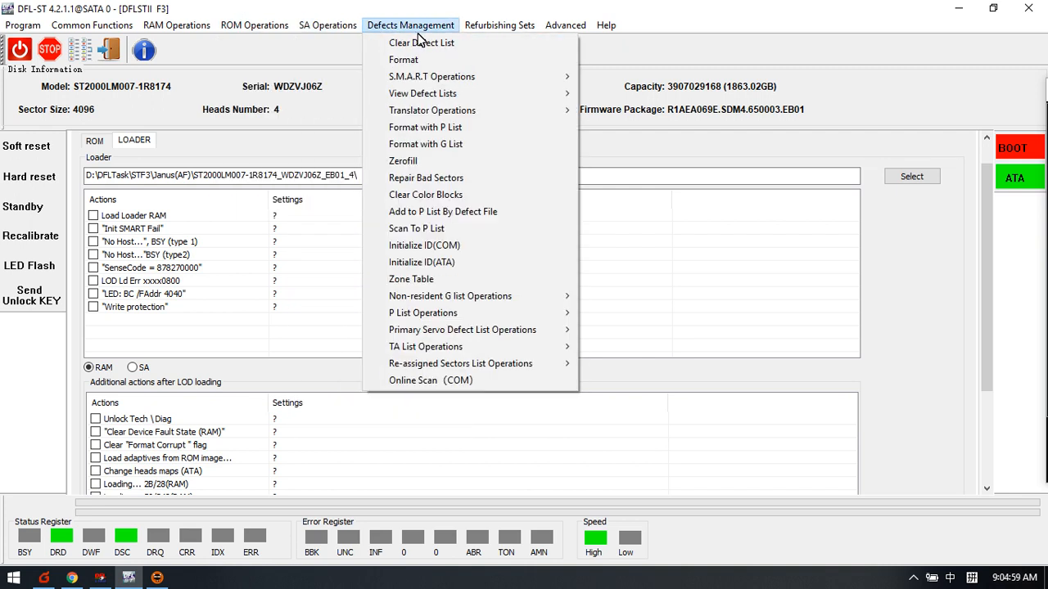
mouse_move(425, 144)
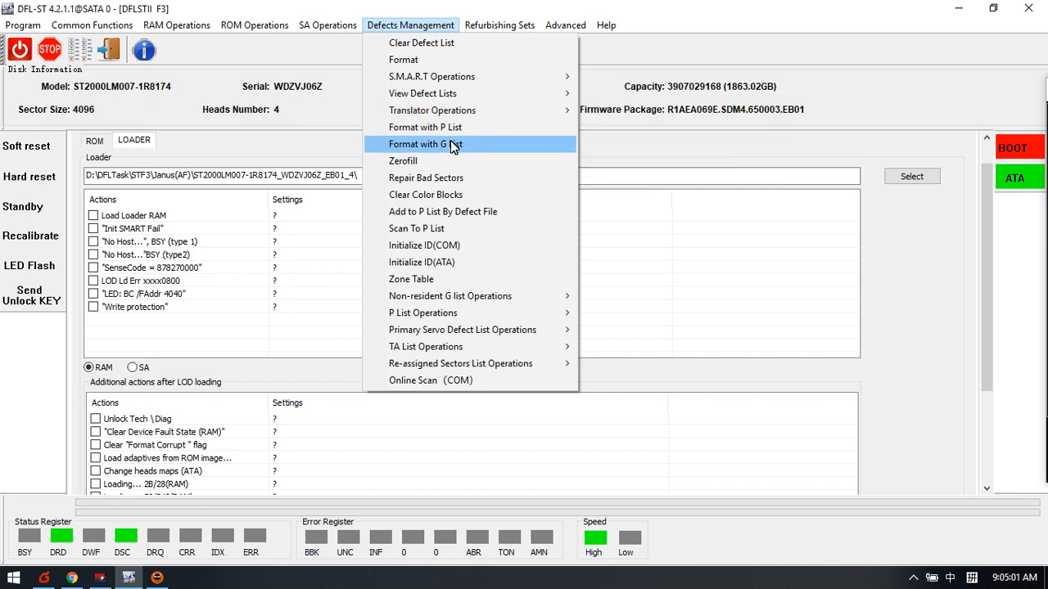
mouse_move(455, 144)
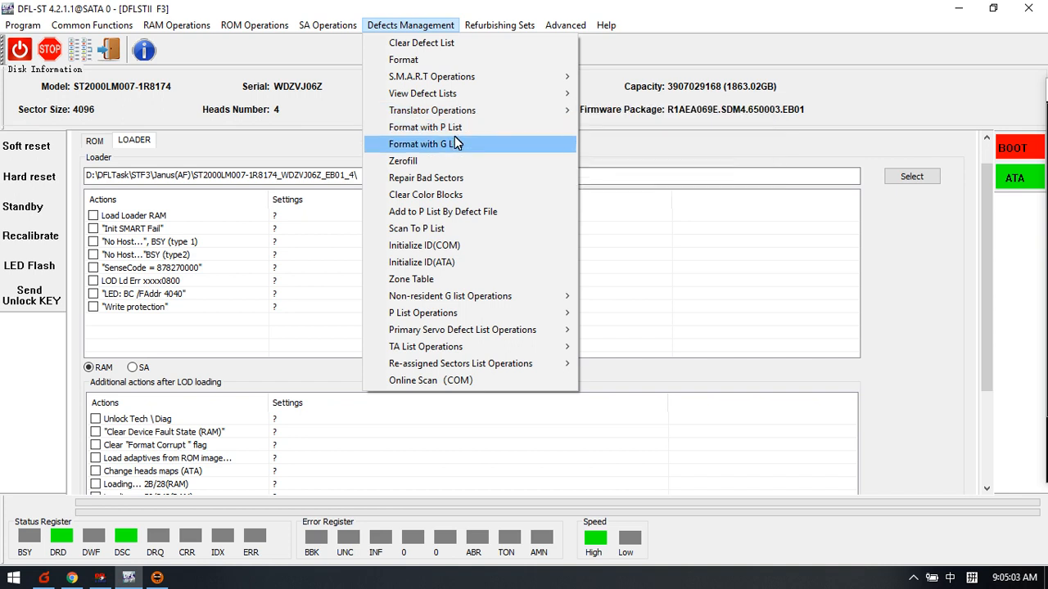
mouse_move(432, 77)
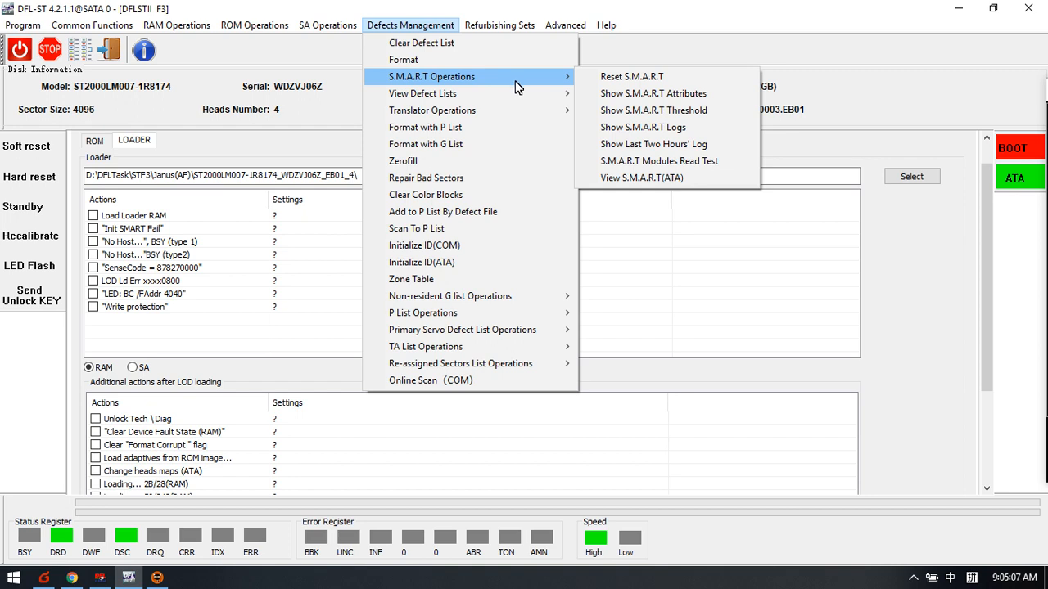
mouse_move(506, 85)
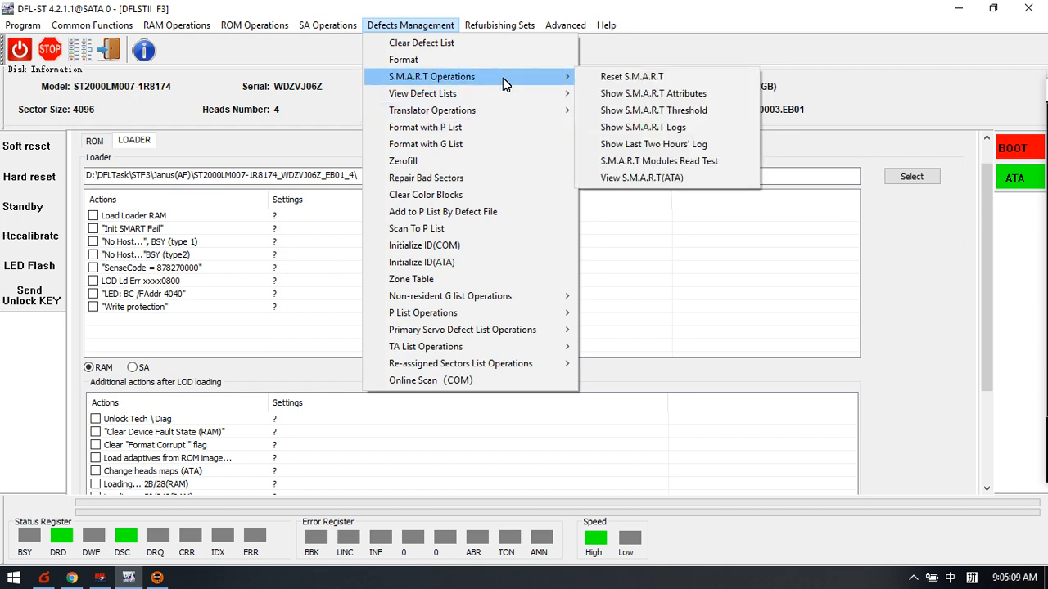
mouse_move(632, 77)
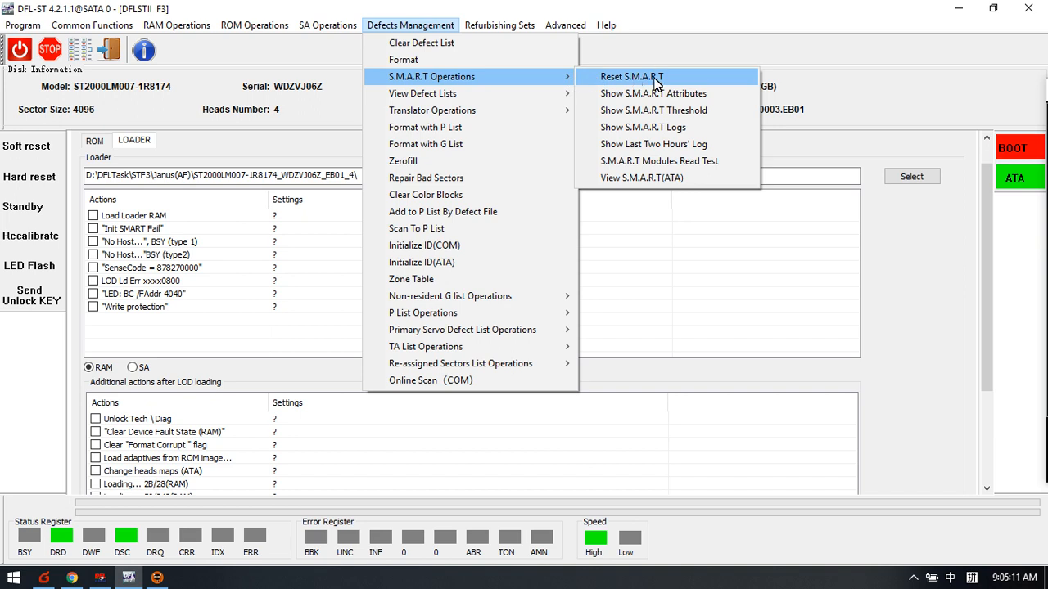
mouse_move(432, 110)
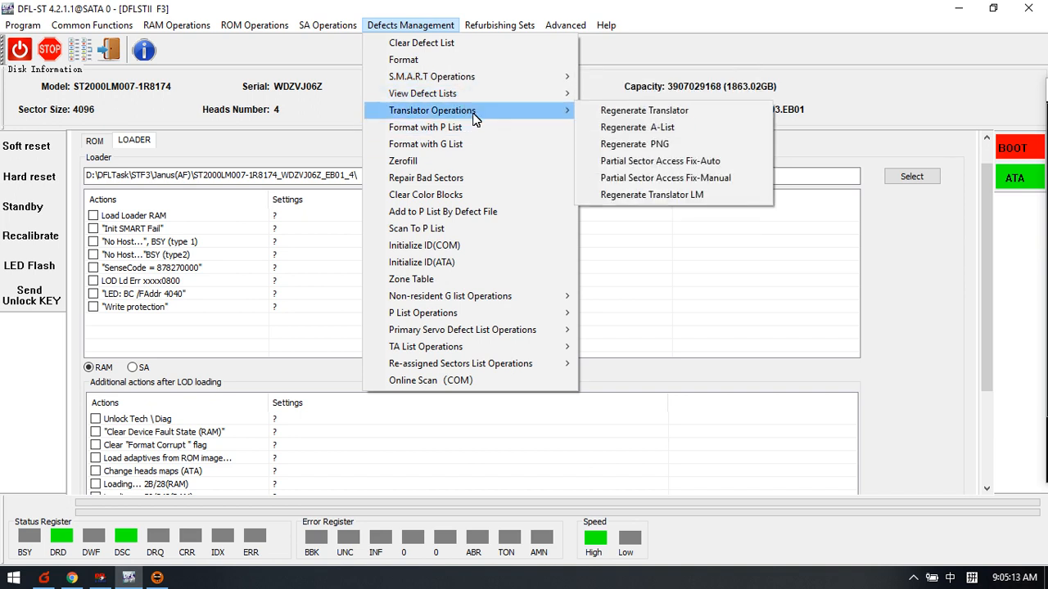
mouse_move(664, 177)
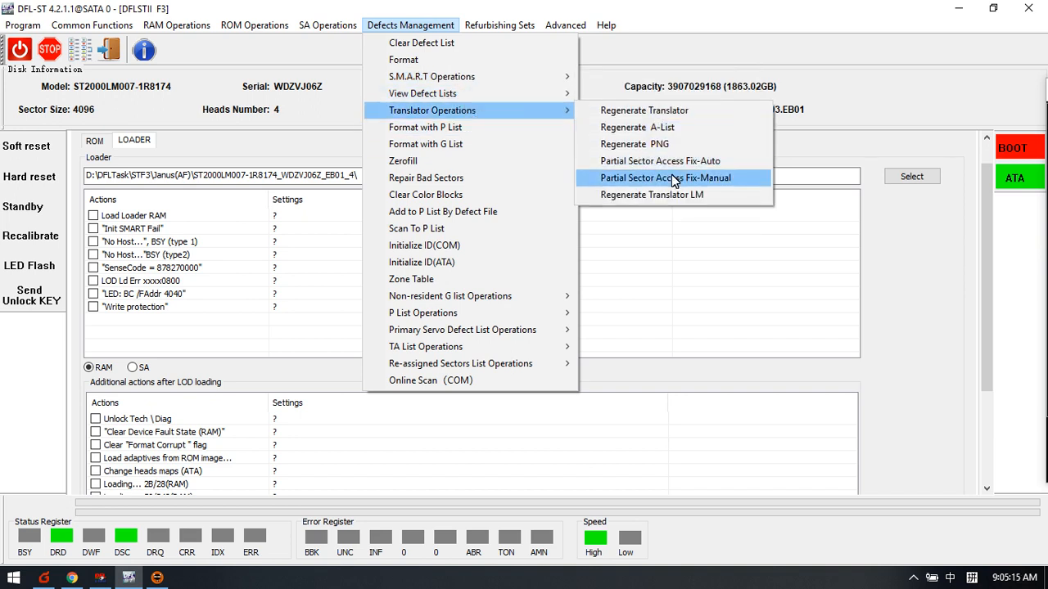
mouse_move(524, 114)
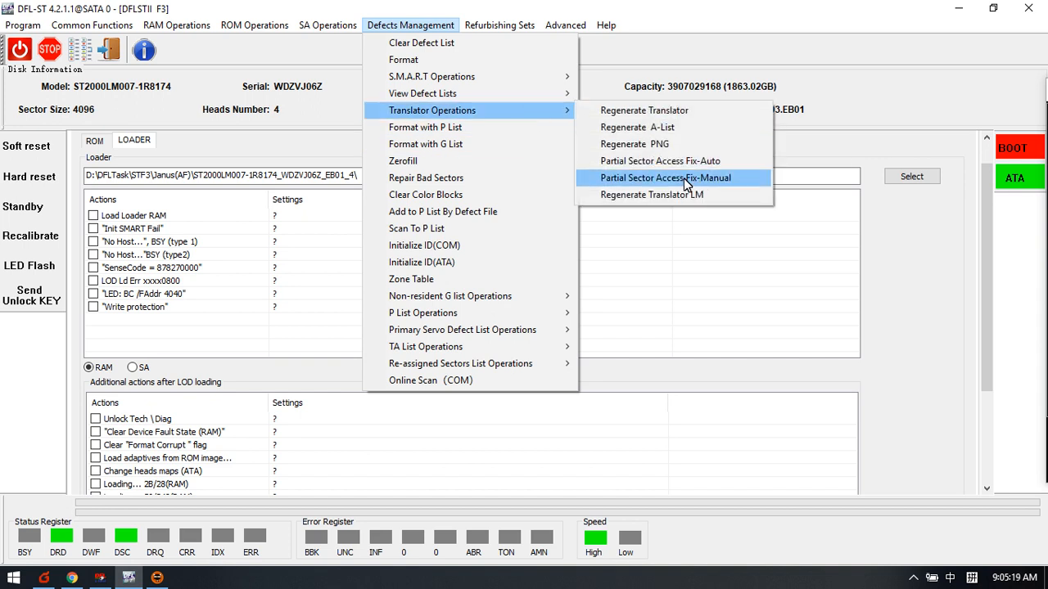
mouse_move(652, 195)
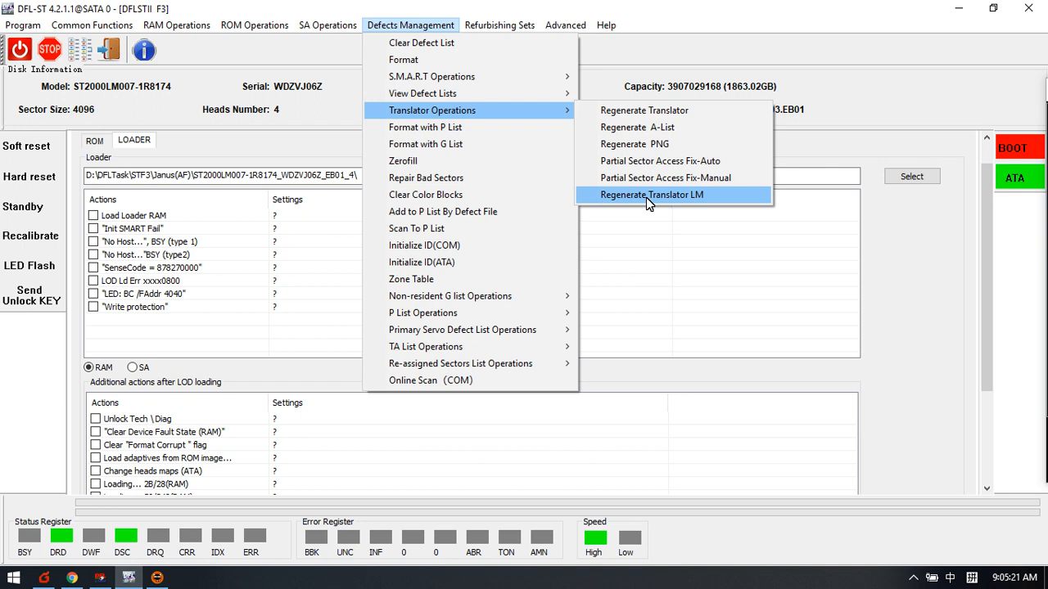
mouse_move(645, 200)
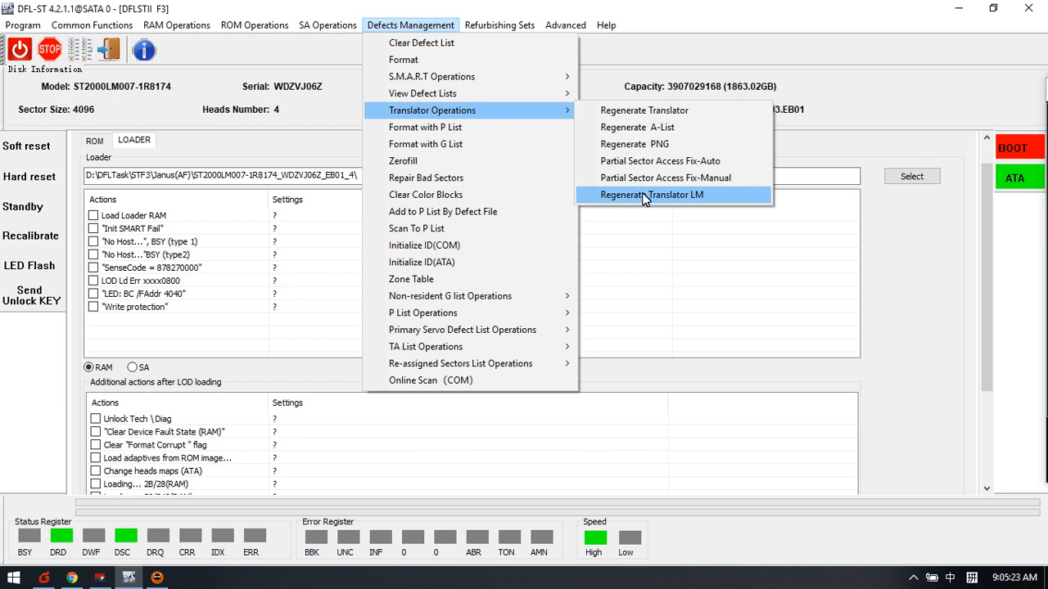
mouse_move(677, 203)
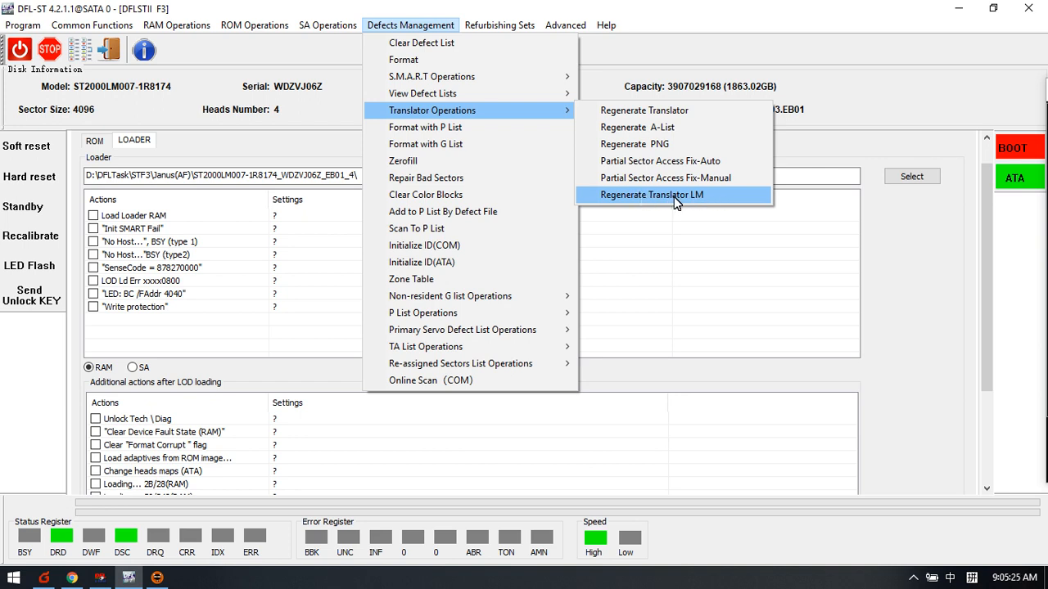
mouse_move(720, 203)
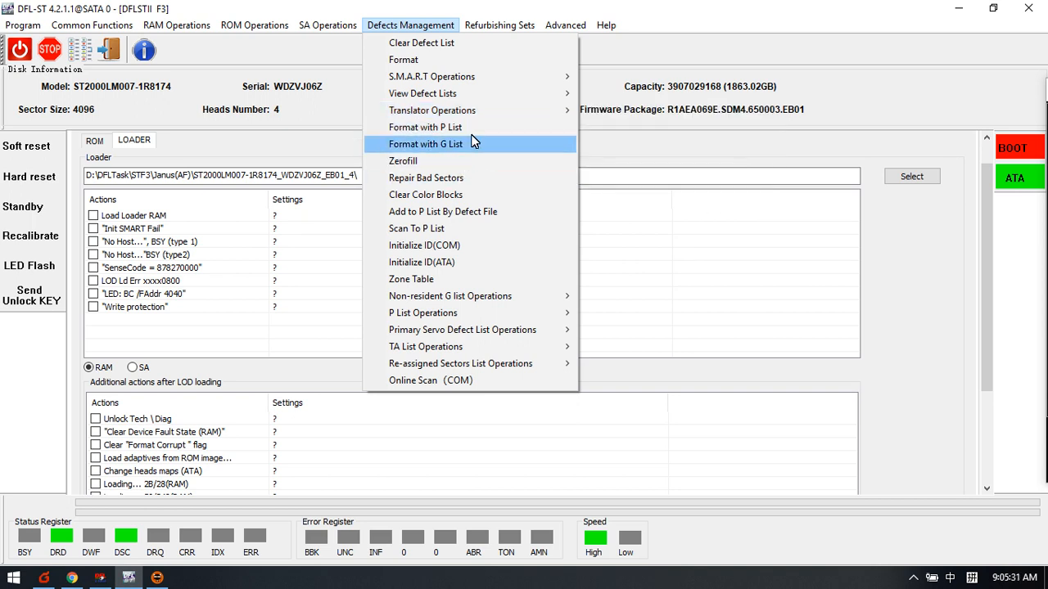
mouse_move(436, 160)
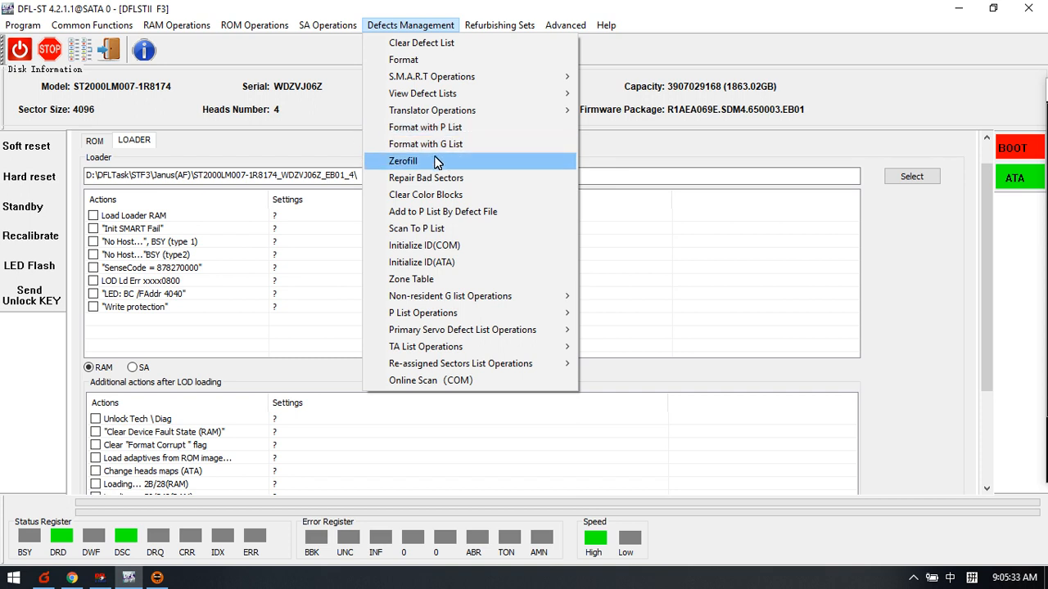
mouse_move(472, 295)
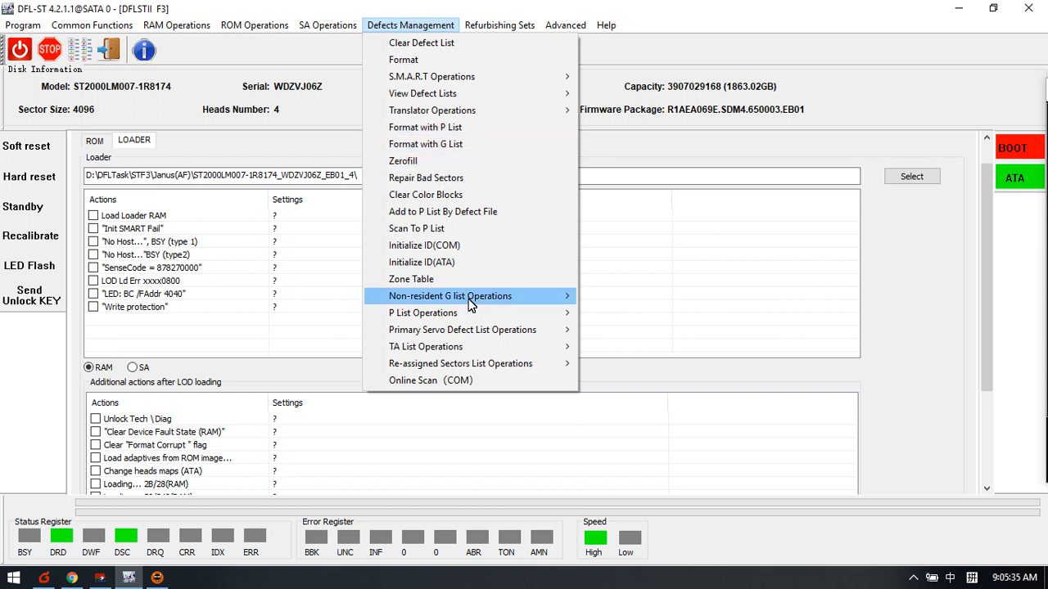
mouse_move(450, 294)
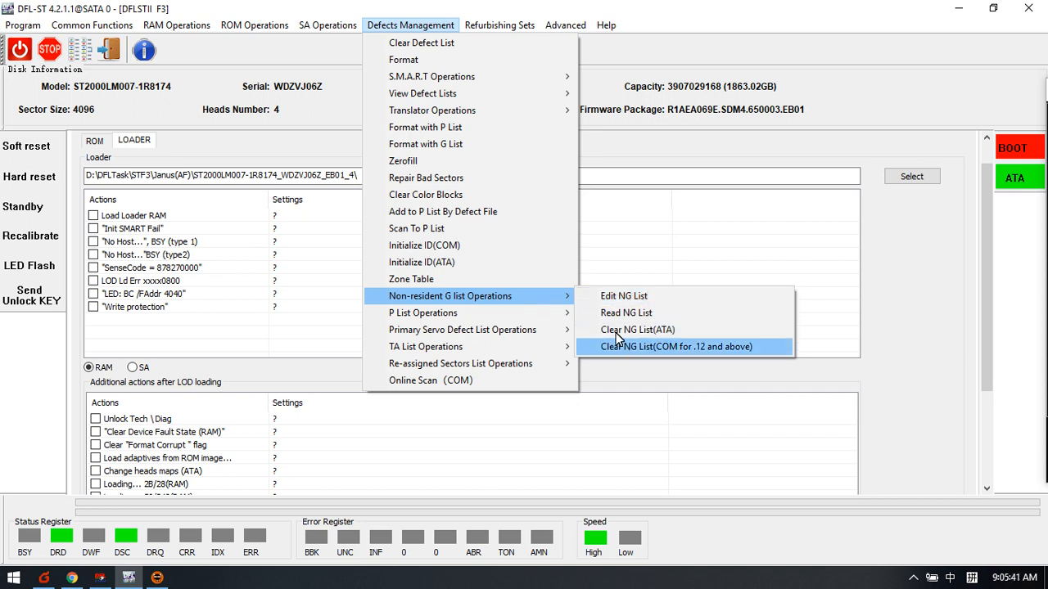
mouse_move(638, 306)
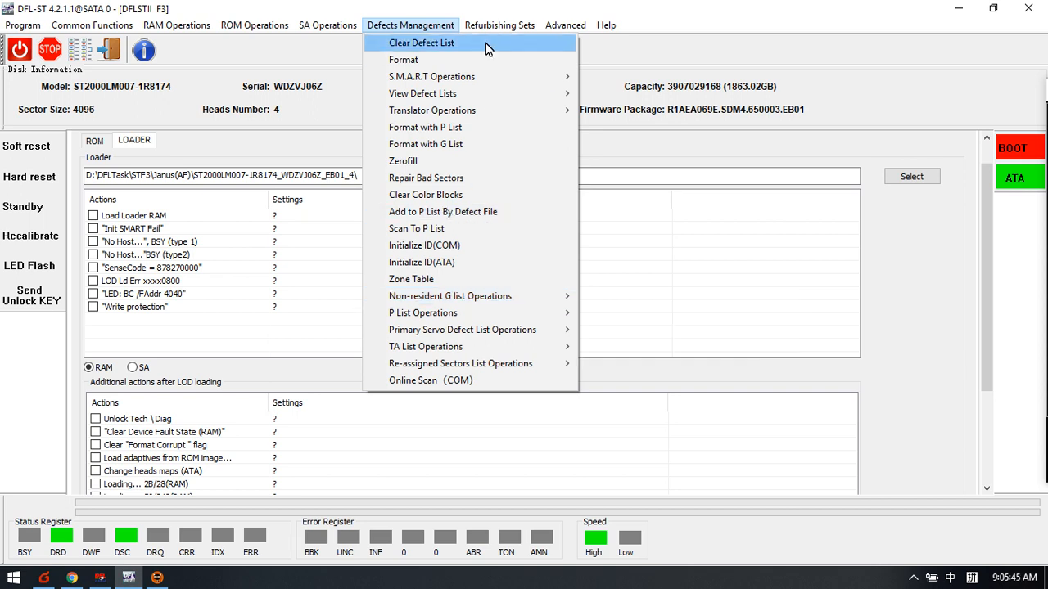
left_click(499, 25)
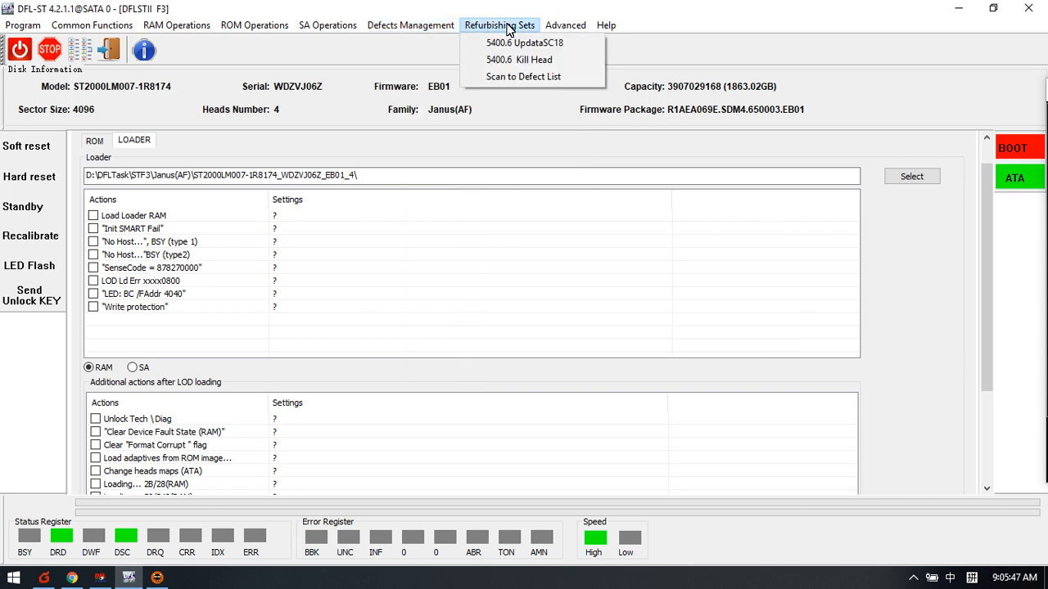
Step: From the Advanced menu, bring up the RAP AFH Head/Zone Params editor with family .11 chosen
left_click(565, 25)
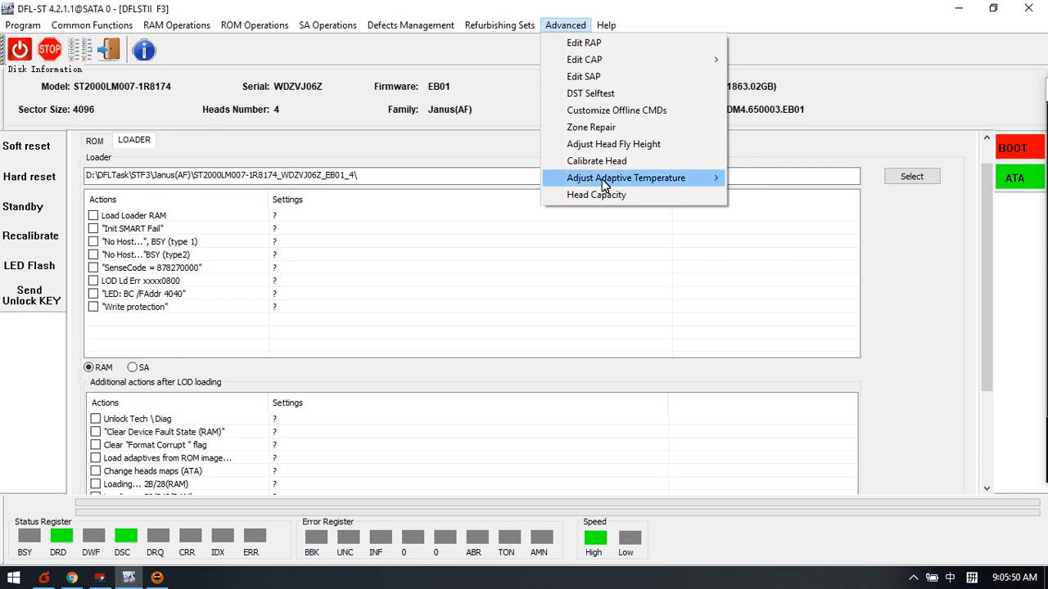
mouse_move(625, 177)
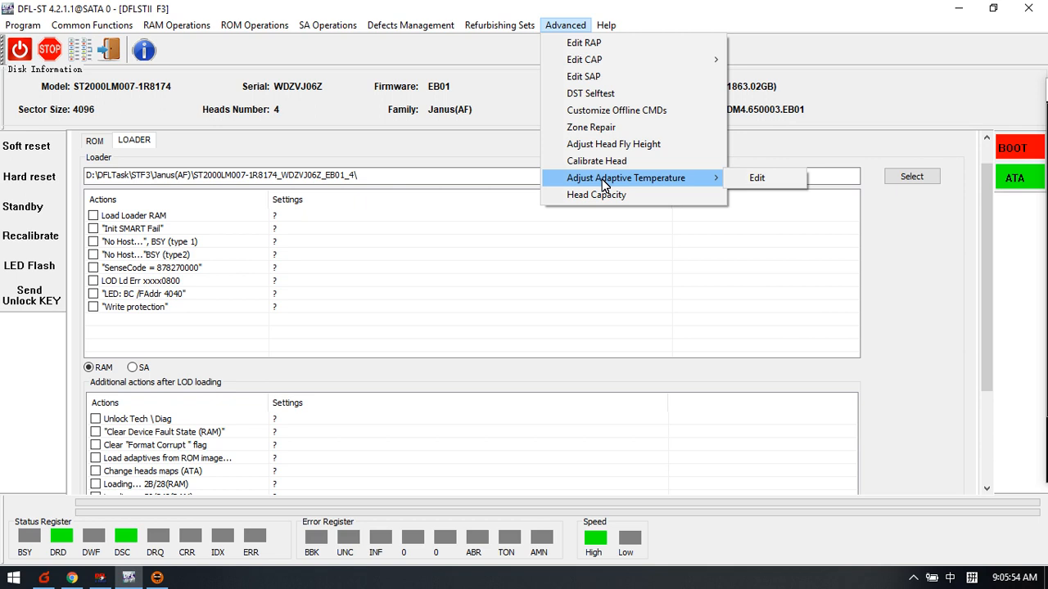
mouse_move(626, 182)
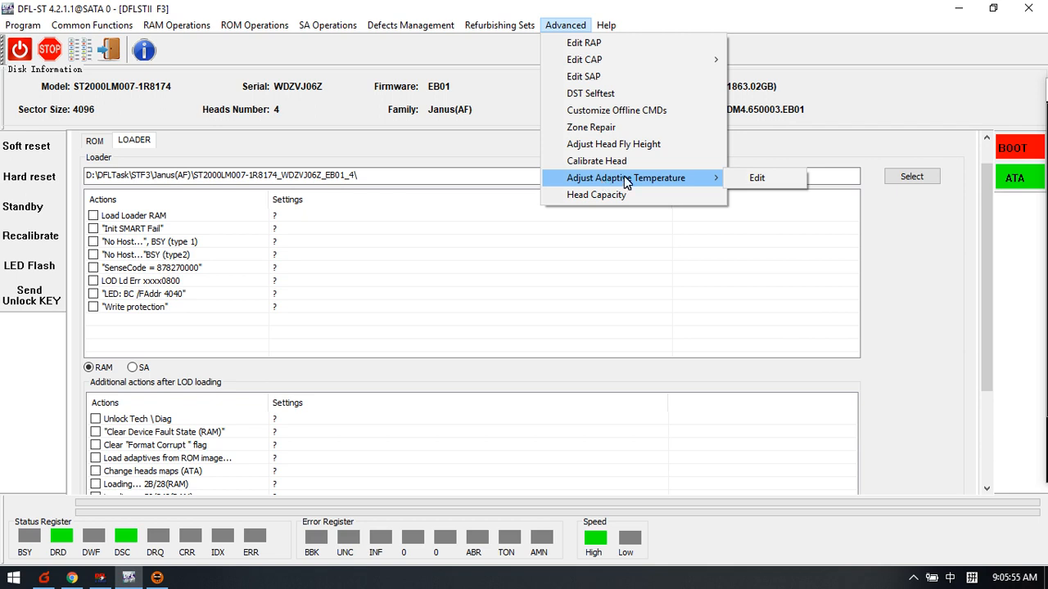
left_click(625, 177)
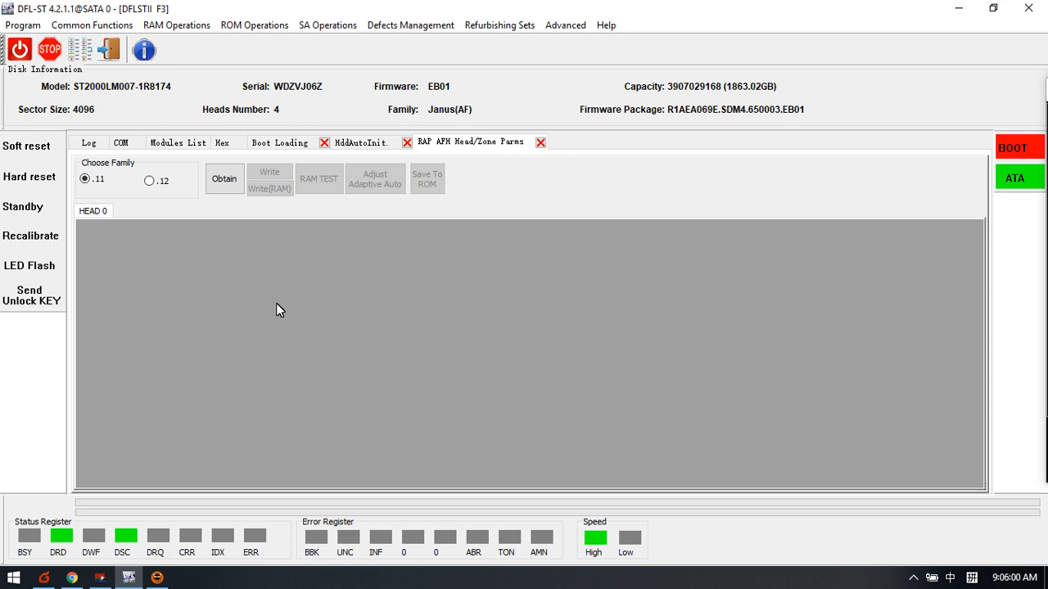
mouse_move(255, 259)
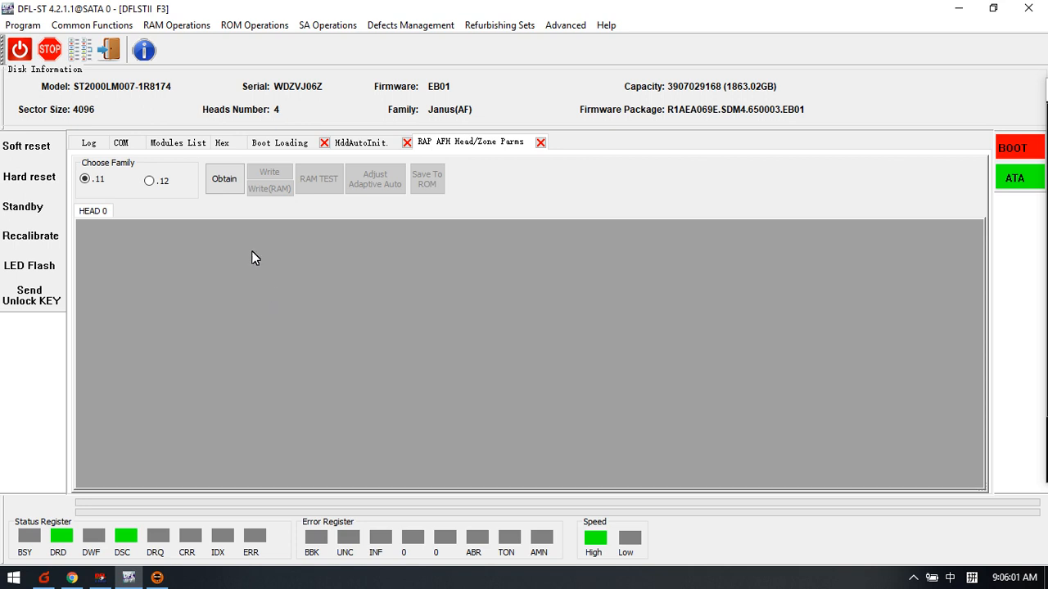
mouse_move(254, 249)
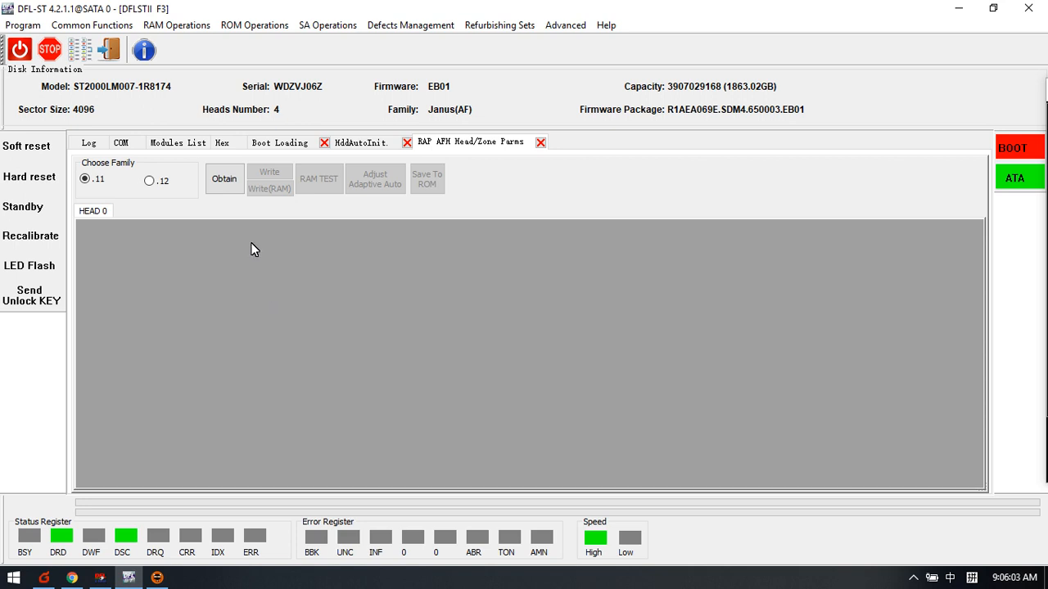
mouse_move(384, 219)
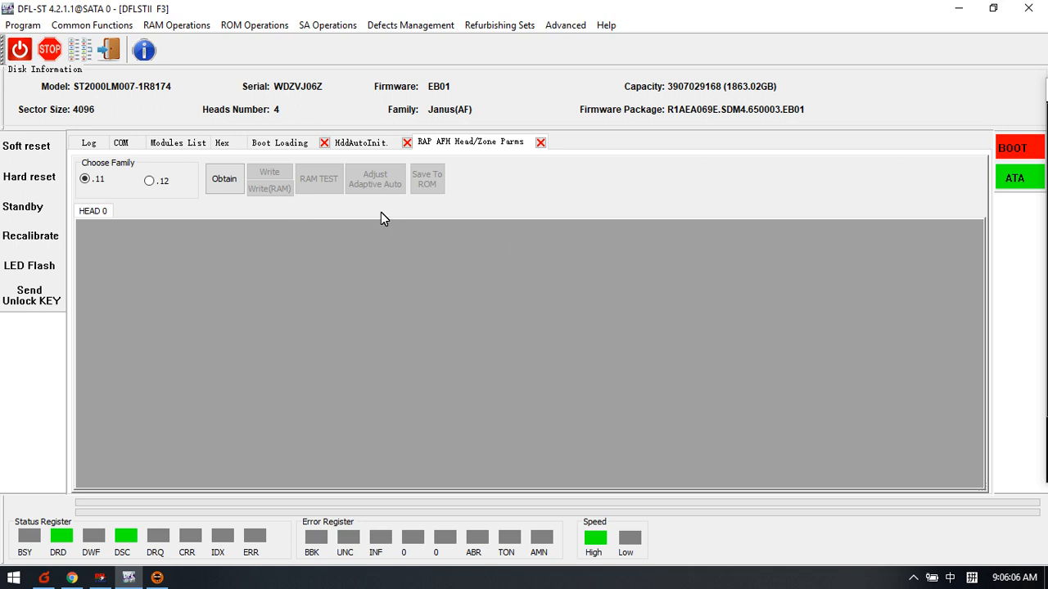
mouse_move(329, 221)
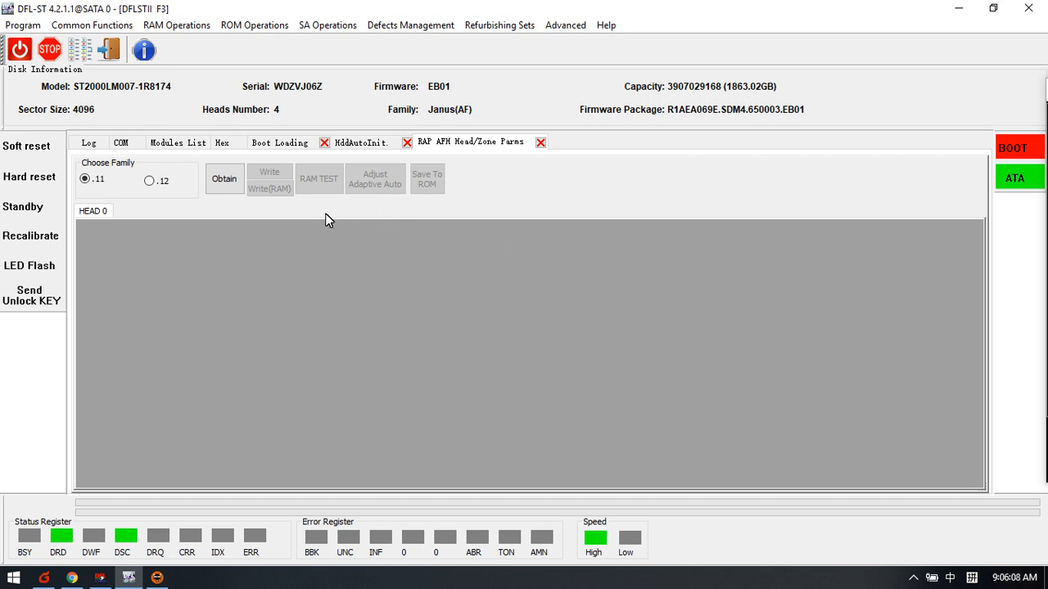
mouse_move(157, 178)
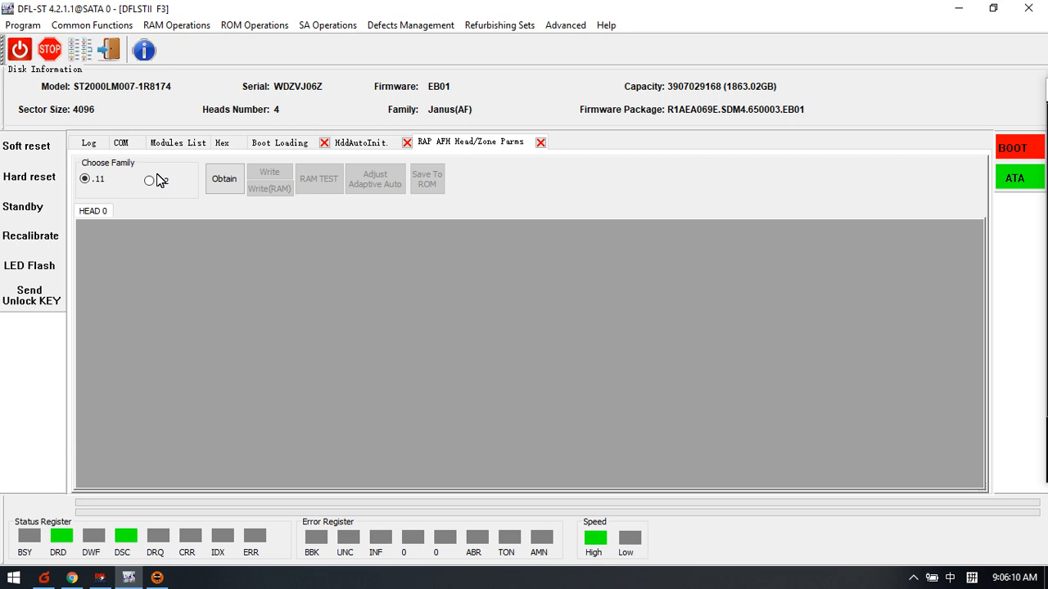
Step: Choose drive family .12 and obtain the RAP head and zone parameters from the drive
left_click(224, 179)
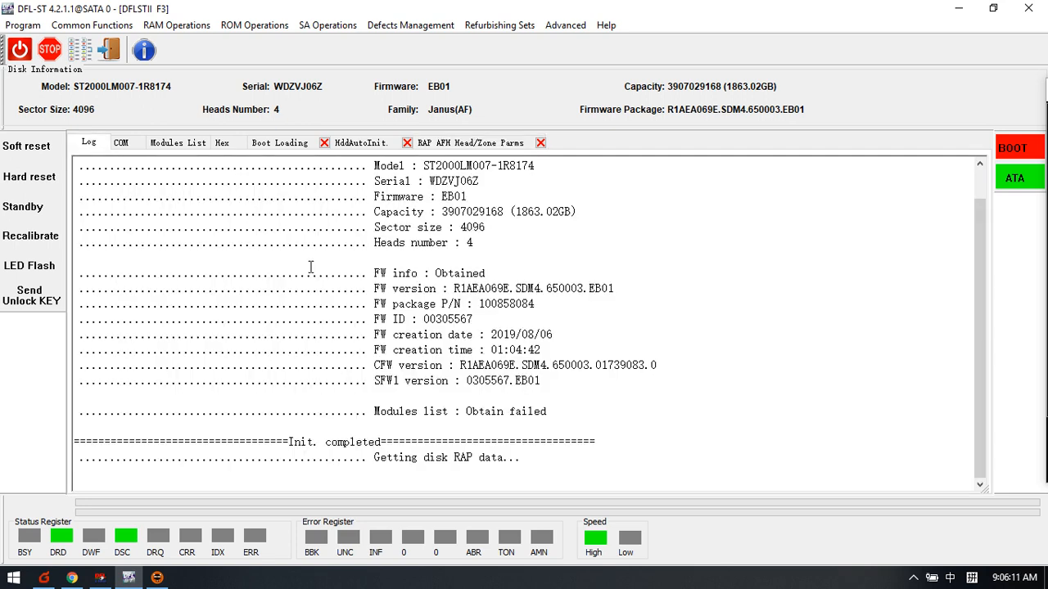
left_click(471, 141)
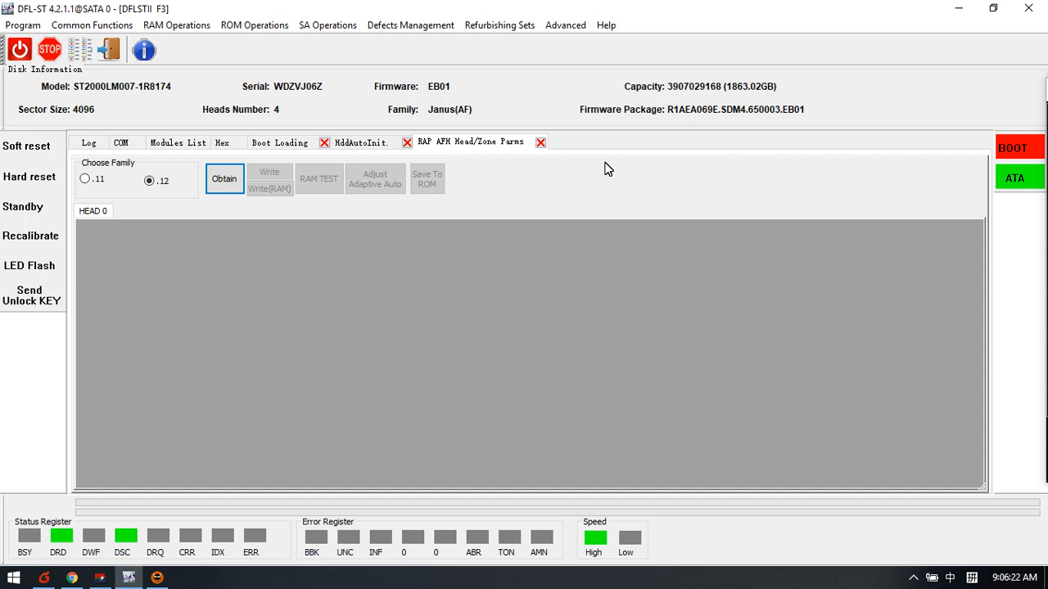
mouse_move(315, 214)
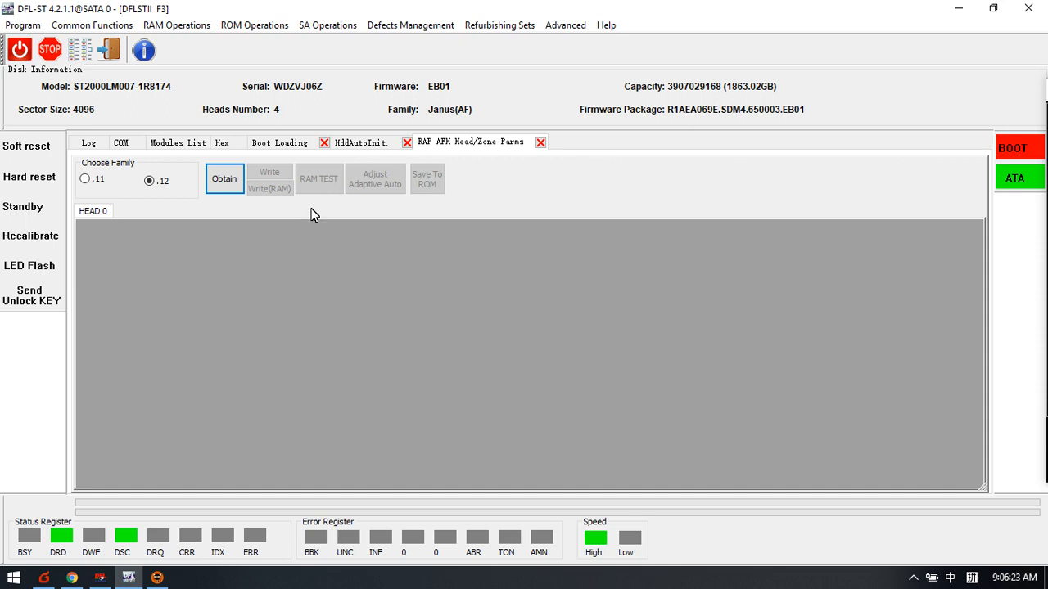
mouse_move(471, 148)
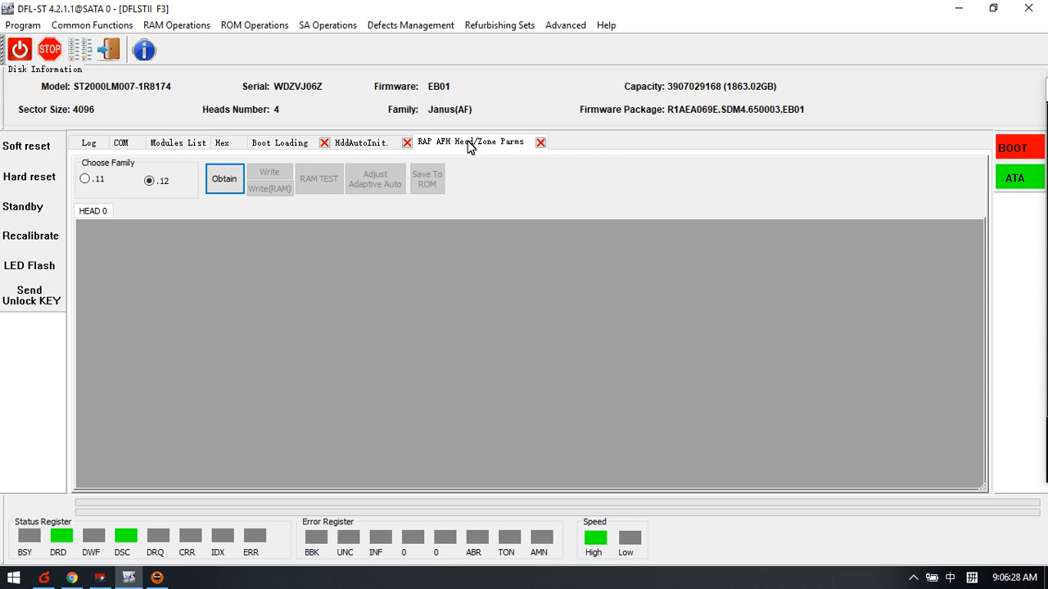
mouse_move(499, 196)
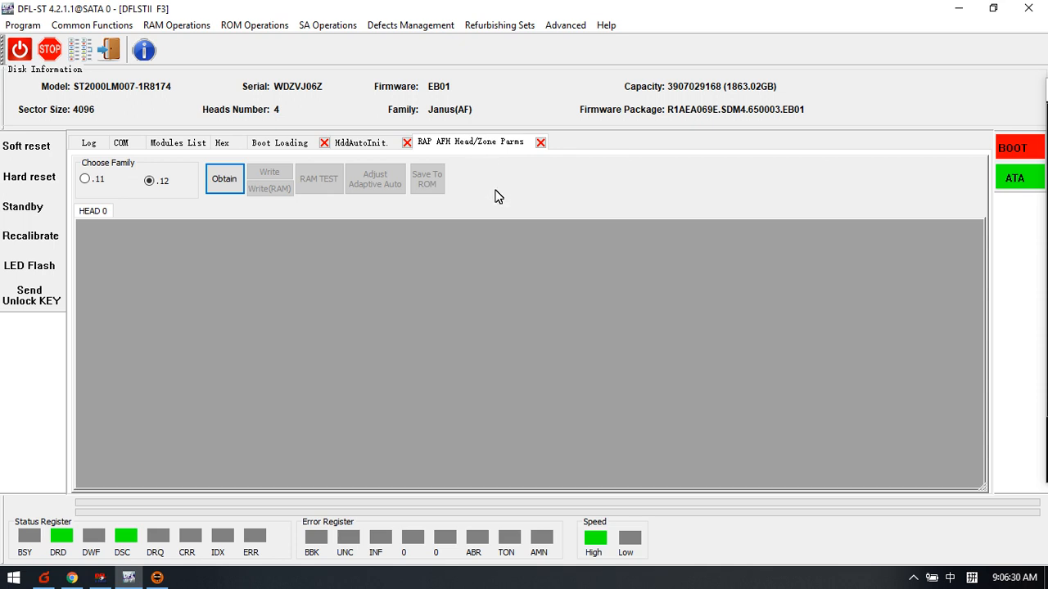
mouse_move(501, 190)
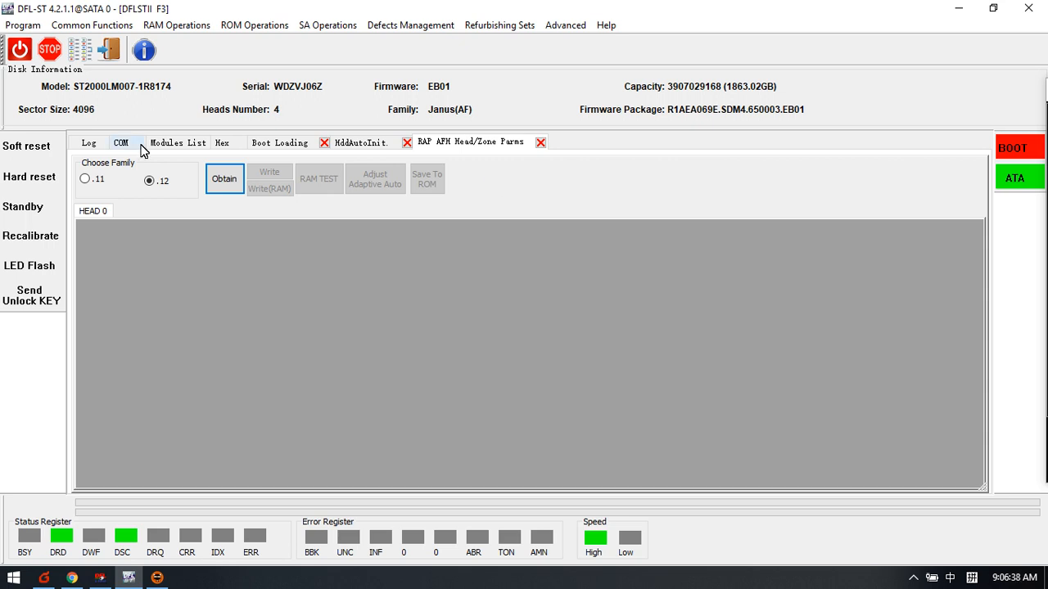
Step: Show the COM terminal output, then browse the RAM, Defects, Advanced, Common, ROM and Program menus
left_click(121, 143)
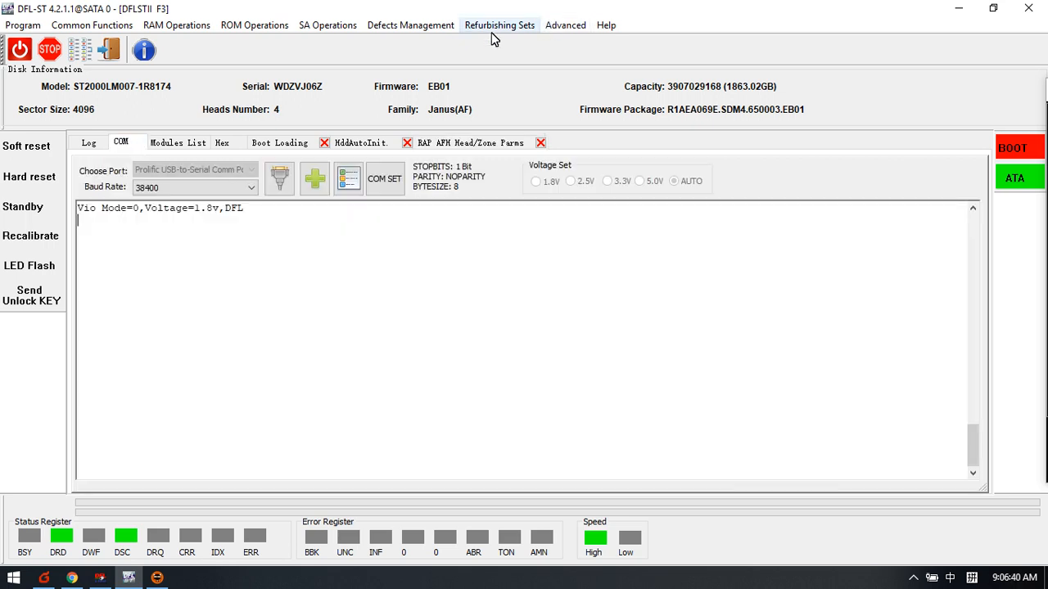
left_click(177, 25)
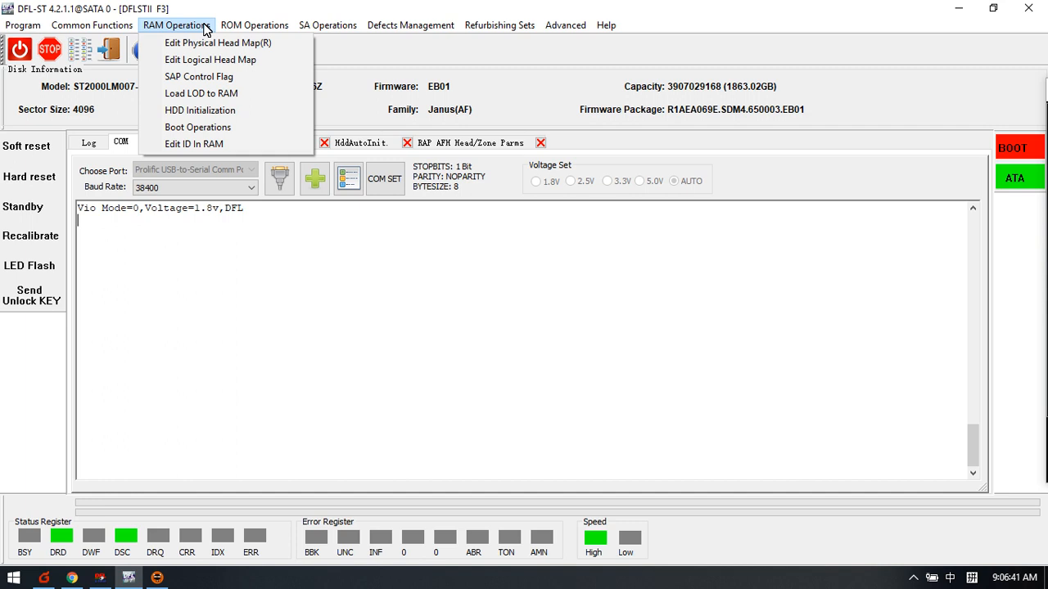
left_click(409, 24)
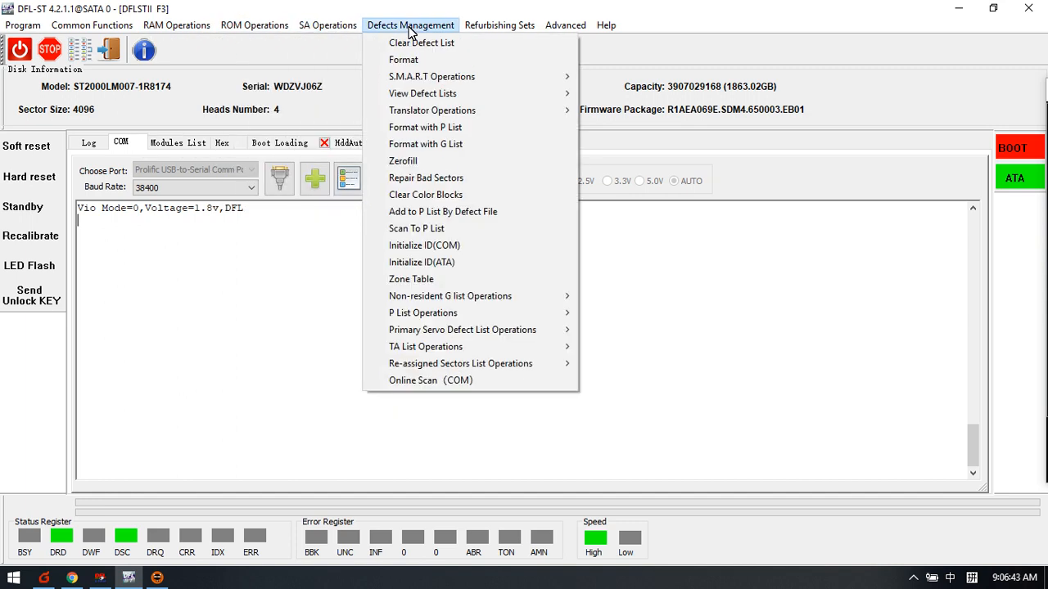
left_click(565, 24)
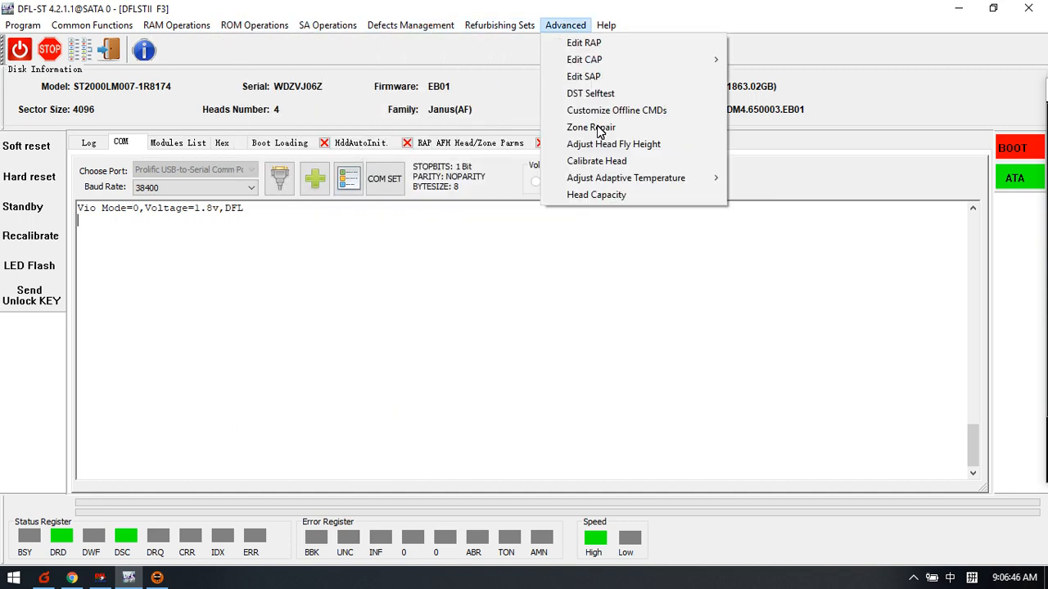
left_click(92, 25)
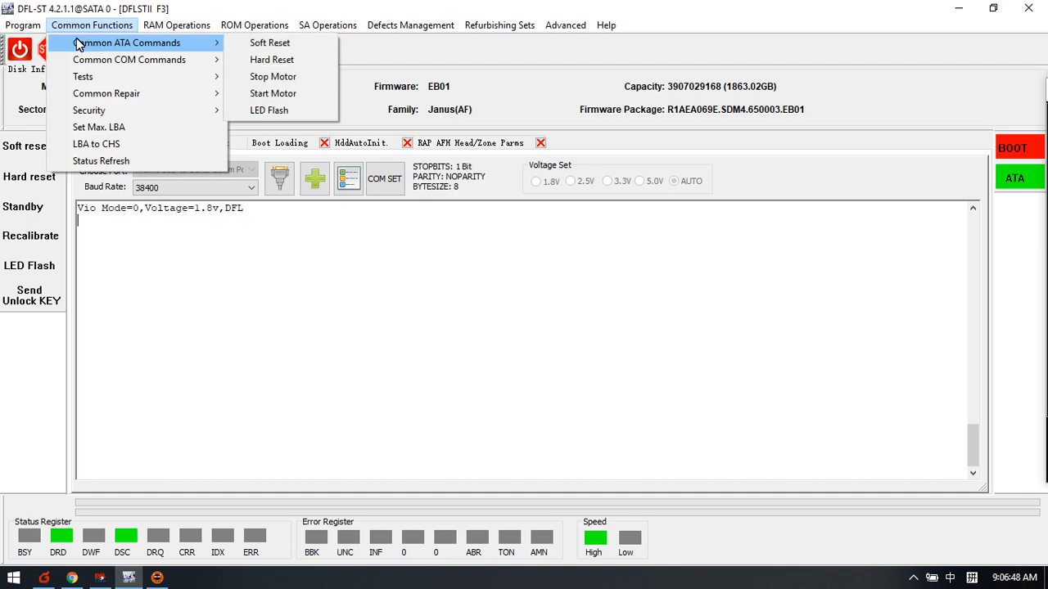
left_click(256, 24)
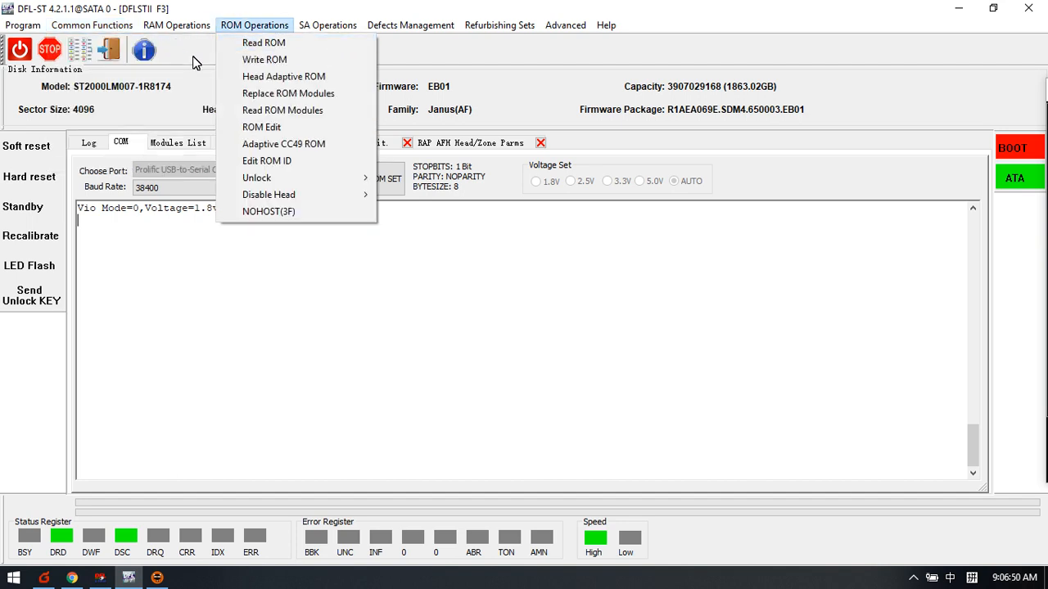
left_click(23, 24)
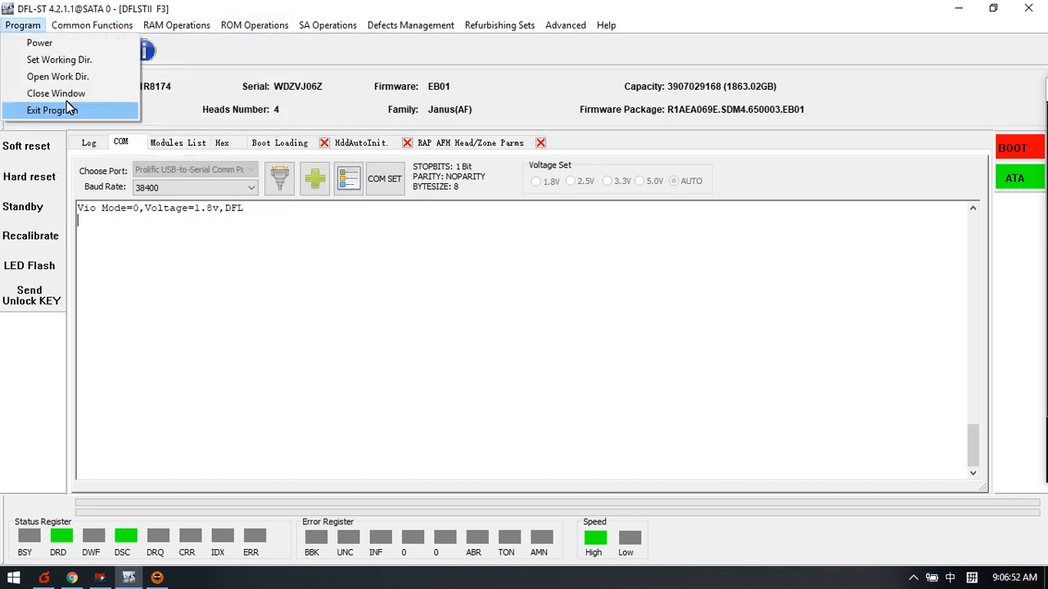
mouse_move(226, 82)
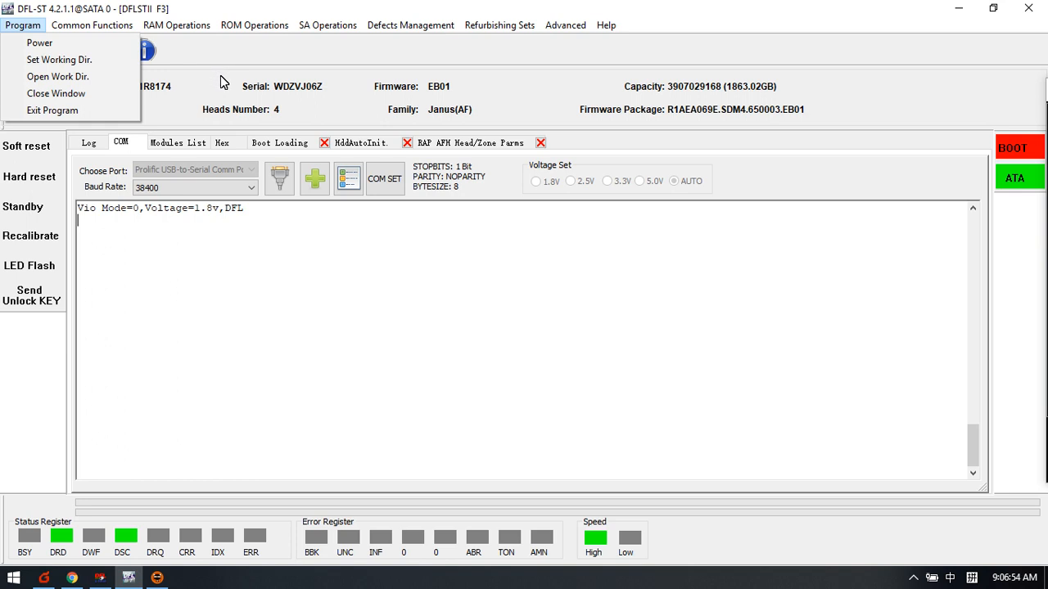
mouse_move(354, 62)
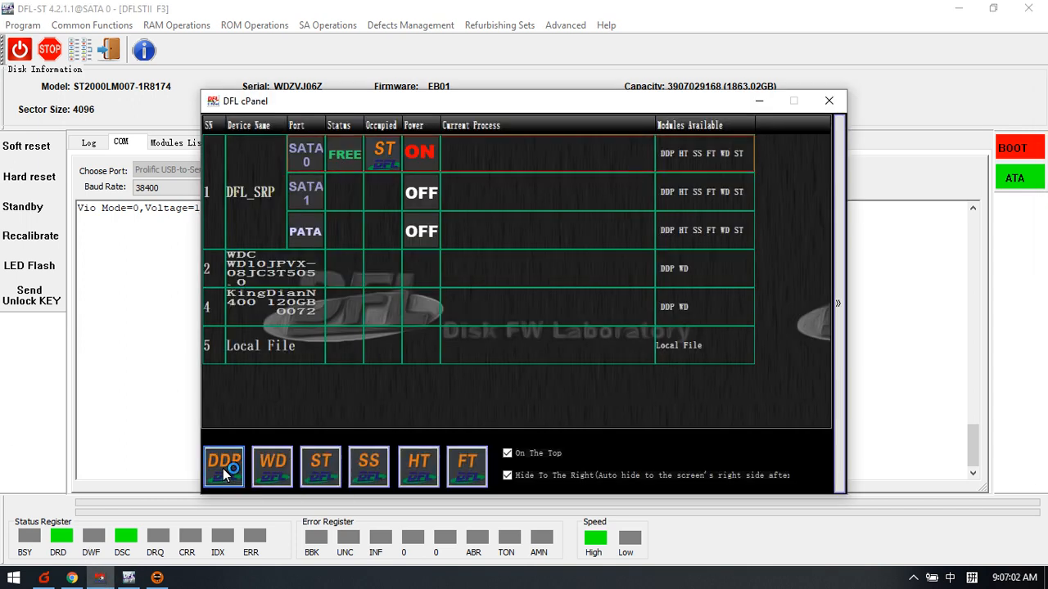
Step: Launch the DFL-DE data recovery tool from the DDP module icon in DFL cPanel
left_click(828, 100)
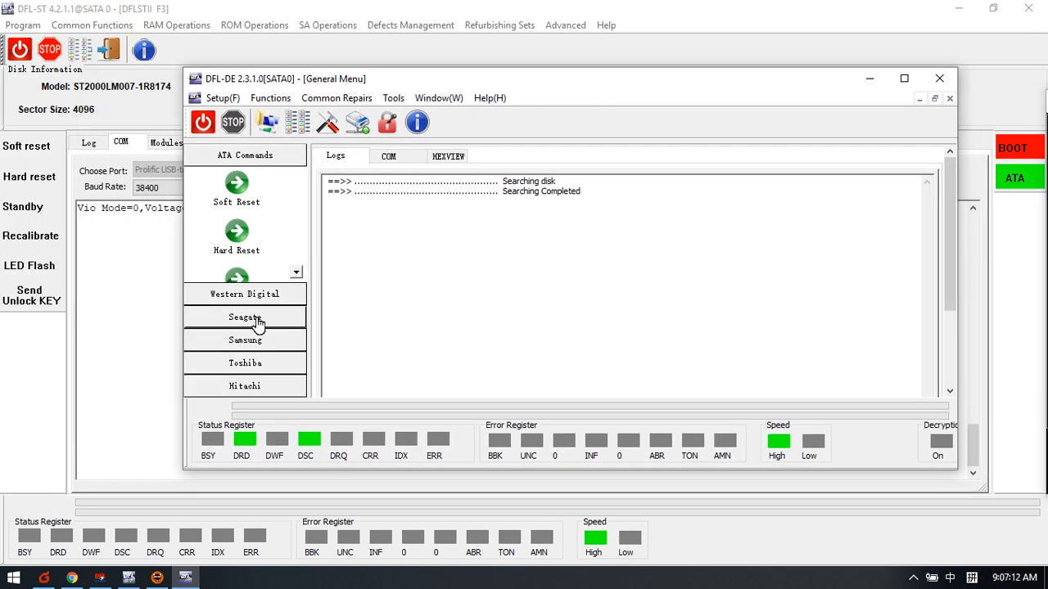
Step: Expand the Seagate repair list showing handshake and CC31/CC32 busy fixes
left_click(246, 318)
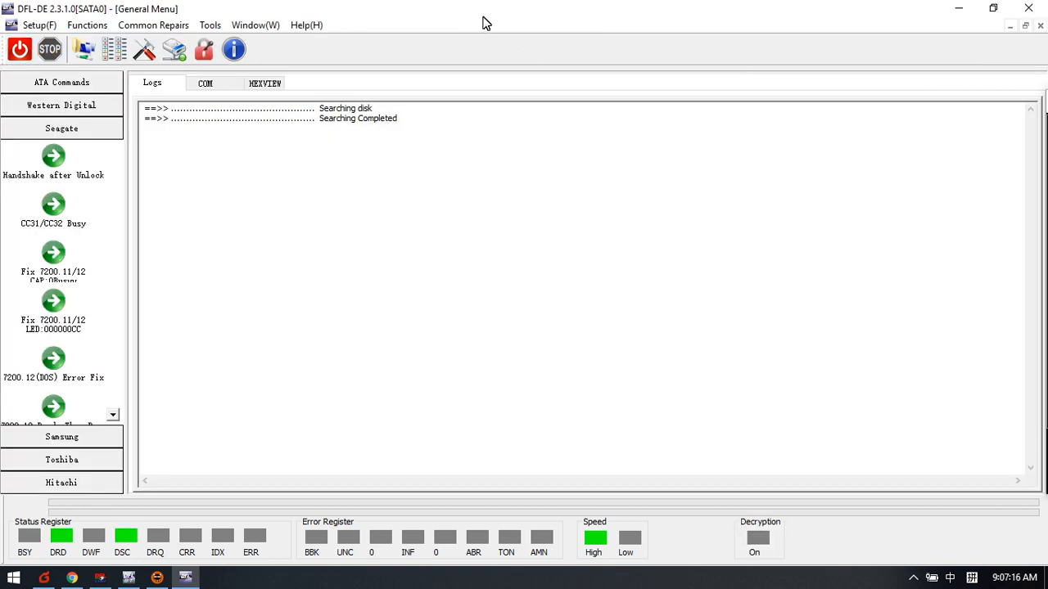
mouse_move(95, 181)
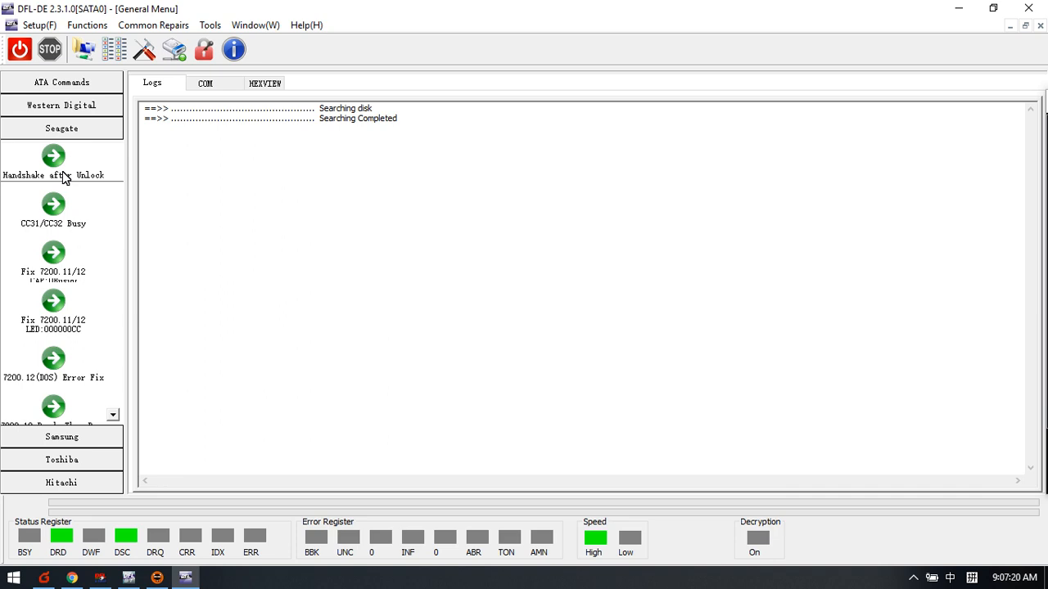
mouse_move(59, 239)
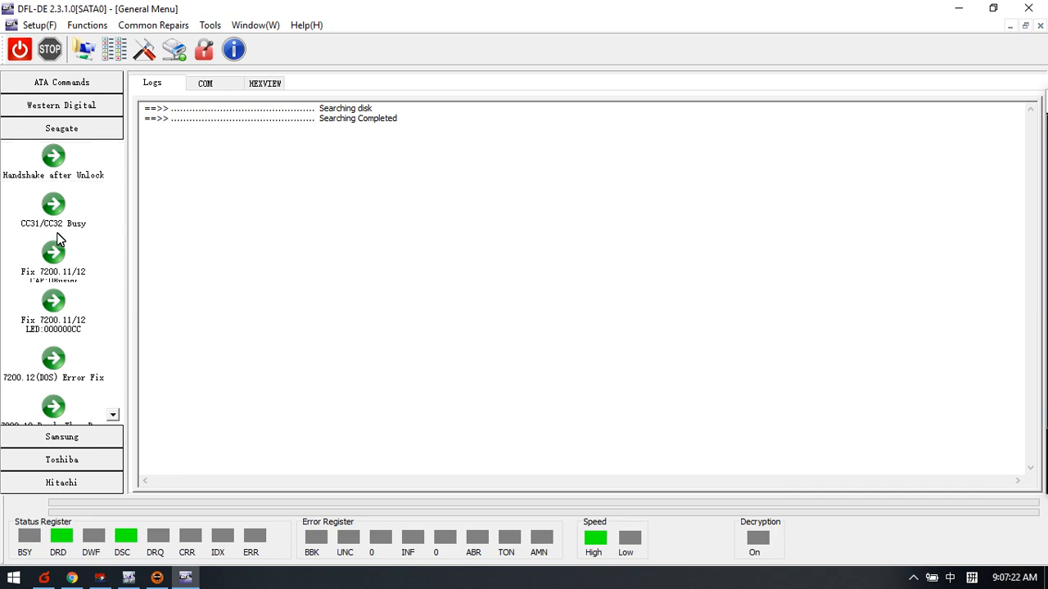
mouse_move(51, 232)
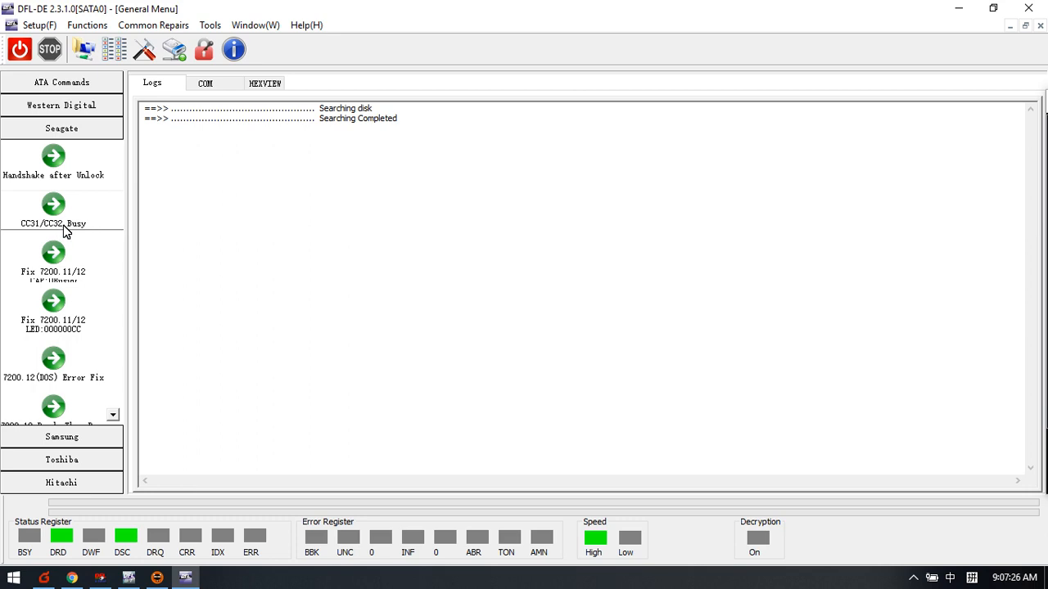
mouse_move(72, 231)
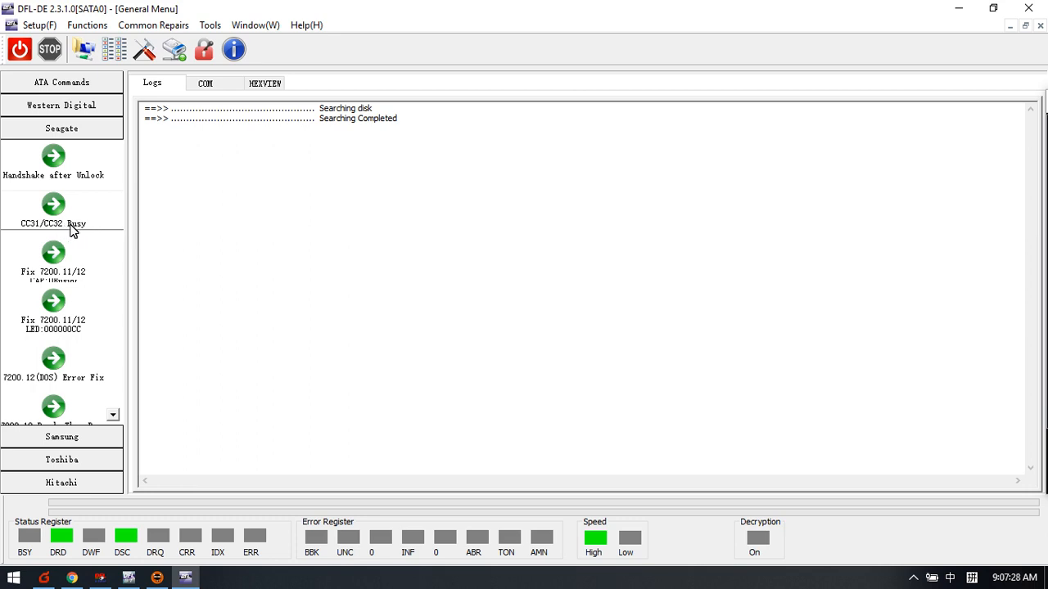
mouse_move(89, 275)
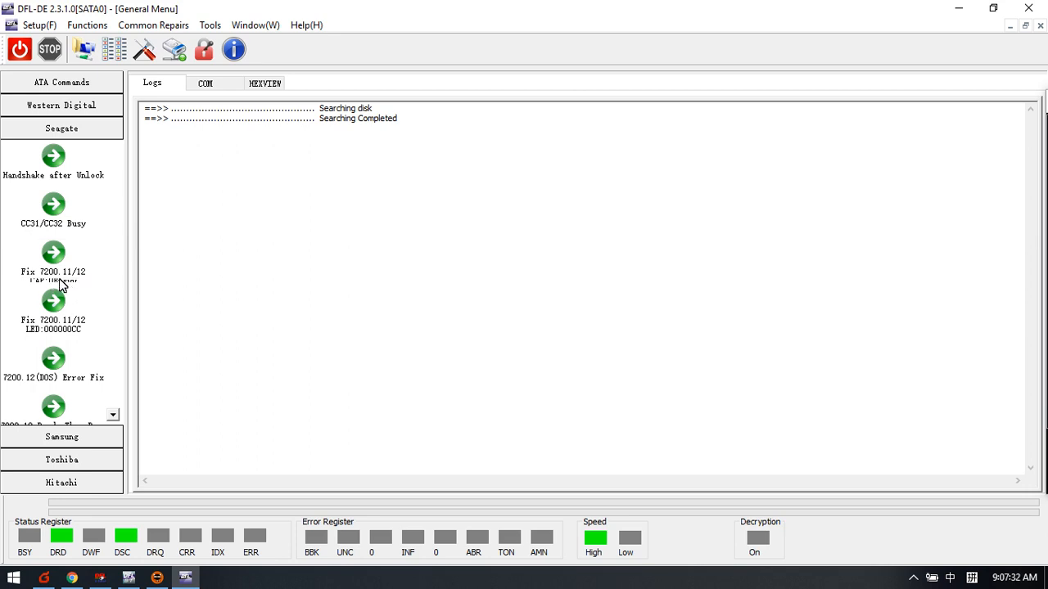
mouse_move(72, 347)
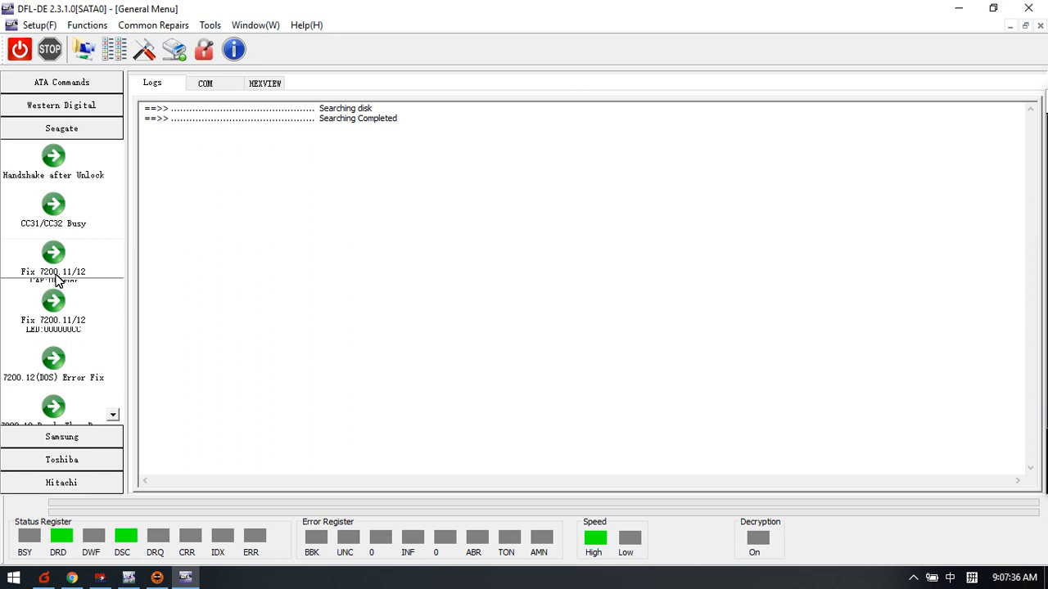
mouse_move(93, 280)
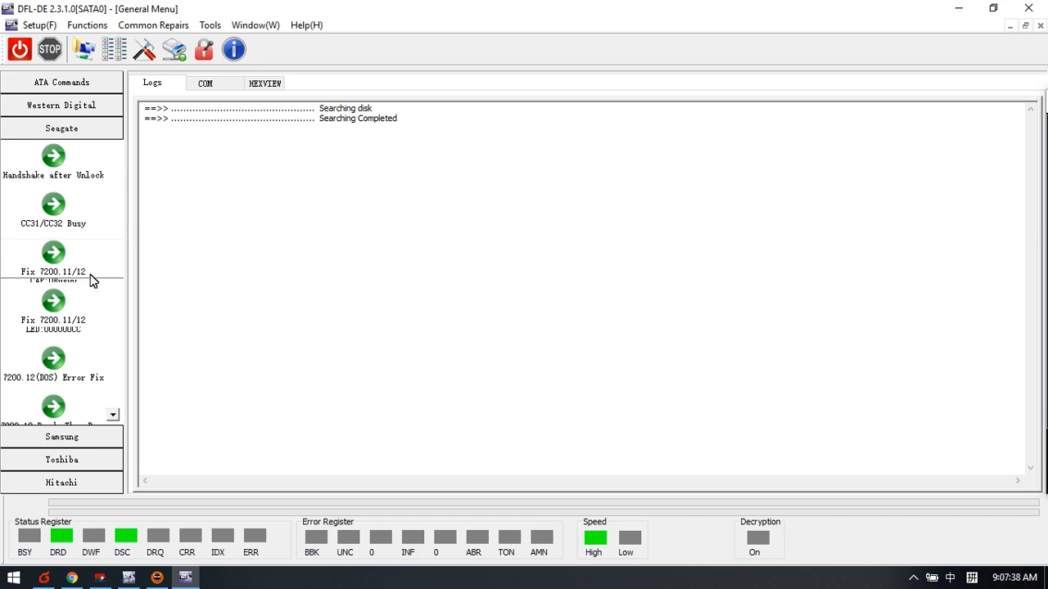
mouse_move(85, 395)
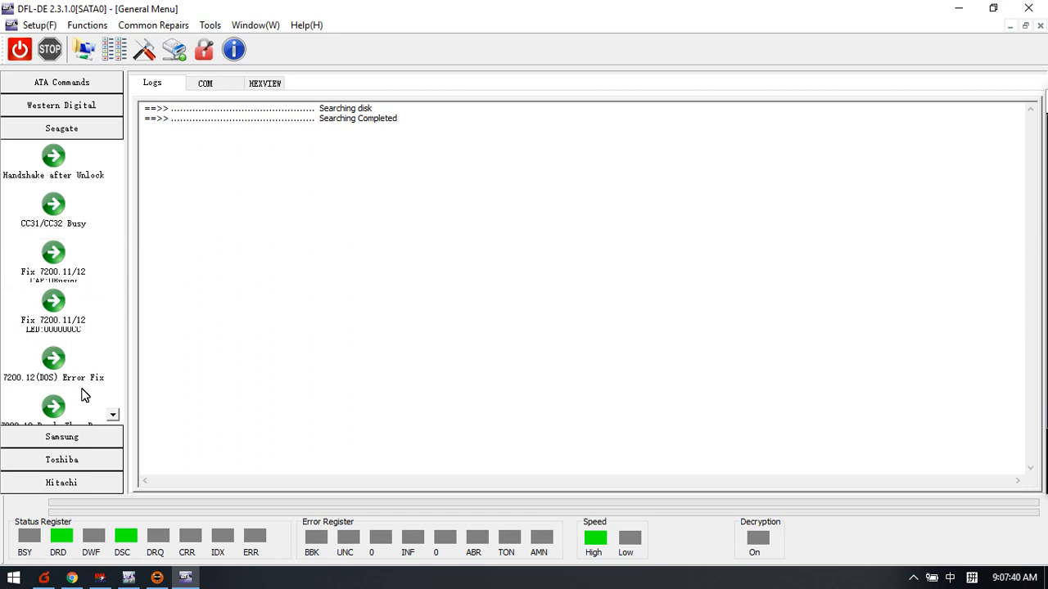
mouse_move(141, 306)
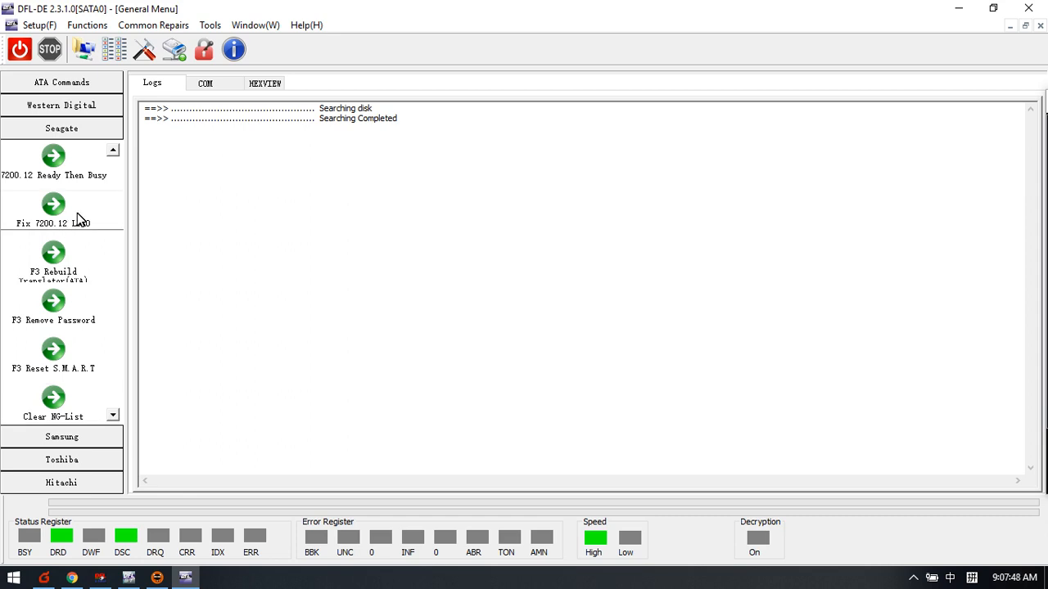
mouse_move(79, 200)
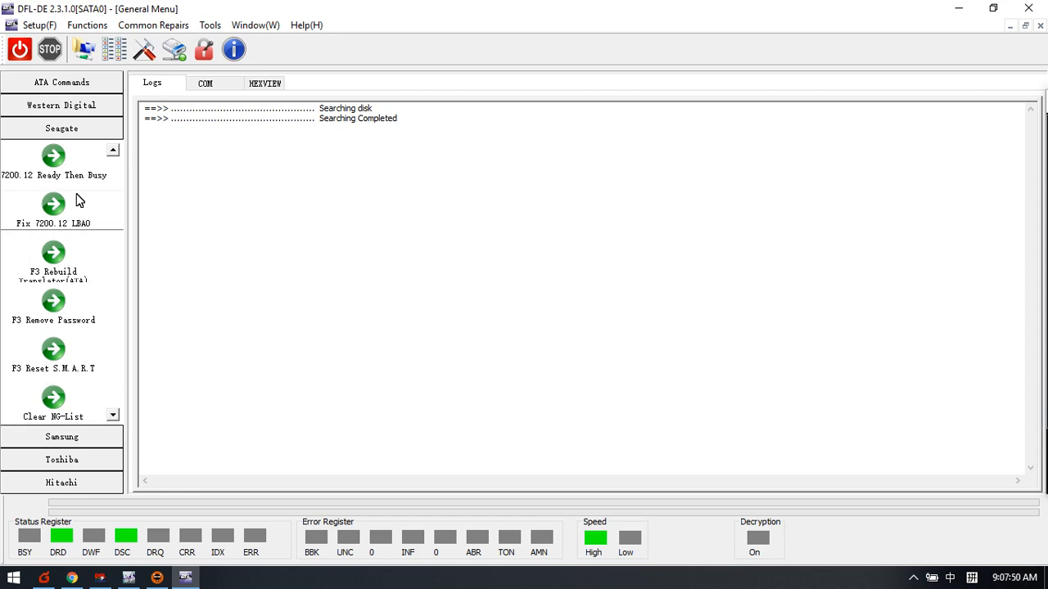
mouse_move(106, 190)
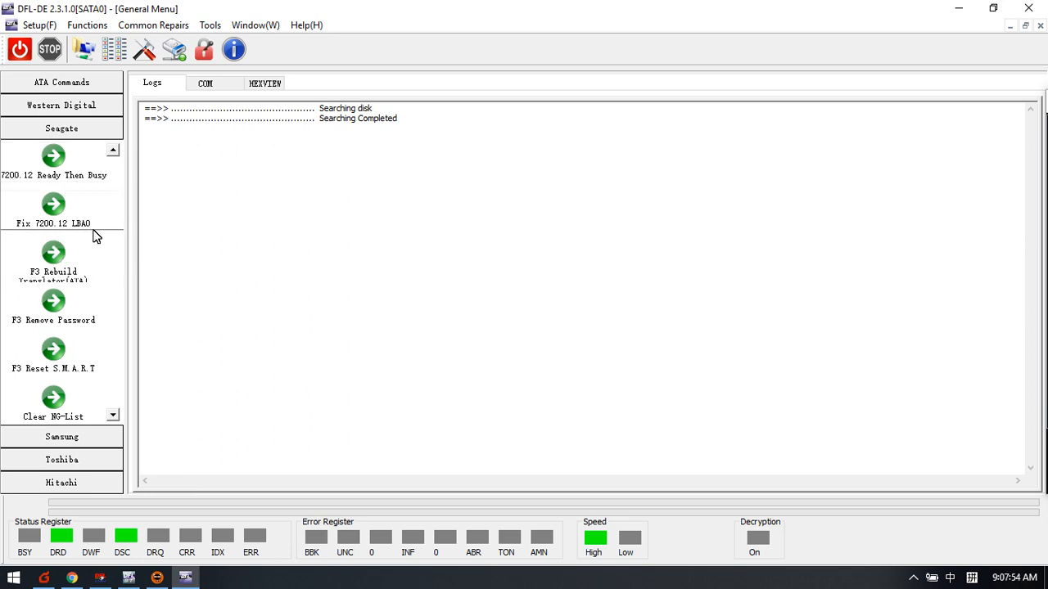
mouse_move(74, 291)
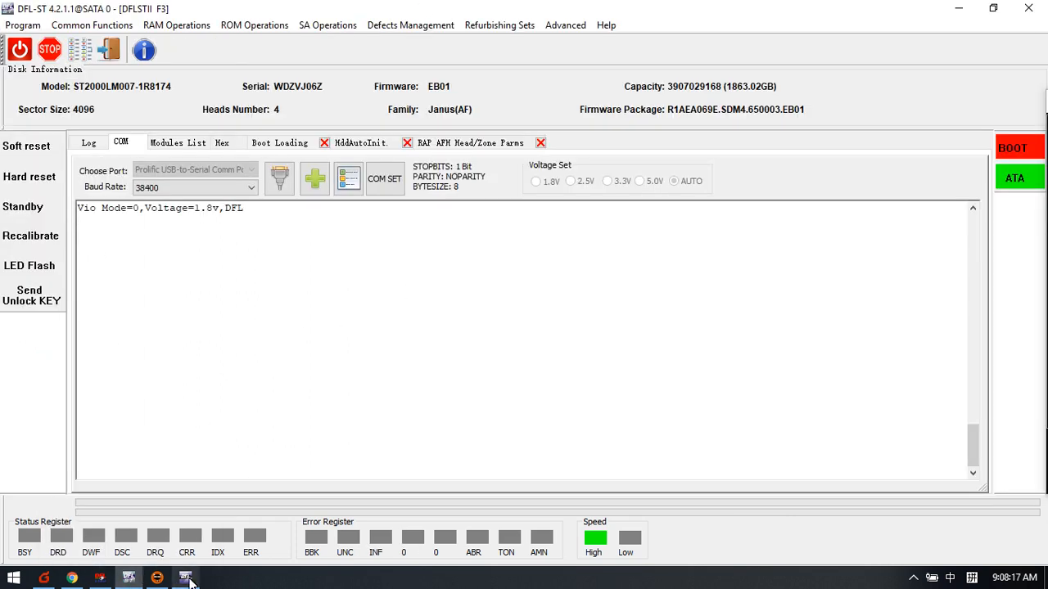
Step: Power up the drive so its 5.0V boot messages fill the DFL-ST log
left_click(187, 580)
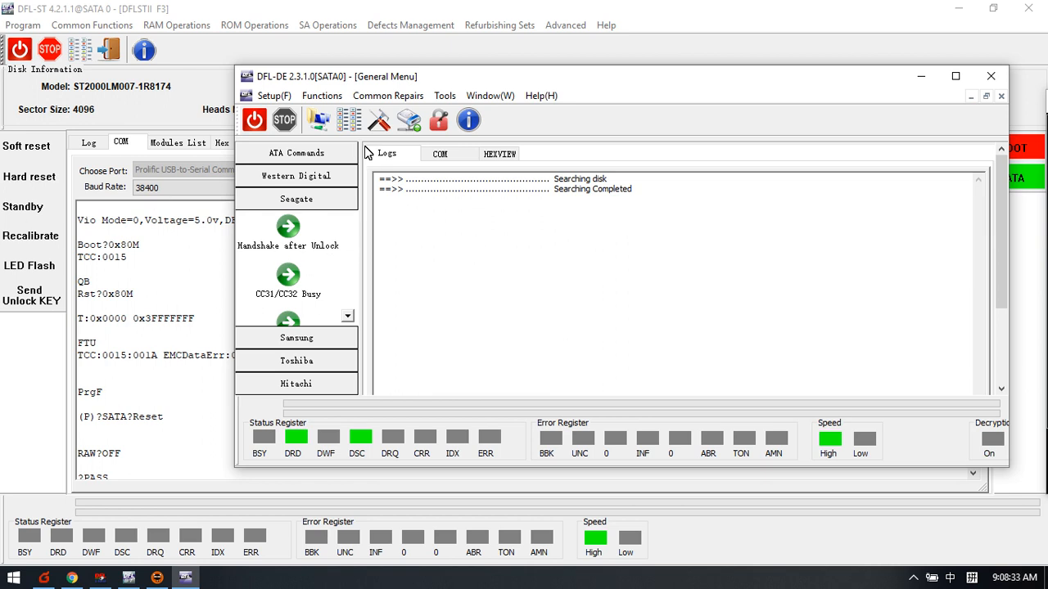
mouse_move(320, 121)
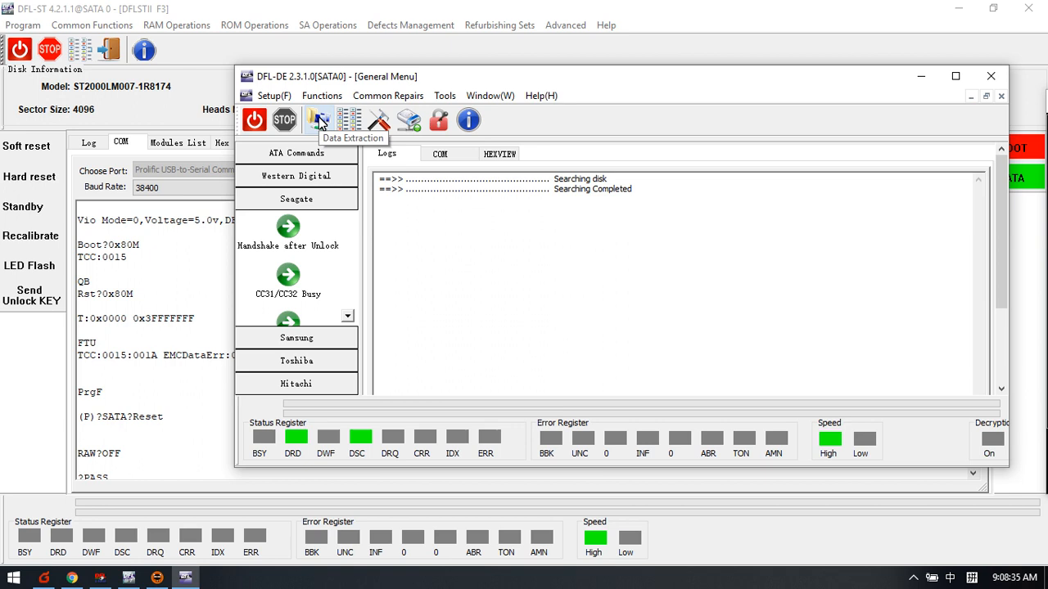
mouse_move(397, 85)
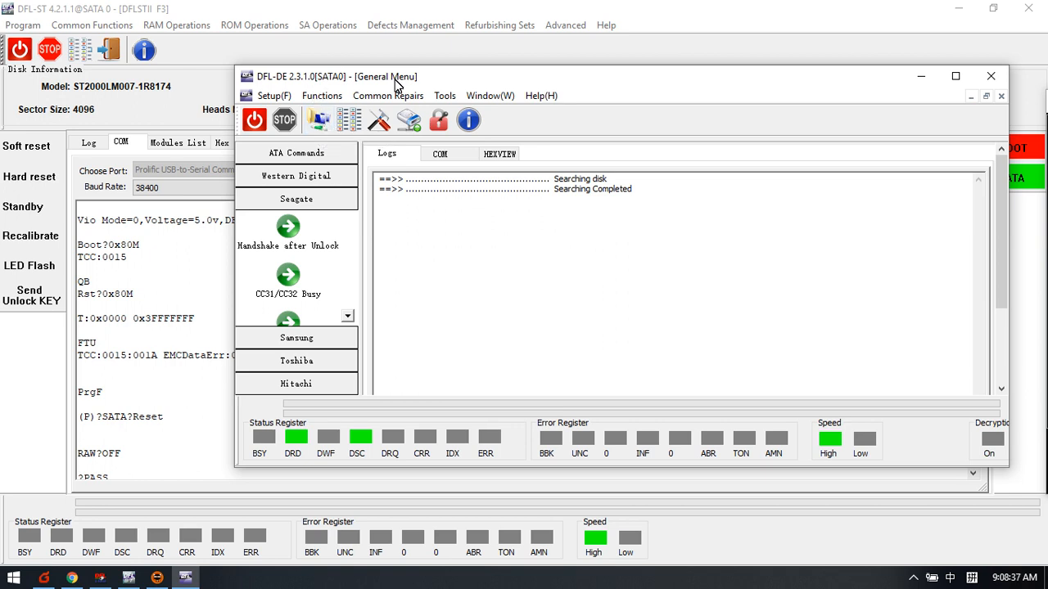
Step: Create a new File Extraction project on SATA 0, showing the ST2000LM007's 1.82TB NTFS partition
left_click(285, 119)
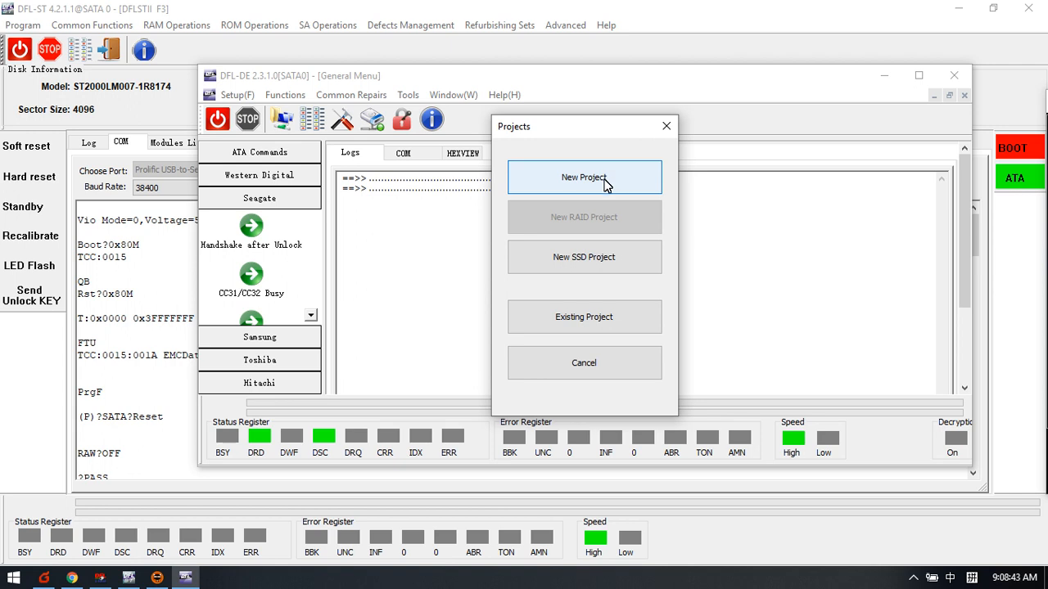
left_click(582, 177)
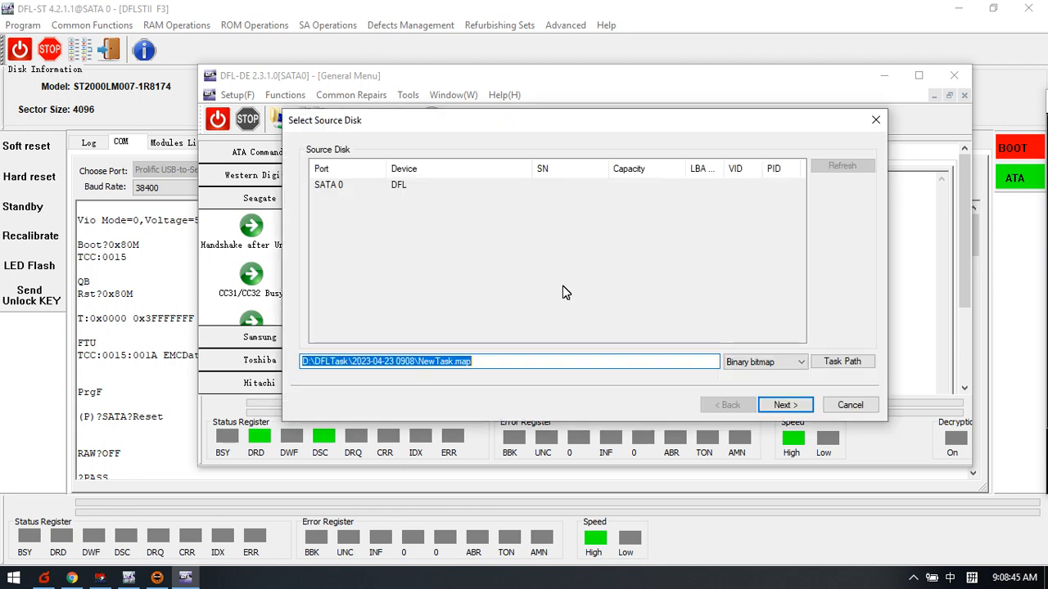
left_click(783, 404)
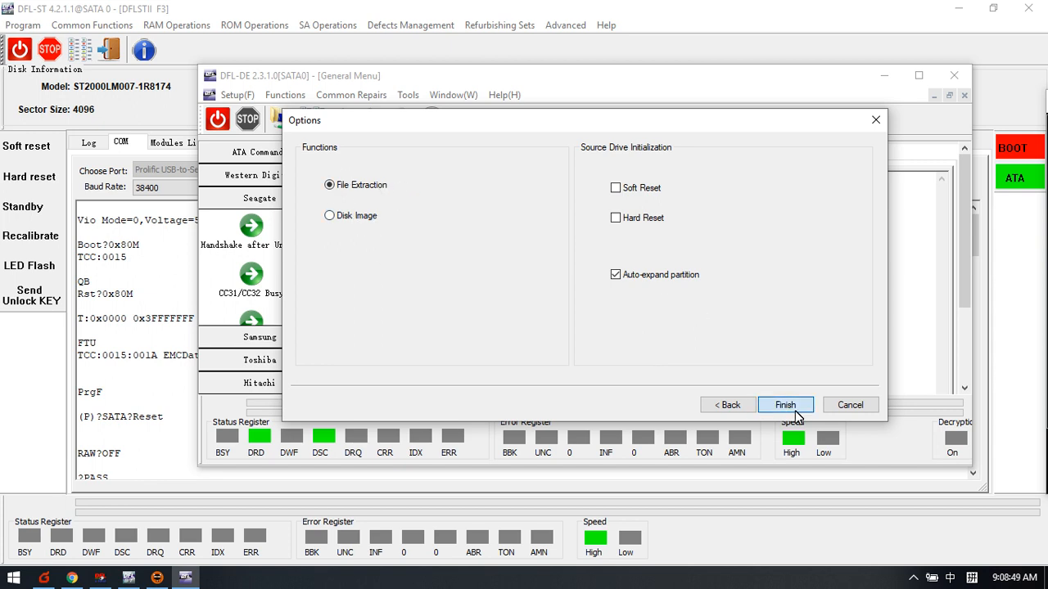
left_click(784, 405)
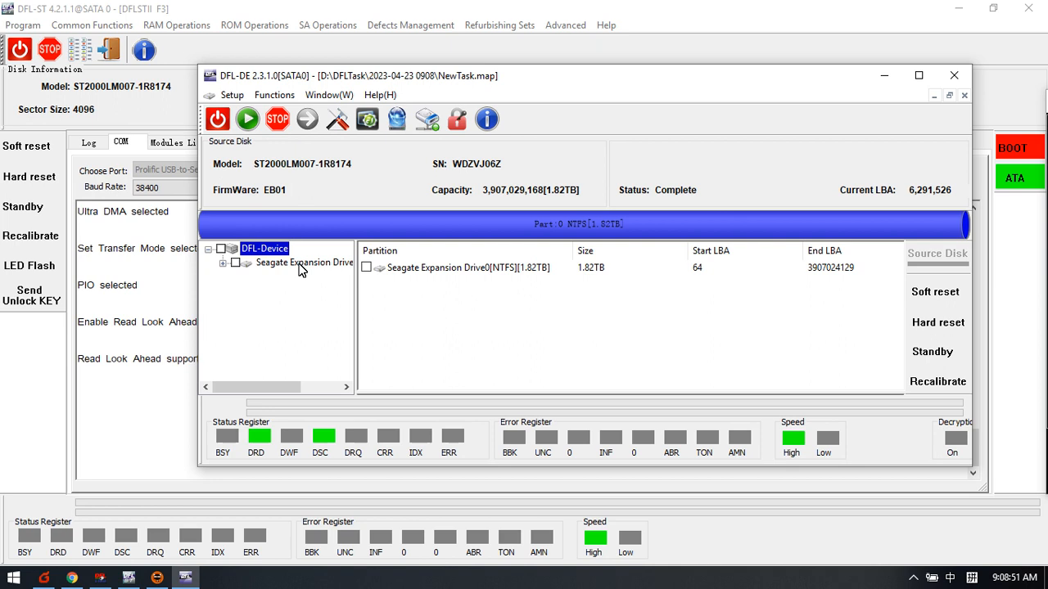
Step: Expand the NTFS partition to its Root folder, listing $MFT, $LogFile and System Volume Information
left_click(304, 262)
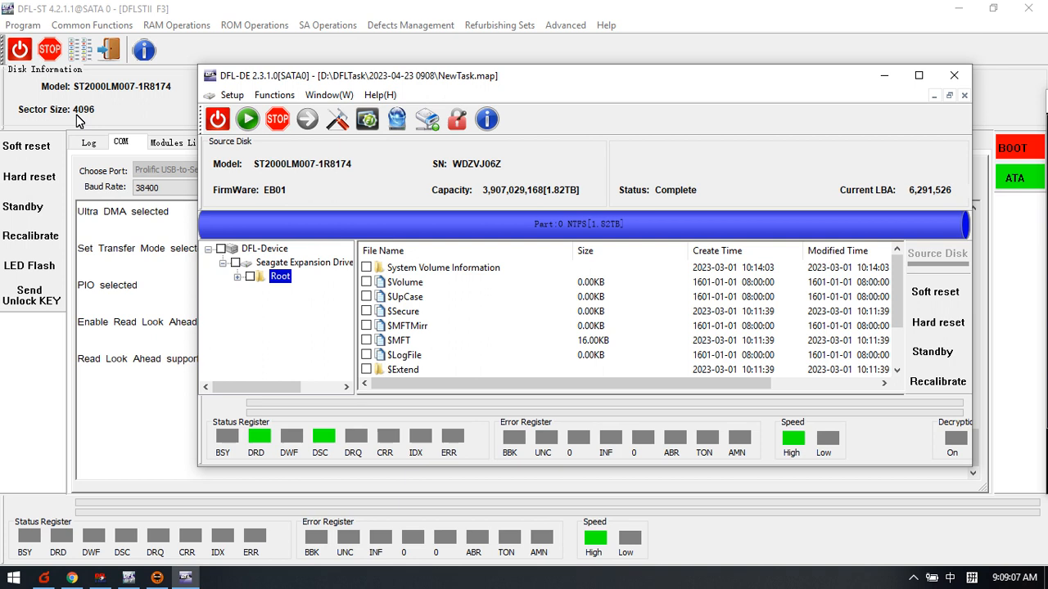
mouse_move(501, 206)
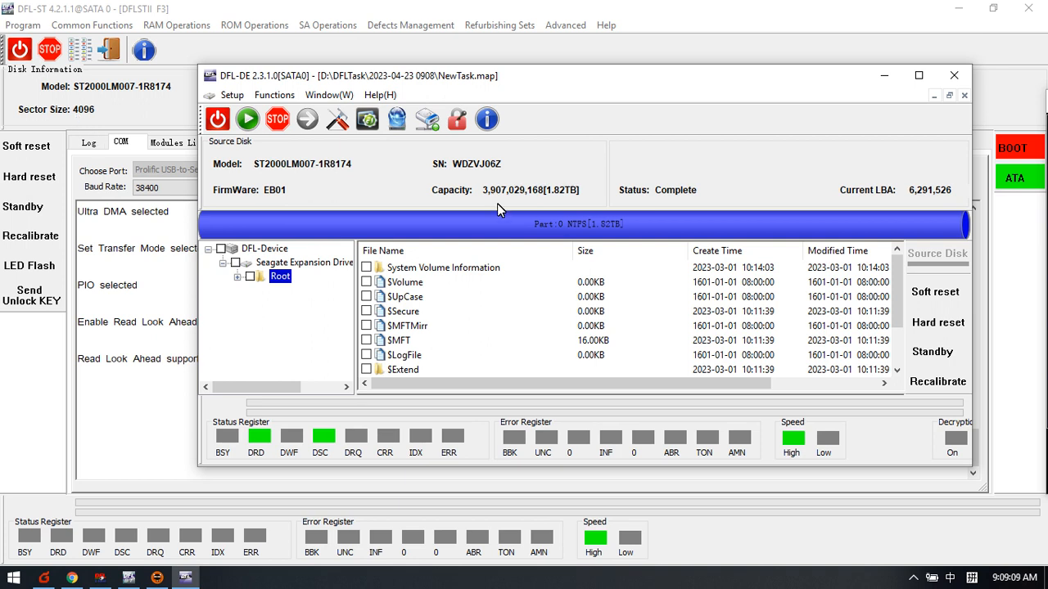
mouse_move(475, 281)
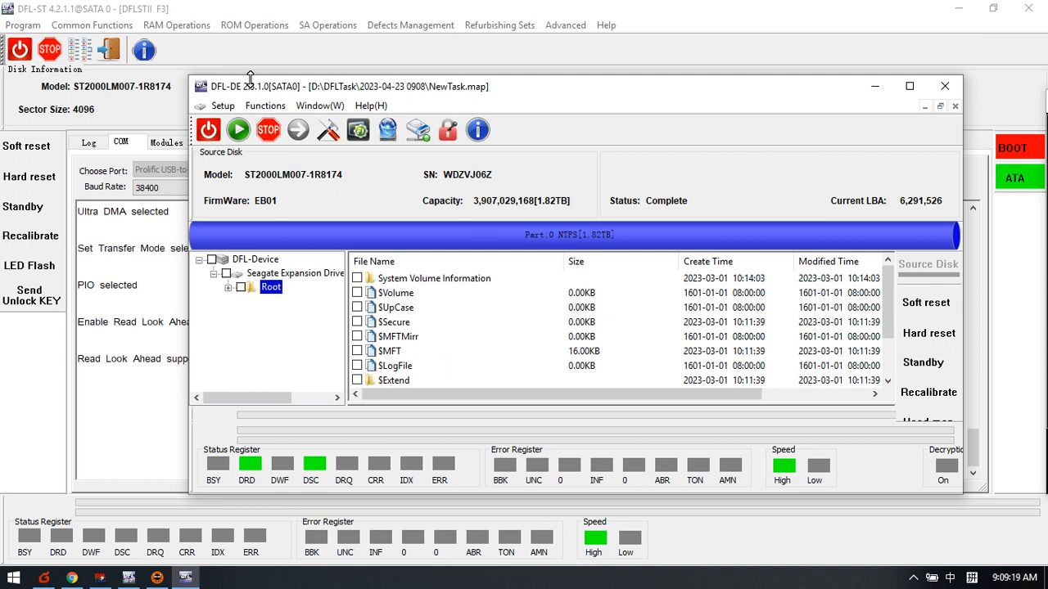
mouse_move(47, 107)
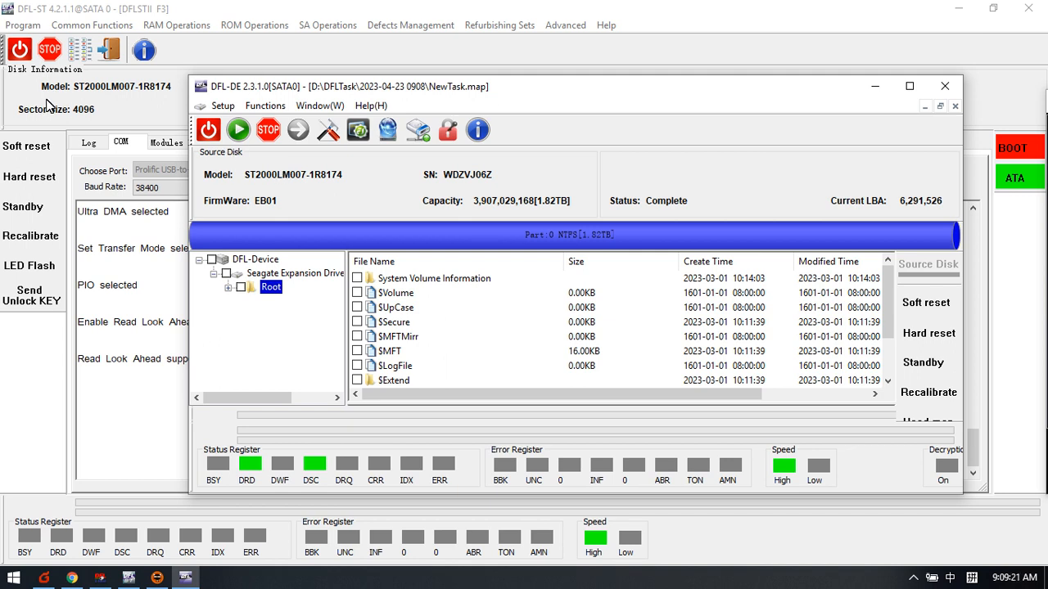
mouse_move(57, 111)
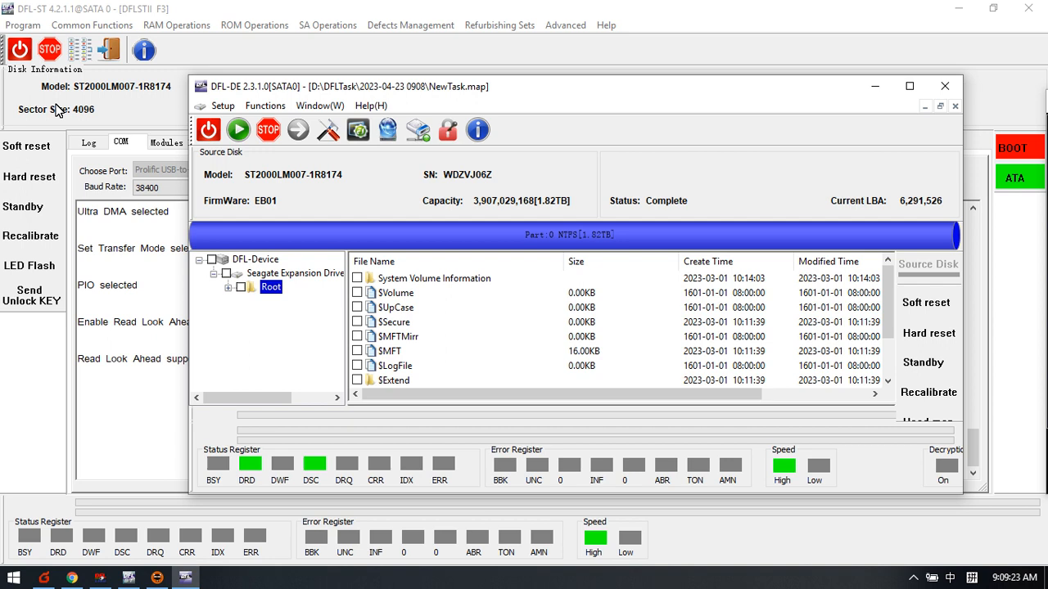
mouse_move(429, 242)
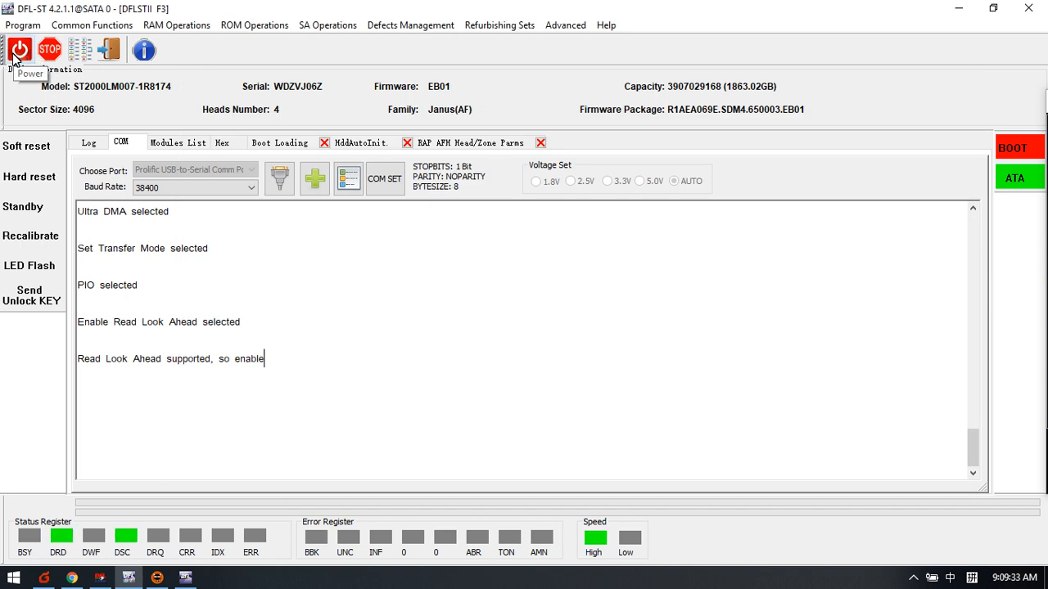
Step: Bring the DFL-DE recovery window listing the NTFS root files back to the front
left_click(187, 578)
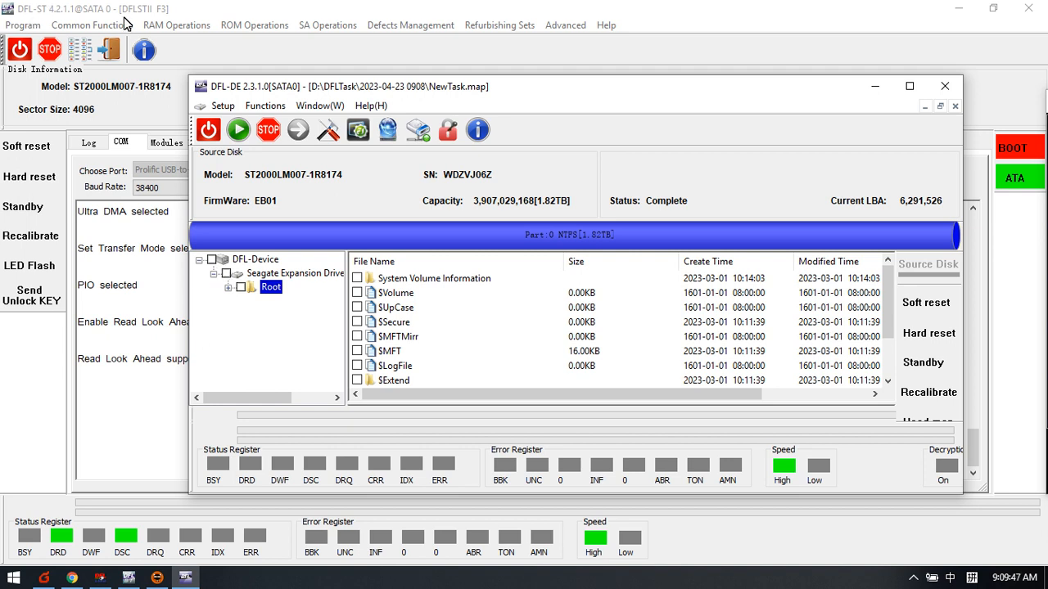
mouse_move(817, 176)
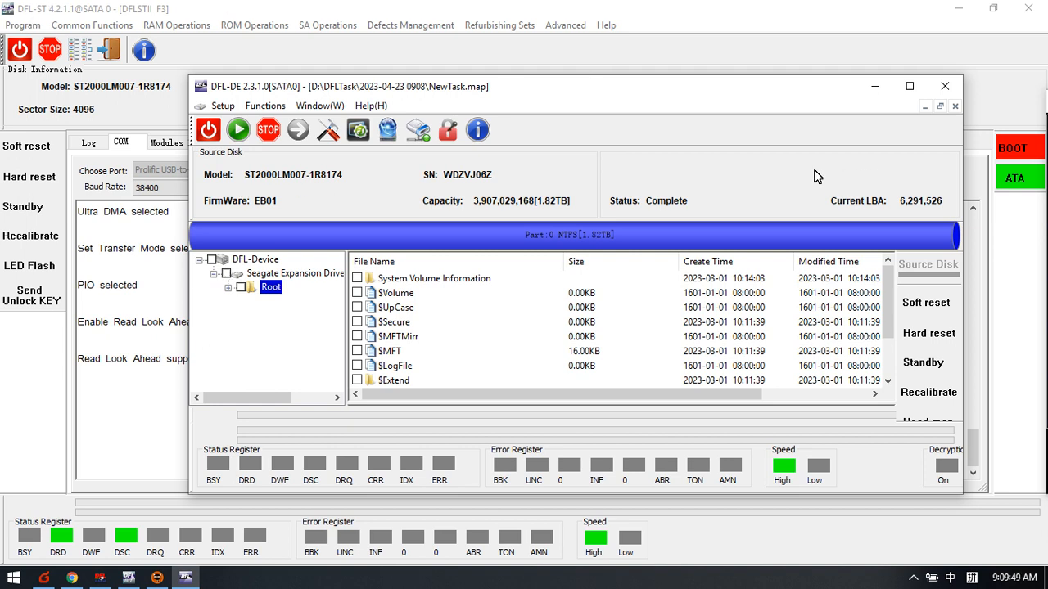